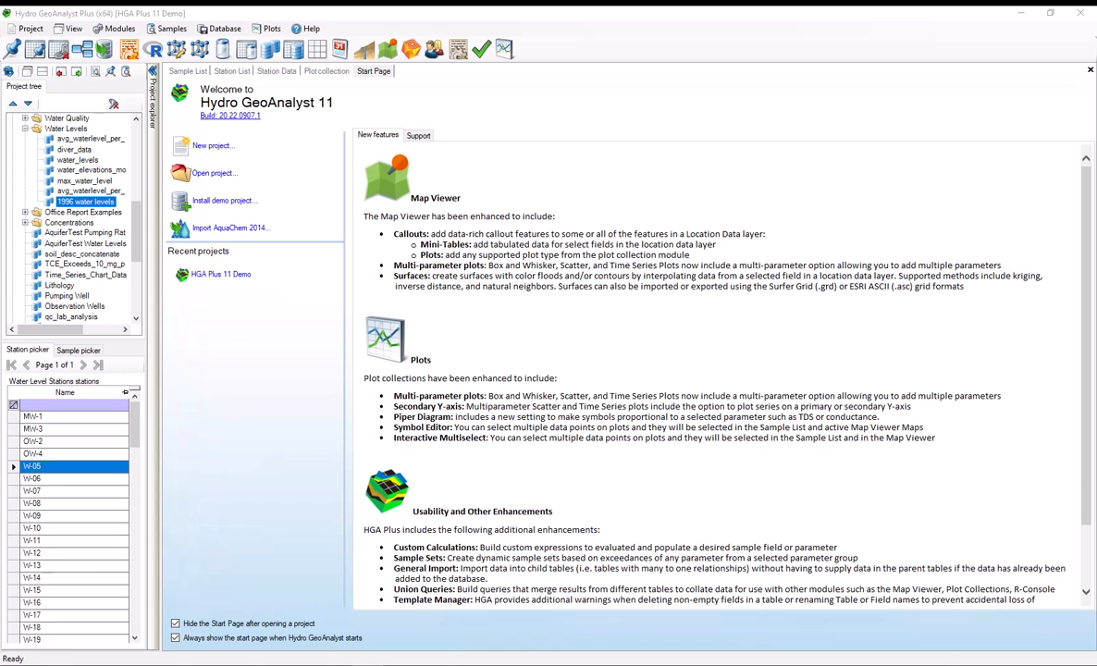
pyautogui.moveTo(580, 220)
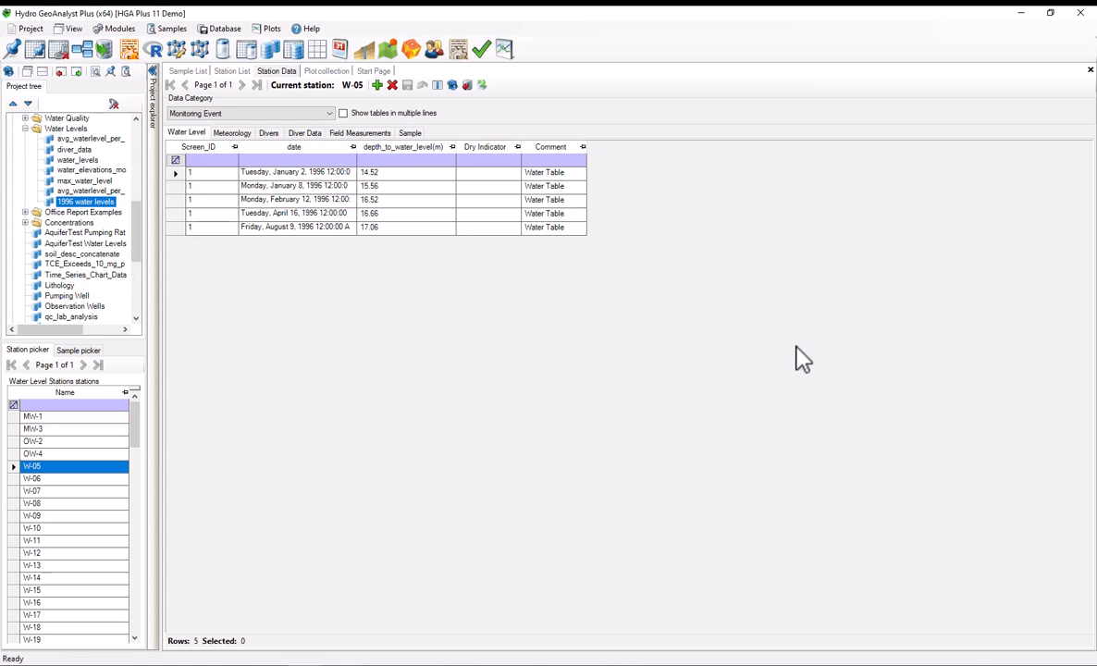
# - Close the HGA Plus 11 Demo project, returning to the Start Page
pyautogui.click(326, 72)
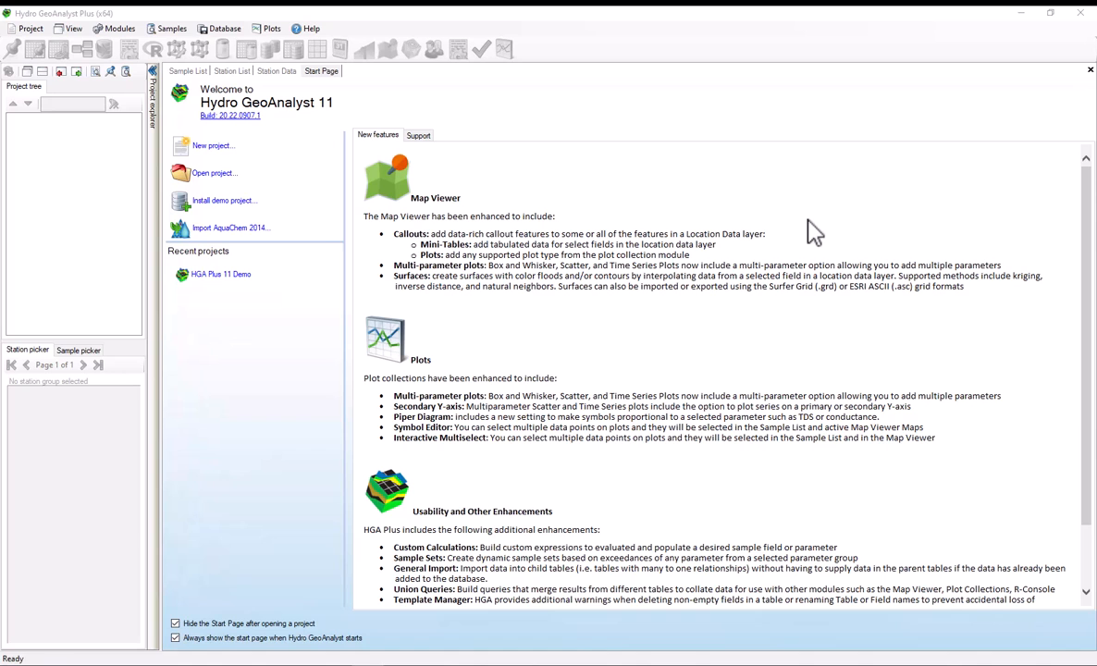
pyautogui.moveTo(317, 255)
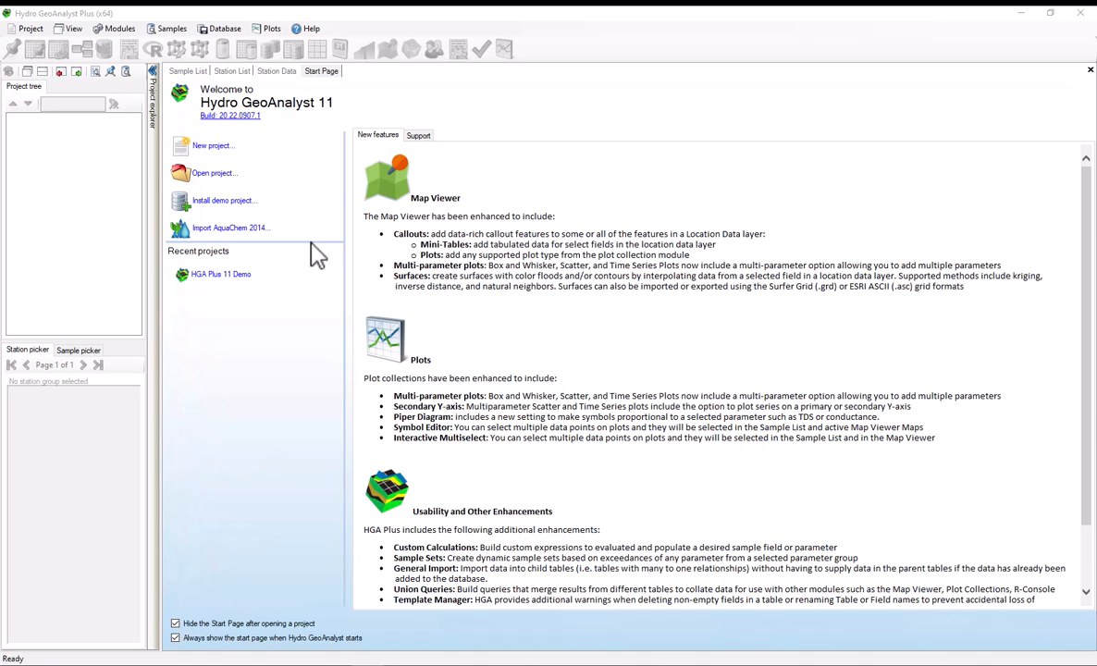
# - Install the demo project on a Local Database data source and finish the wizard
pyautogui.click(223, 200)
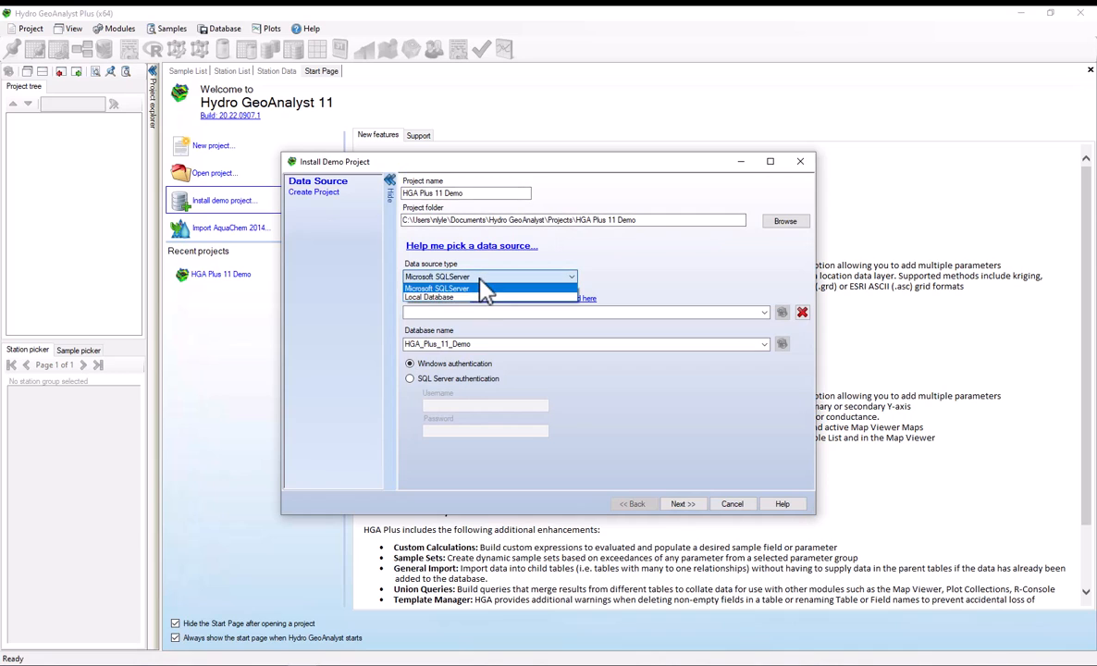
pyautogui.click(428, 297)
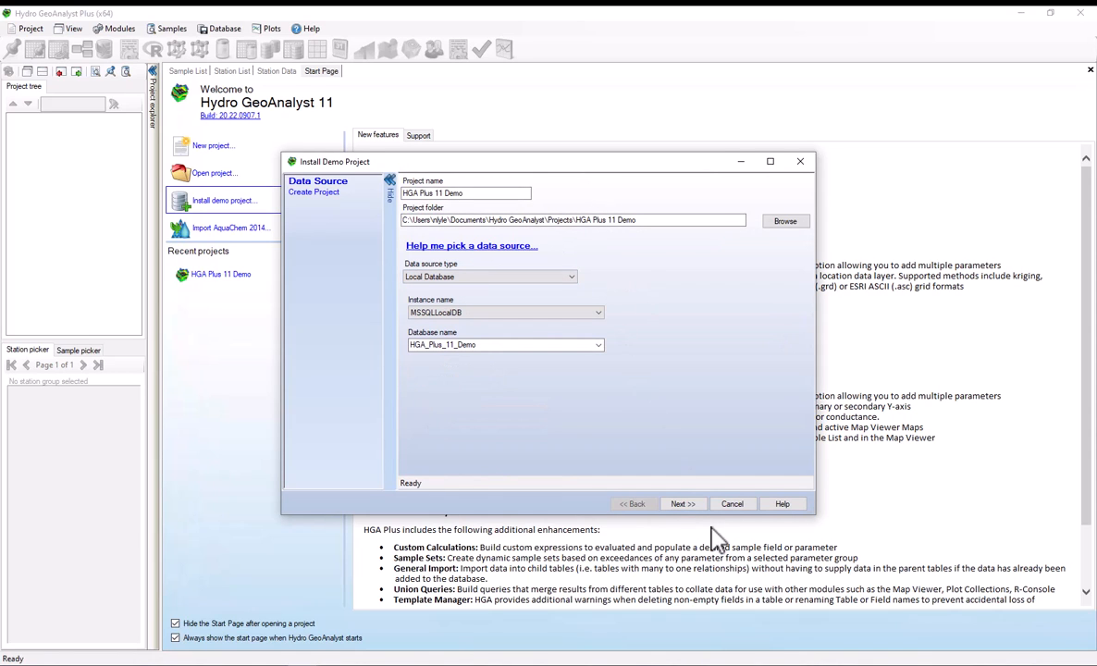
pyautogui.click(683, 503)
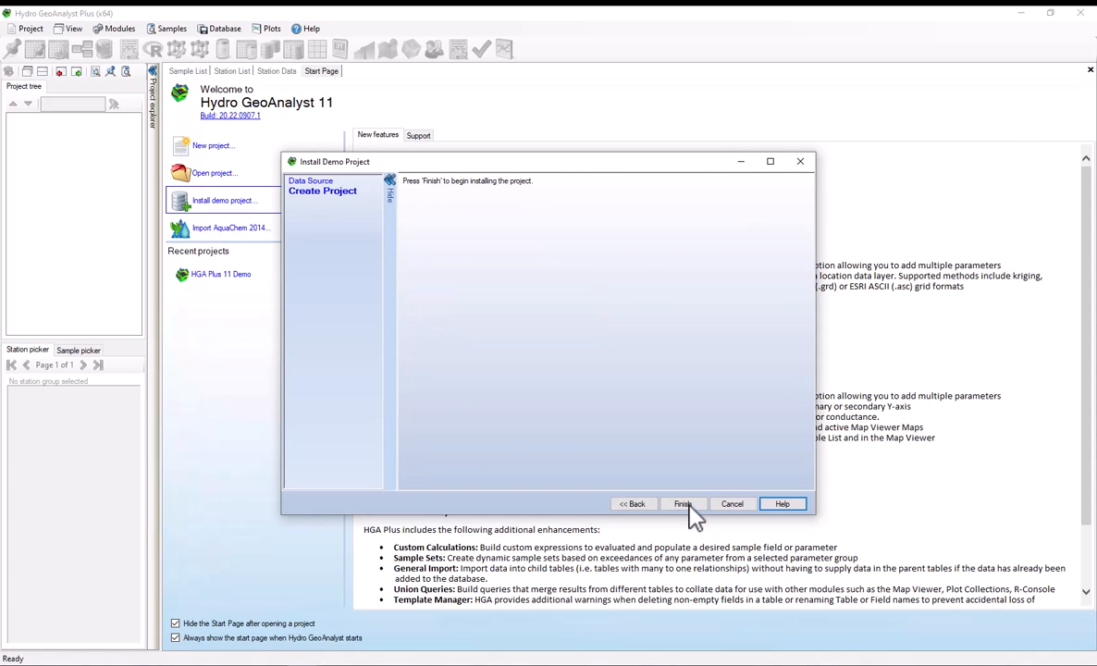
pyautogui.click(683, 503)
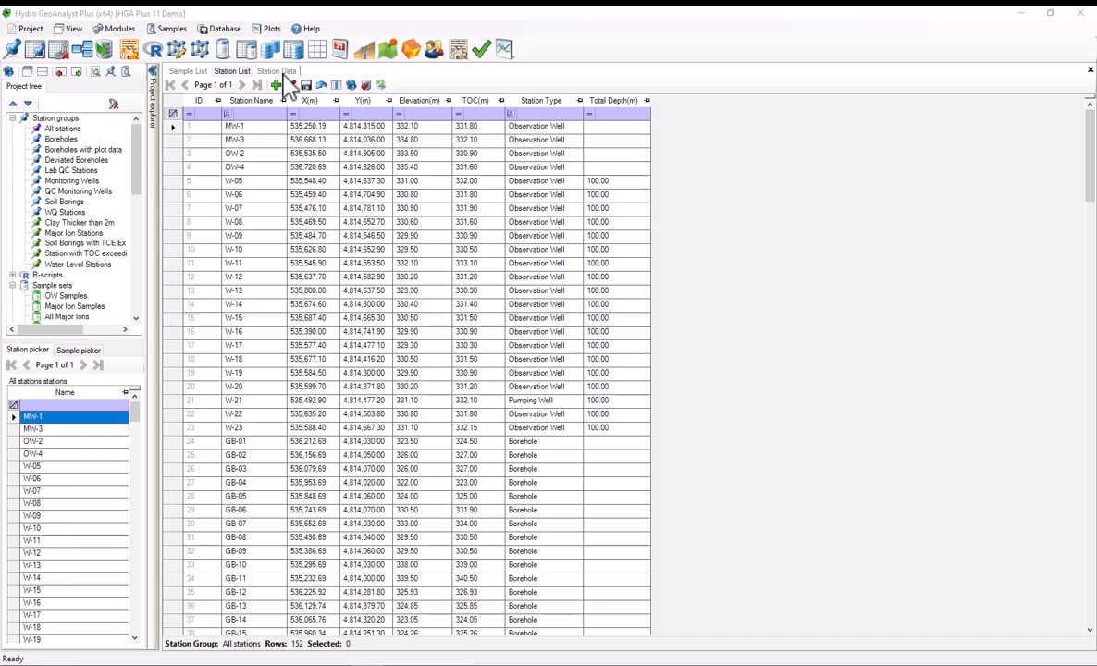
# - View Station Data for MW-1, OW-2 and W-07, switching the category to Monitoring Event
pyautogui.click(277, 72)
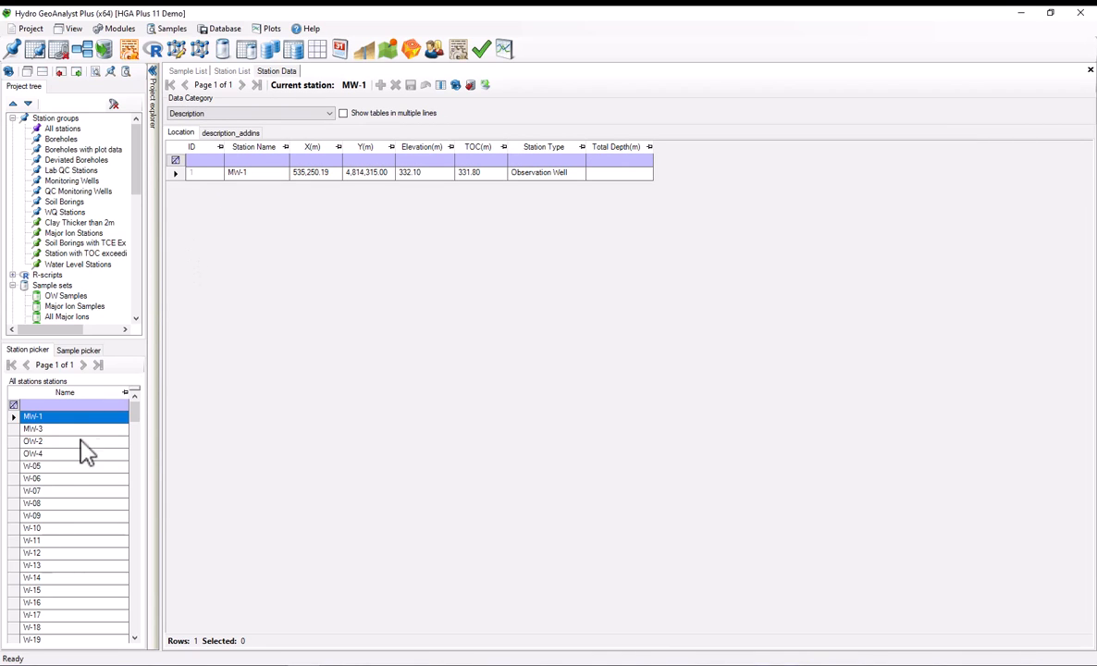
pyautogui.click(33, 441)
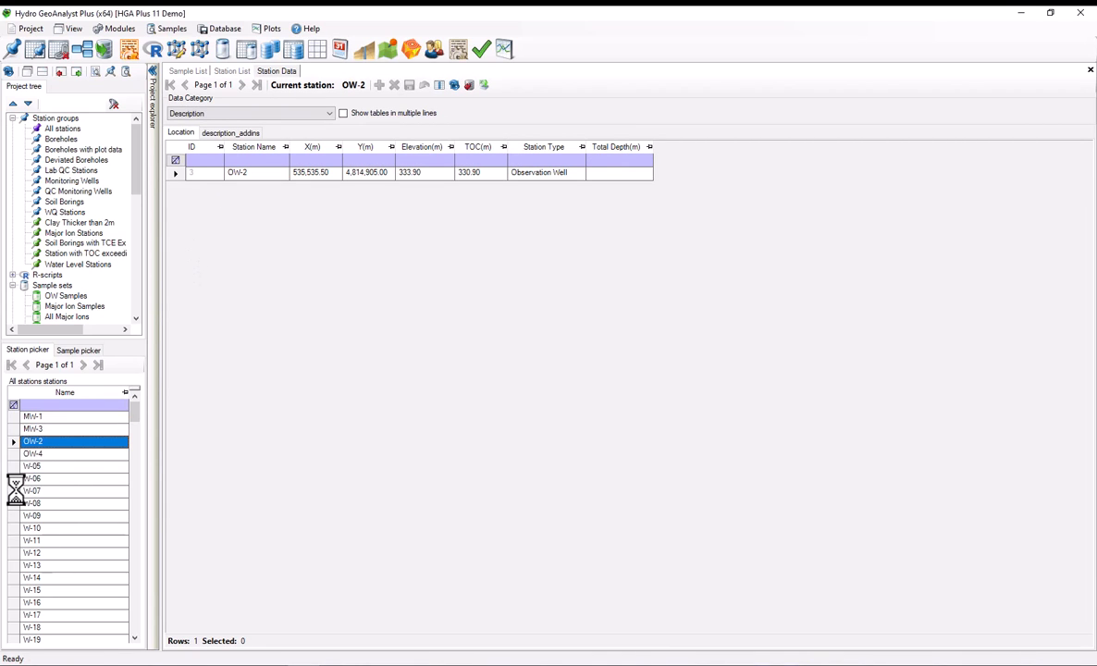
pyautogui.click(33, 490)
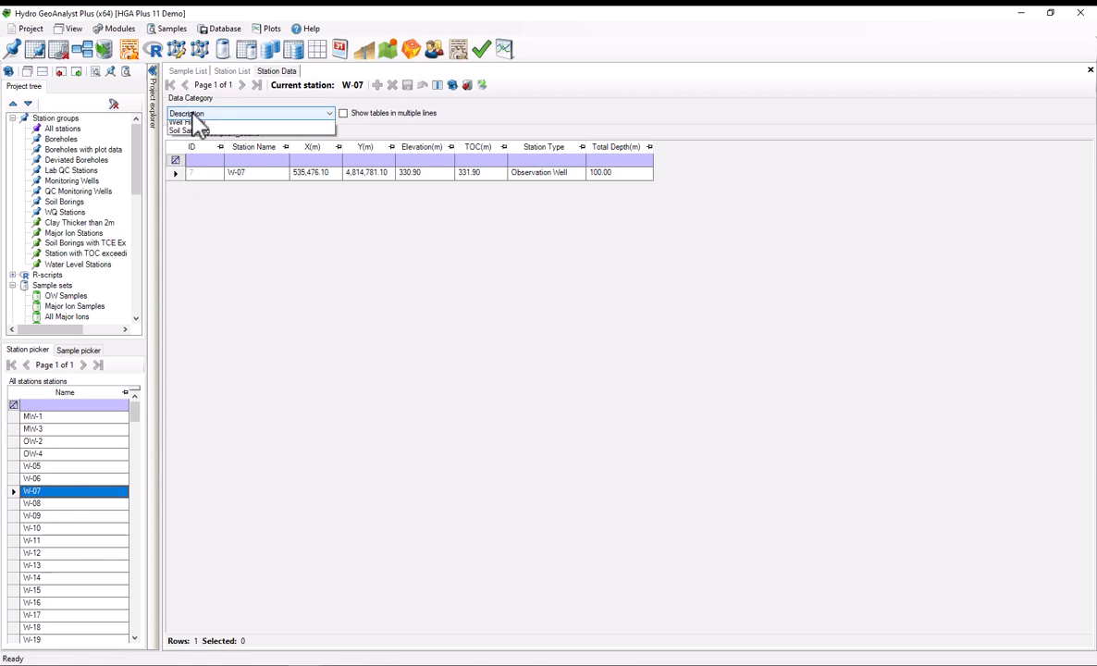
pyautogui.click(231, 113)
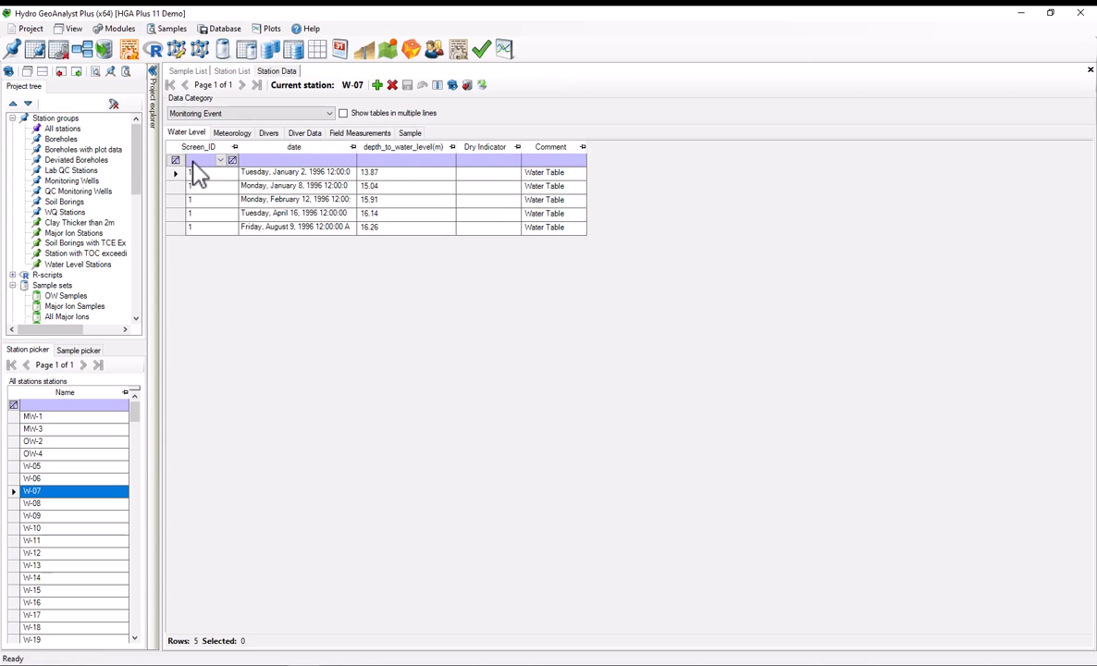
# - Review water levels for W-06, GB-20, GB-22 and GB-18's single Initial WL record
pyautogui.click(33, 478)
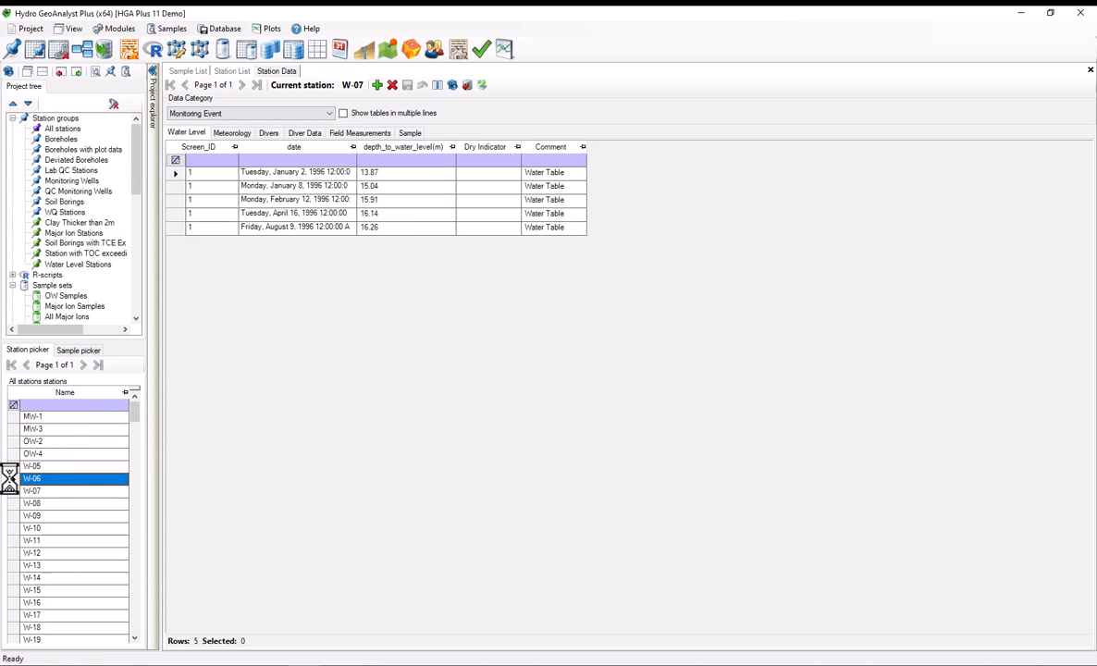
pyautogui.click(32, 478)
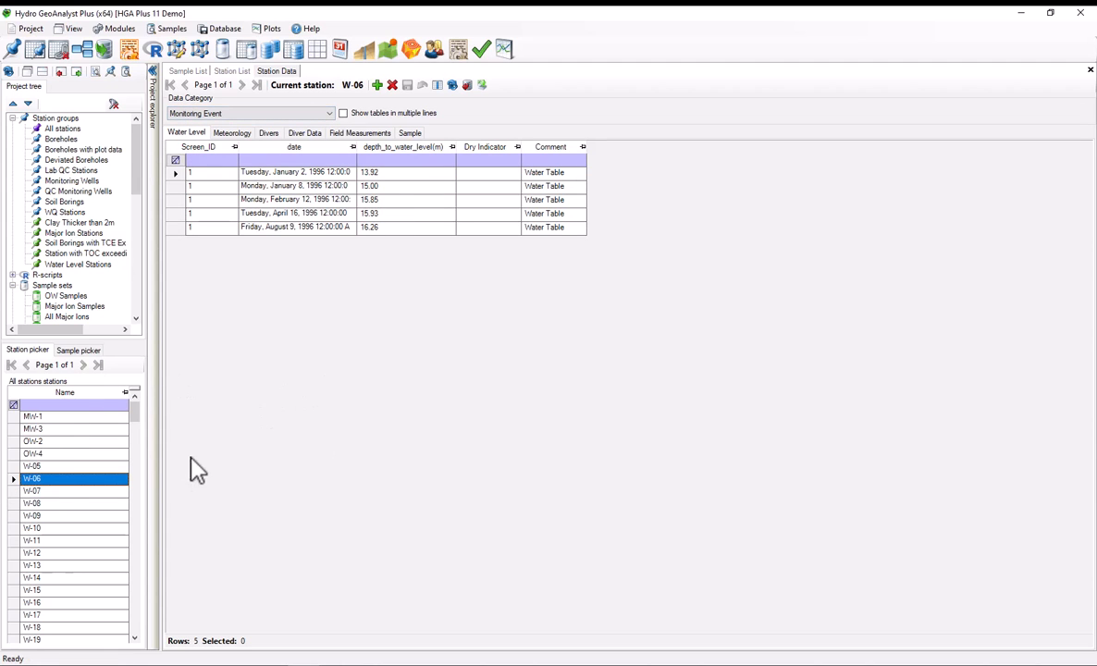
pyautogui.moveTo(102, 514)
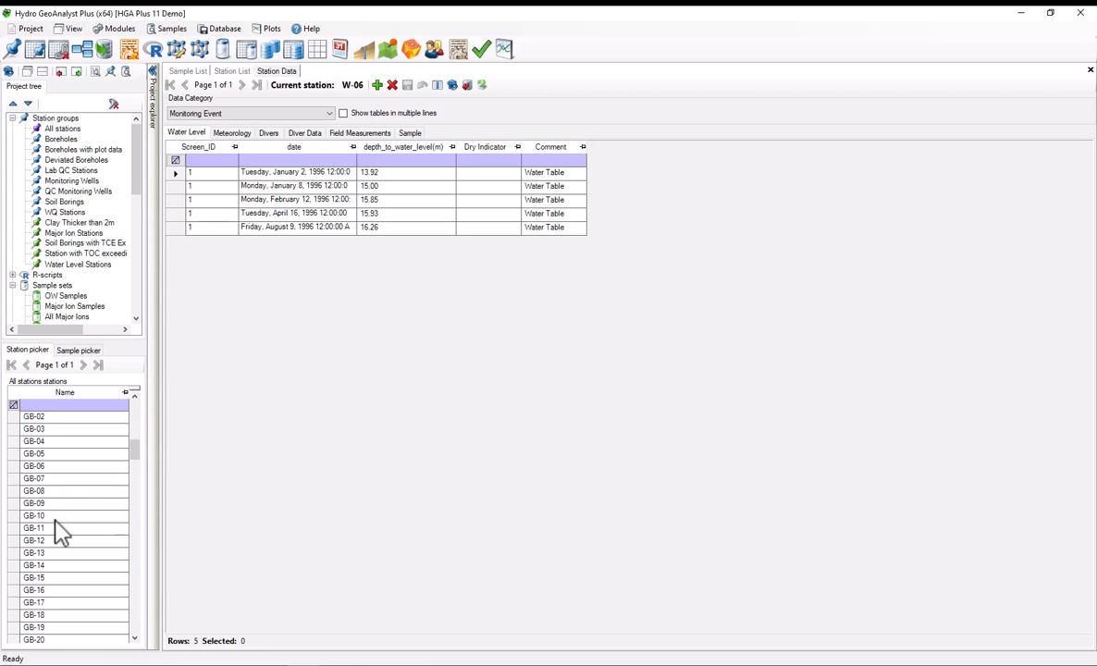
pyautogui.click(34, 416)
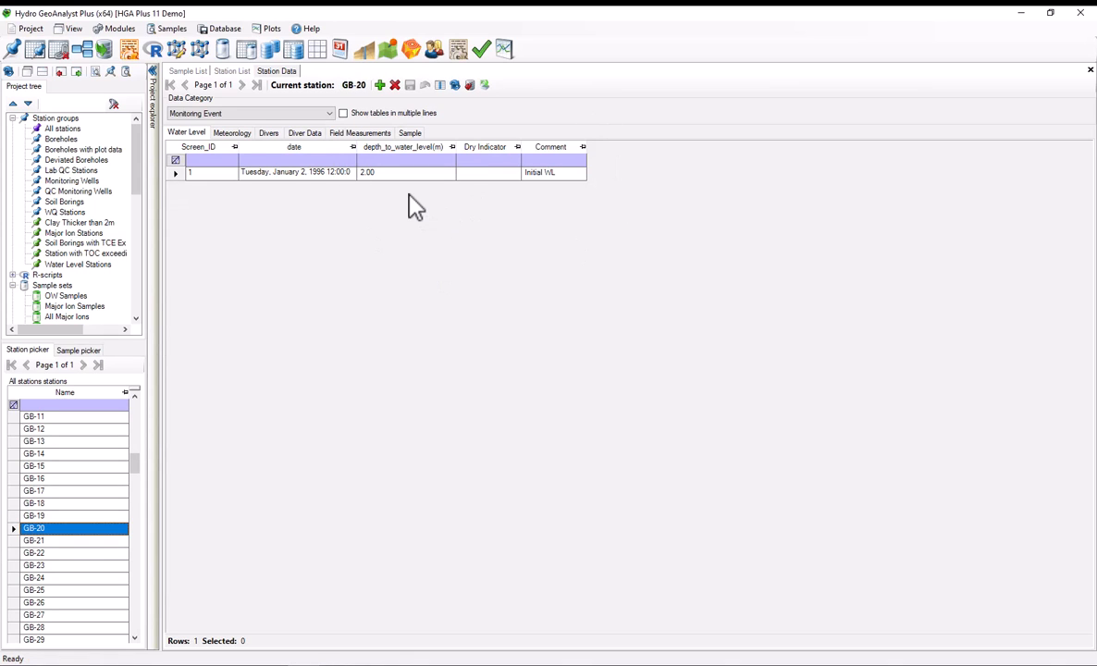
pyautogui.moveTo(555, 180)
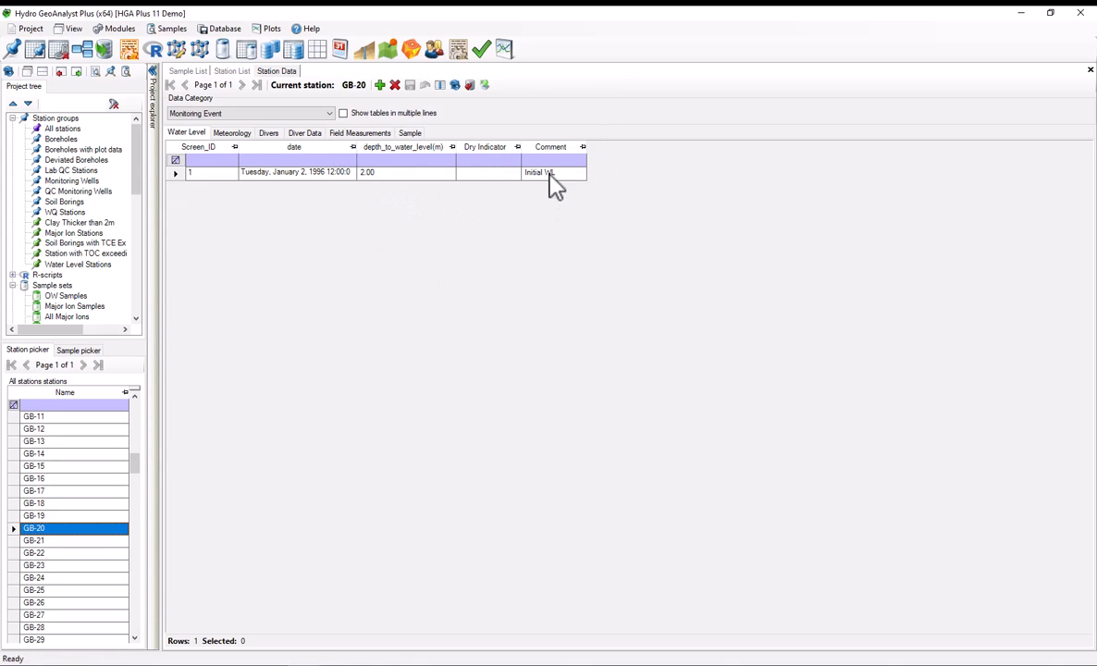
pyautogui.moveTo(14, 559)
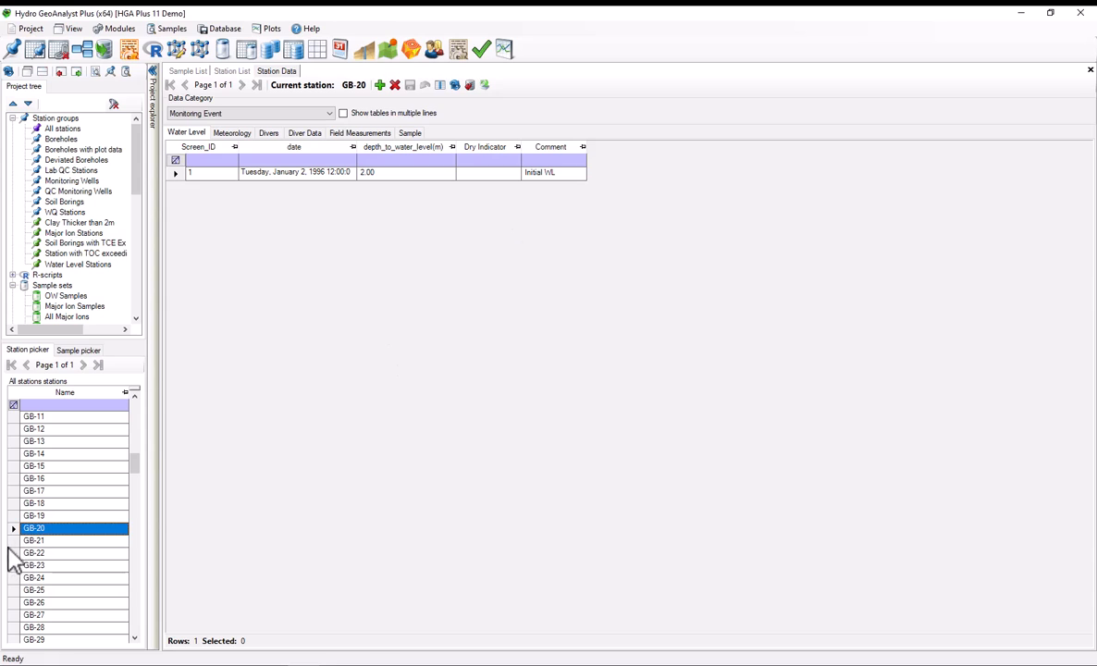
pyautogui.click(35, 552)
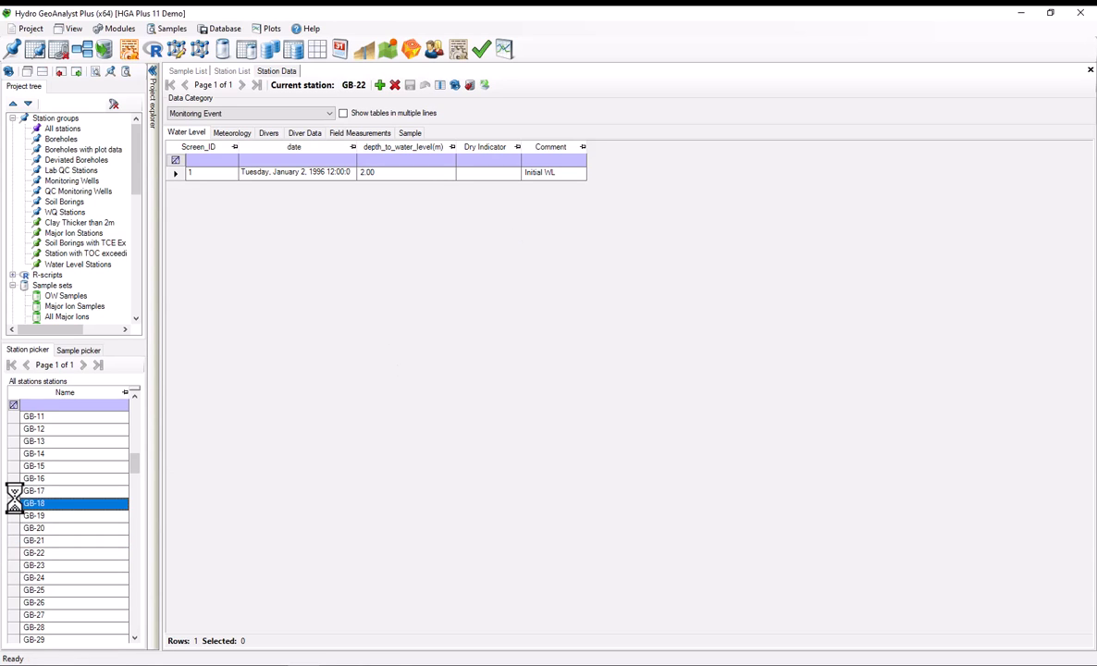
pyautogui.click(34, 502)
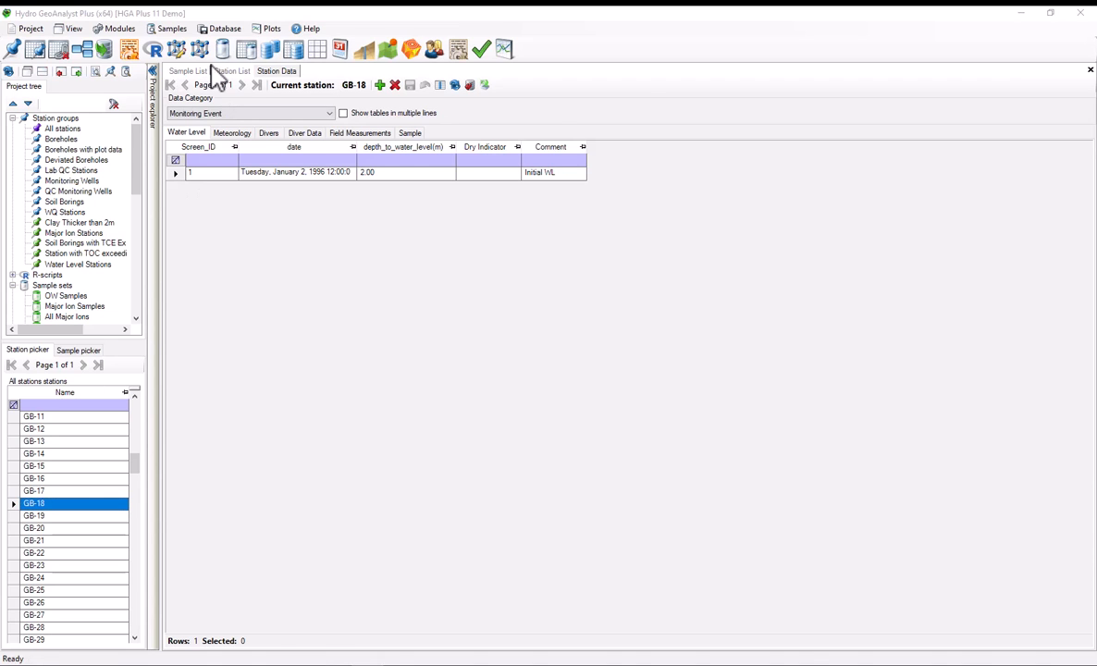
# - Return to the Station List and scroll through all 152 stations
pyautogui.click(232, 70)
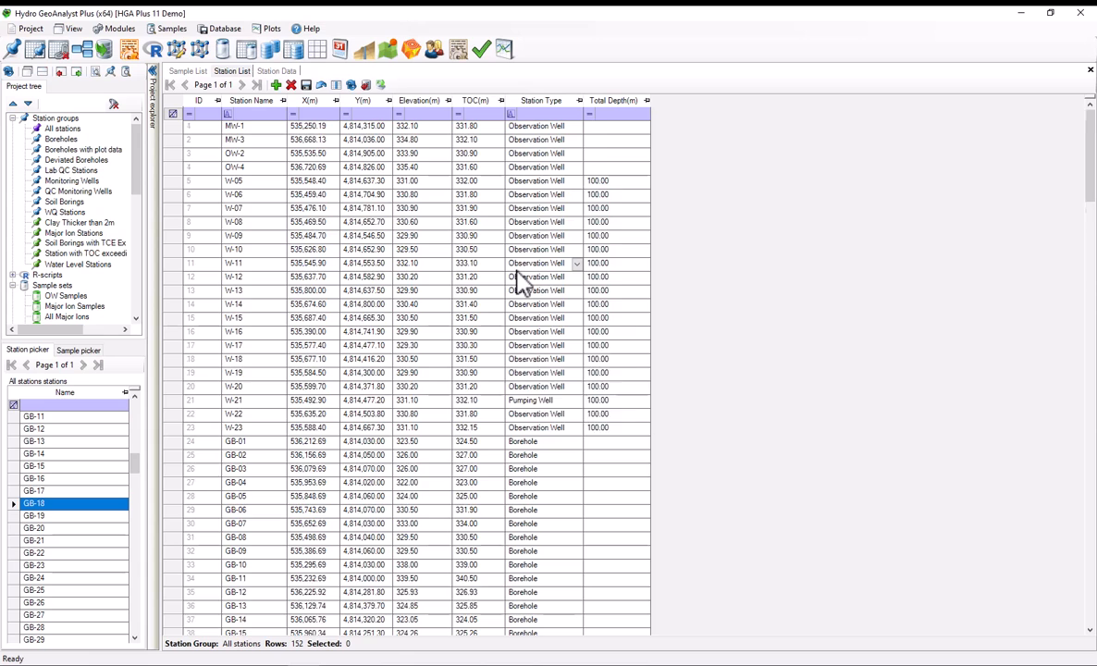
pyautogui.scroll(-3)
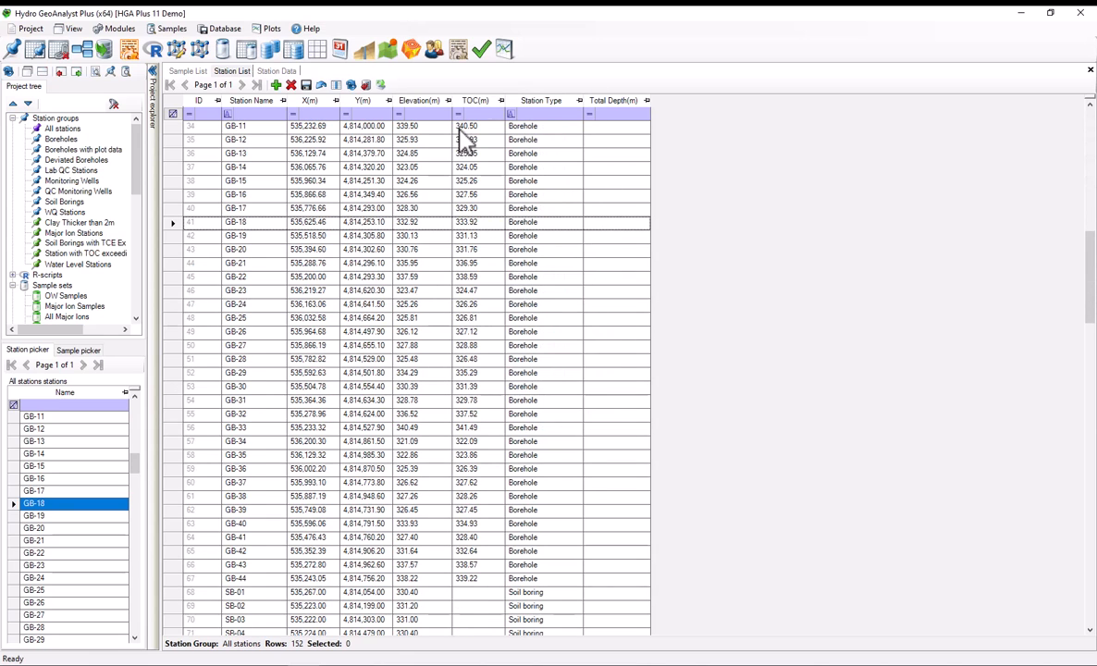
pyautogui.scroll(-3)
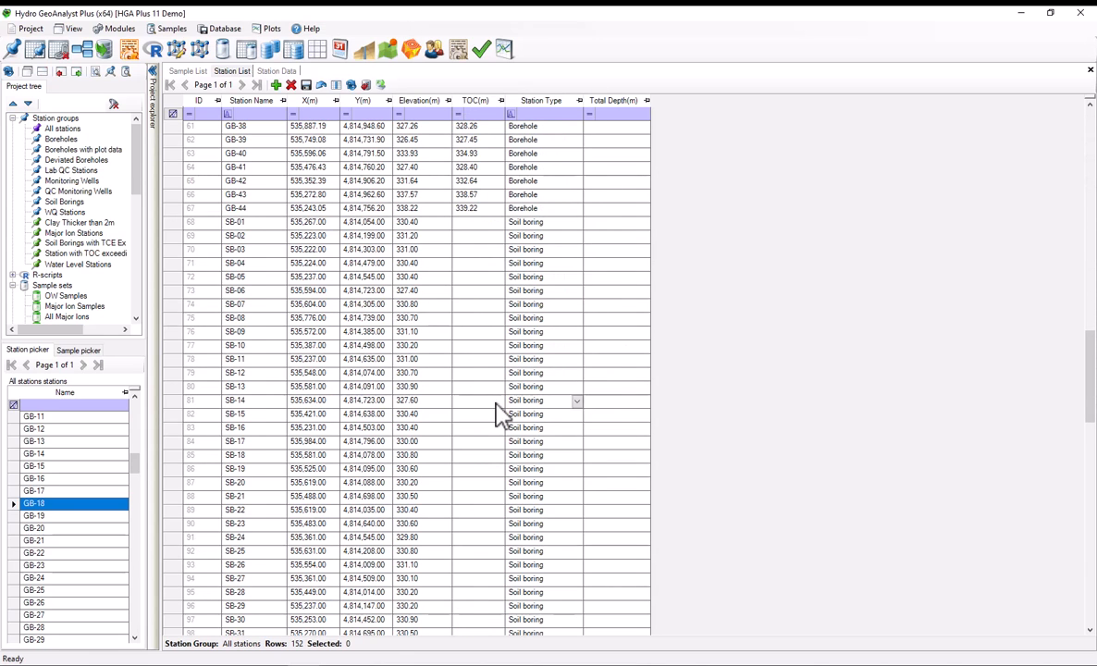
pyautogui.scroll(-3)
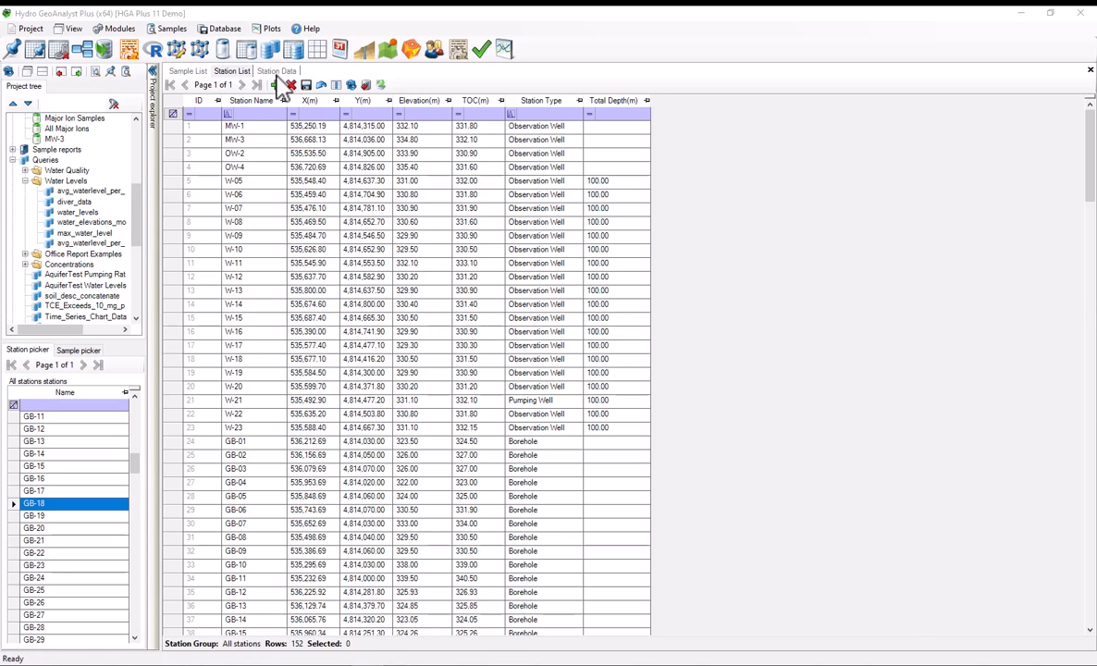
# - Create a new General query named 1996 Water Levels in the Water Levels folder
pyautogui.click(271, 50)
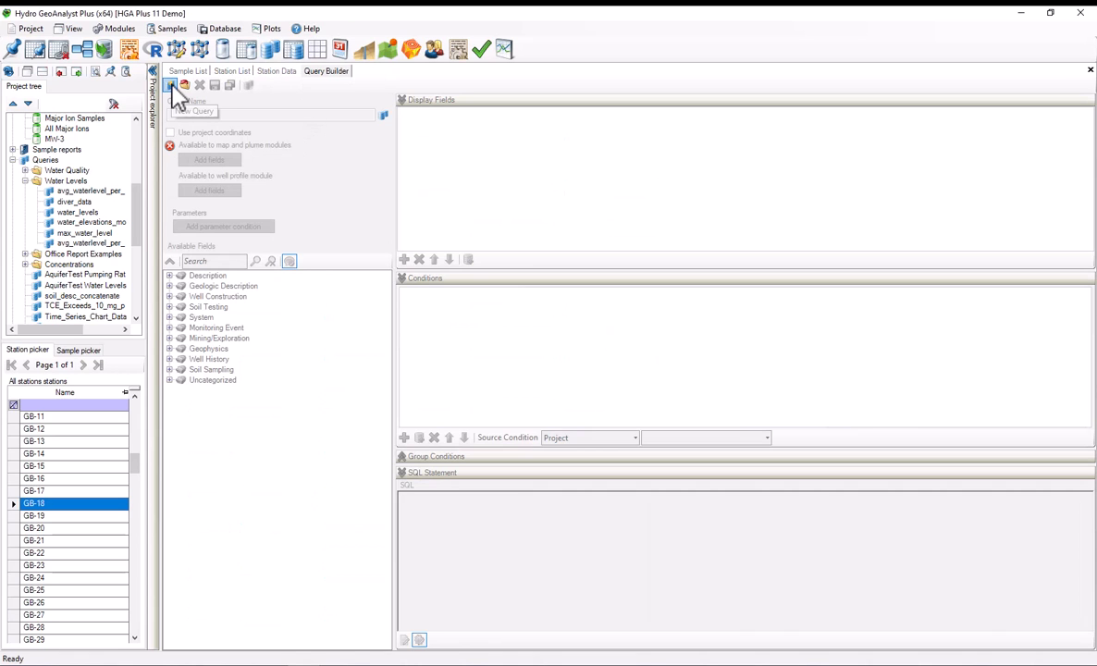
pyautogui.click(170, 85)
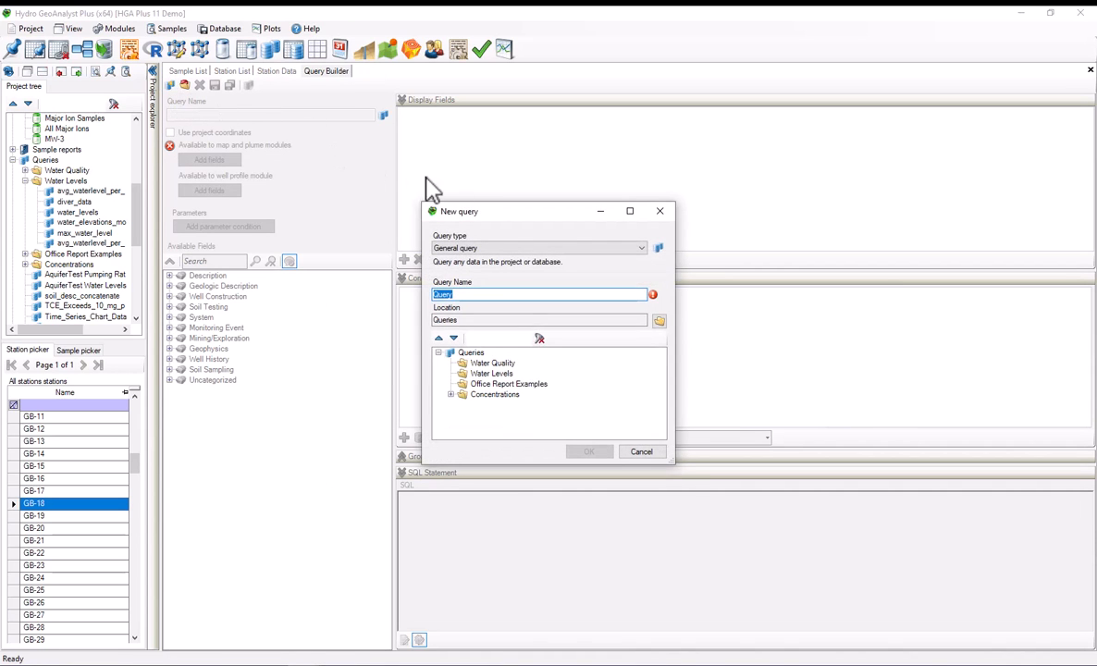
pyautogui.moveTo(460, 211); pyautogui.dragTo(409, 183)
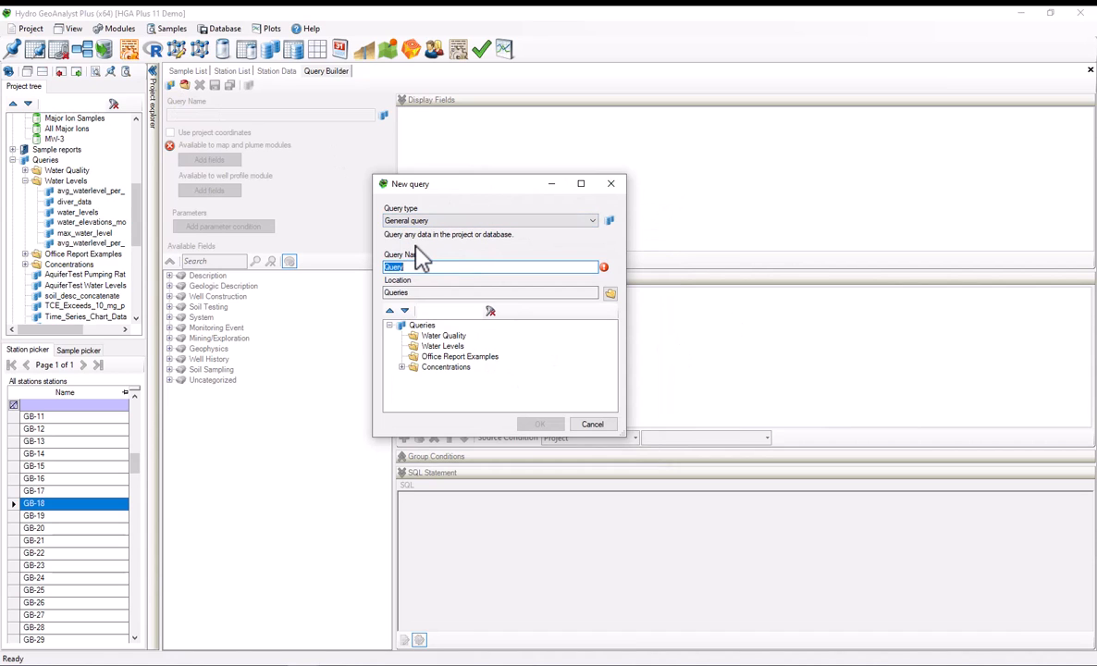
pyautogui.write('1996 Water Levels')
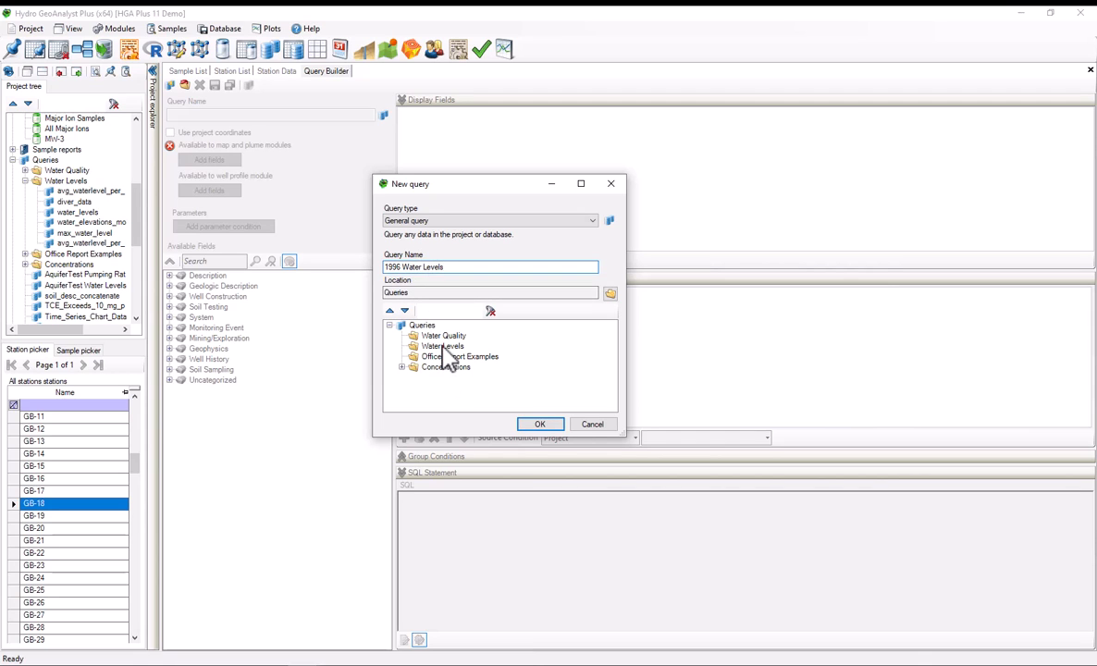
pyautogui.click(443, 345)
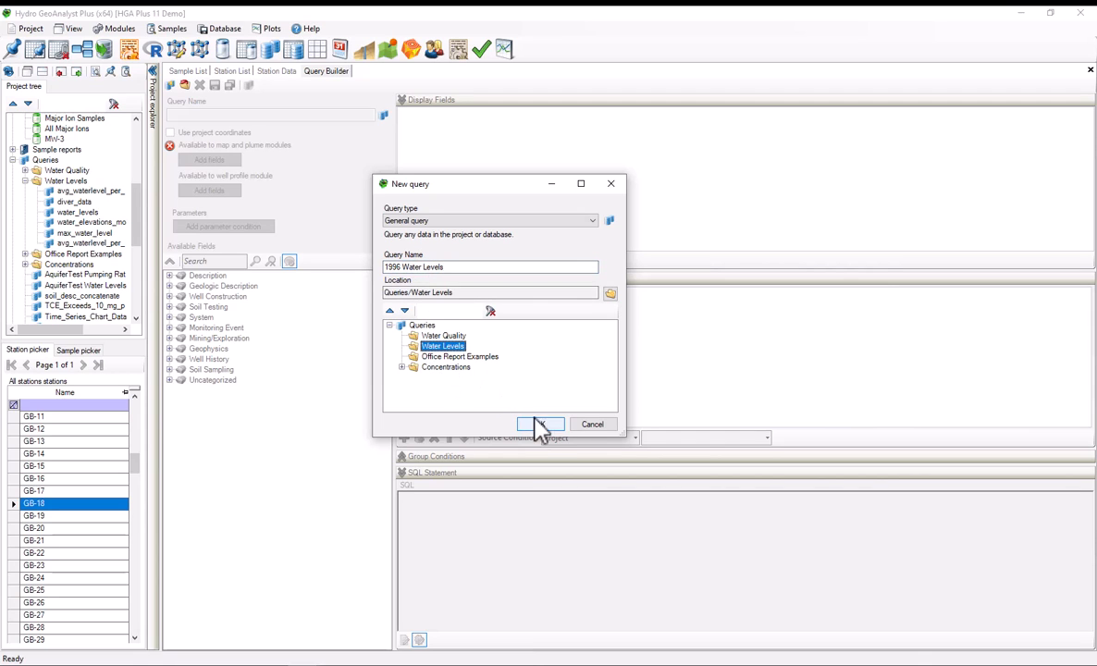
pyautogui.click(541, 423)
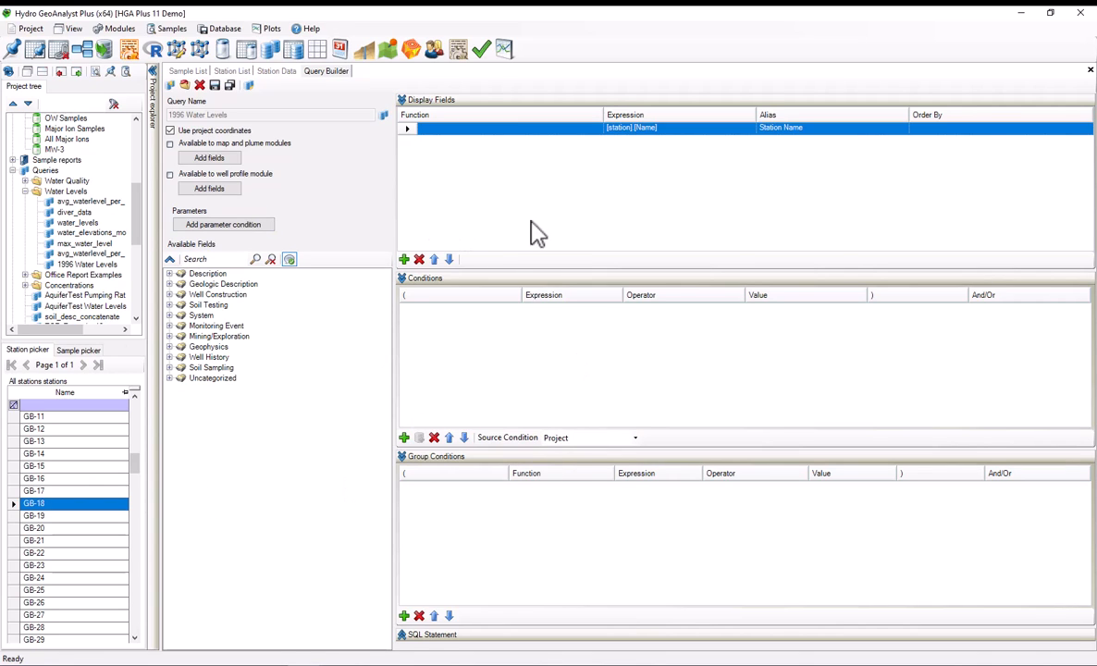
pyautogui.moveTo(546, 245)
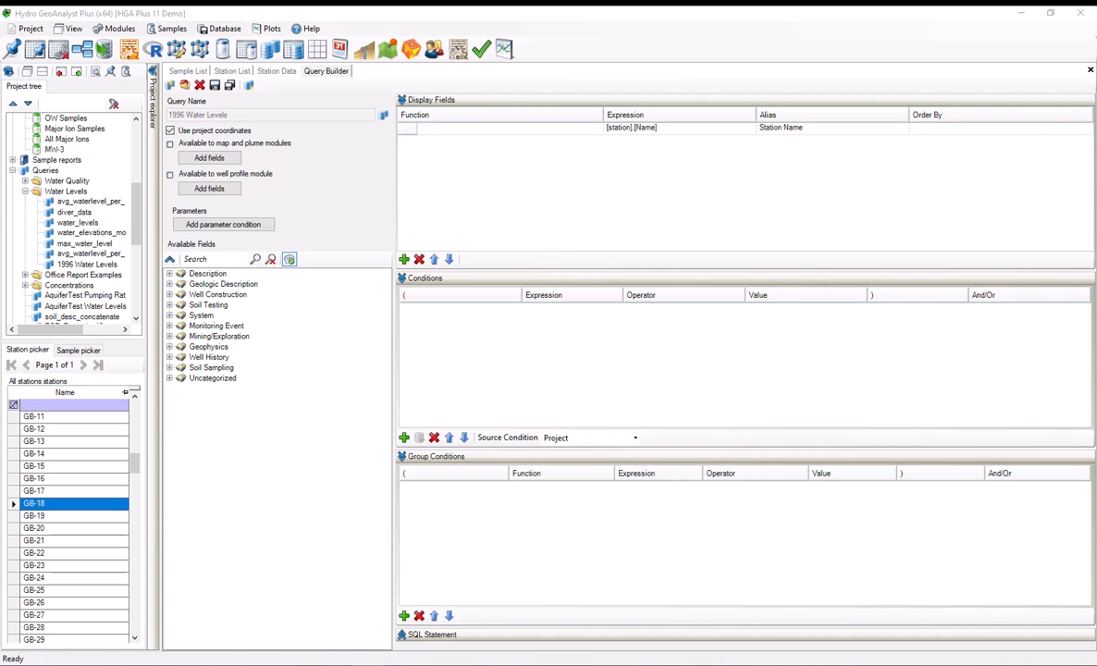
pyautogui.moveTo(232, 333)
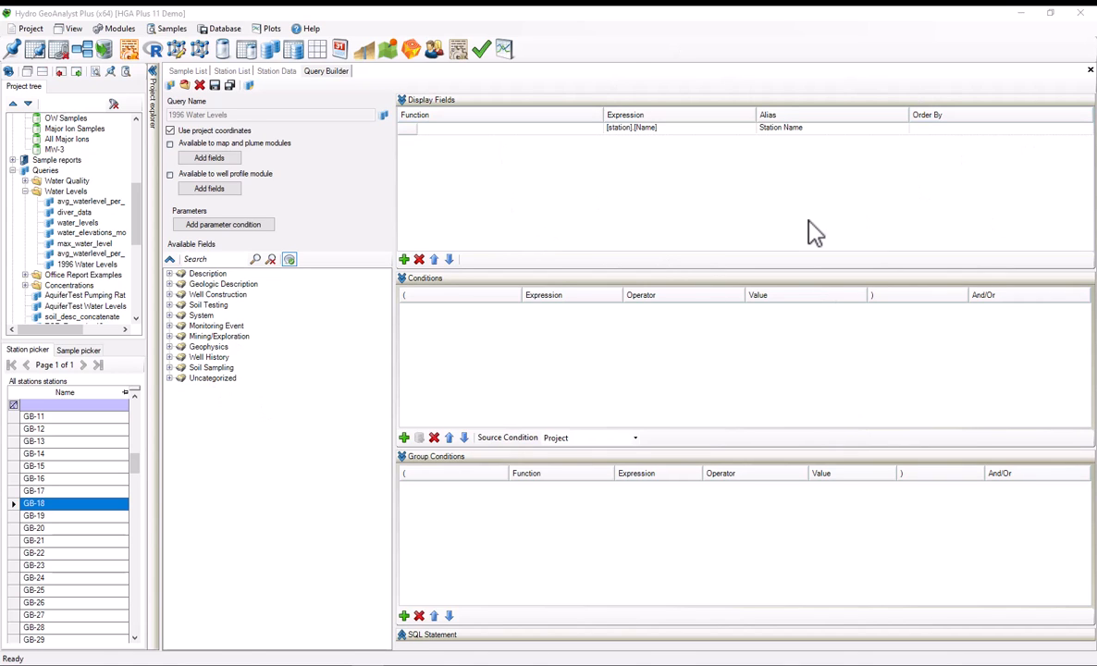
pyautogui.moveTo(541, 282)
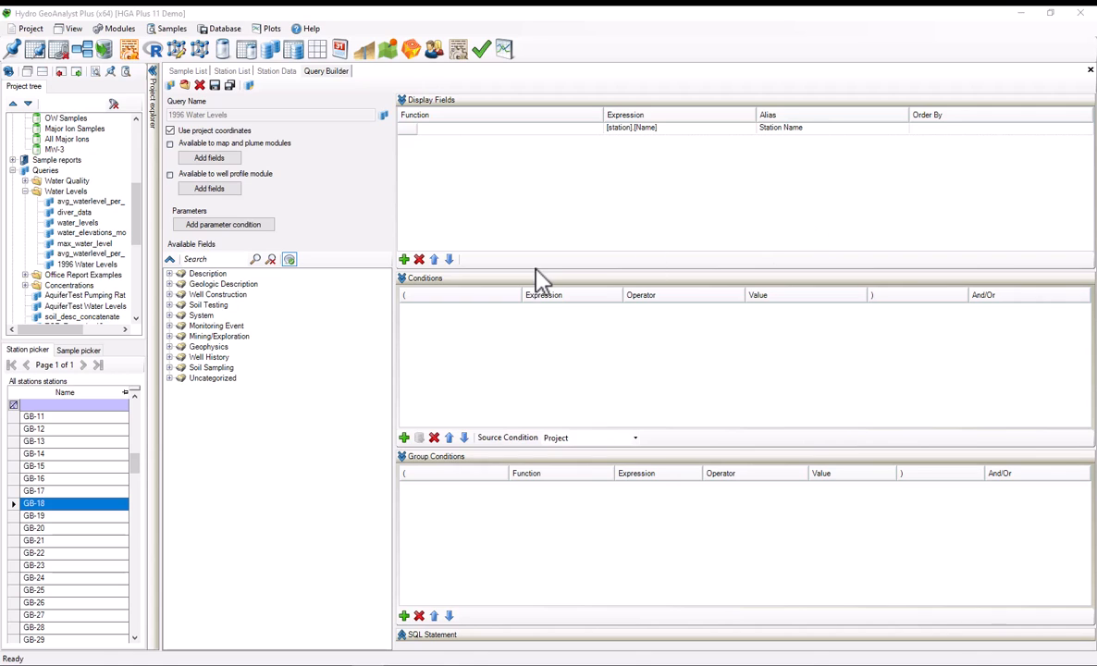
pyautogui.moveTo(187, 296)
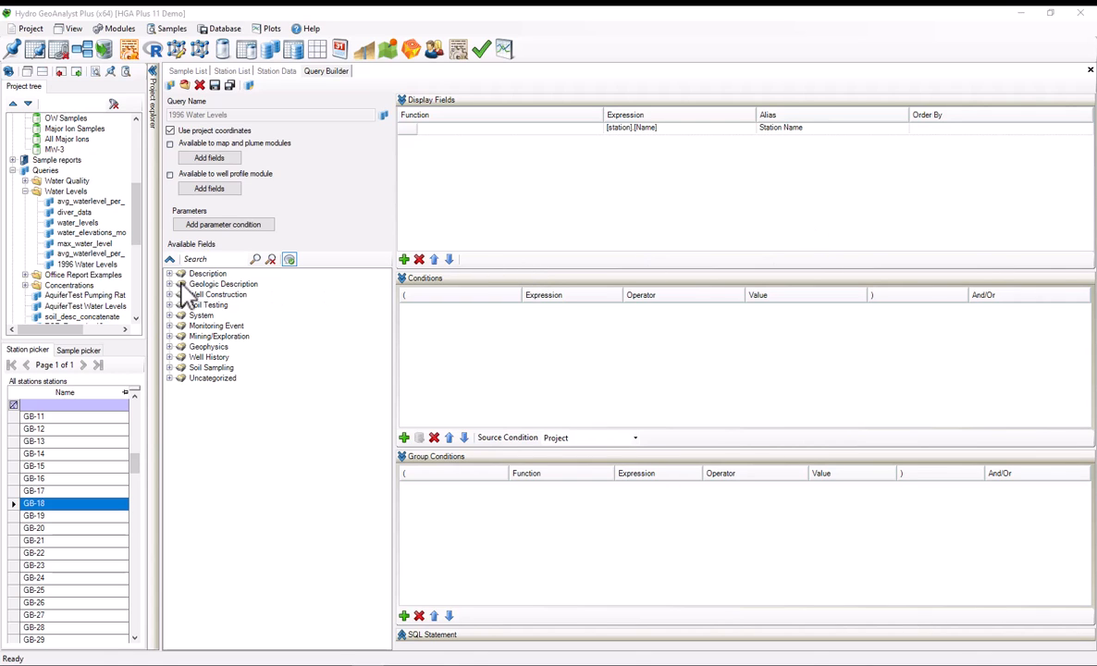
# - Add TOC from Description > Location as a display field
pyautogui.click(170, 274)
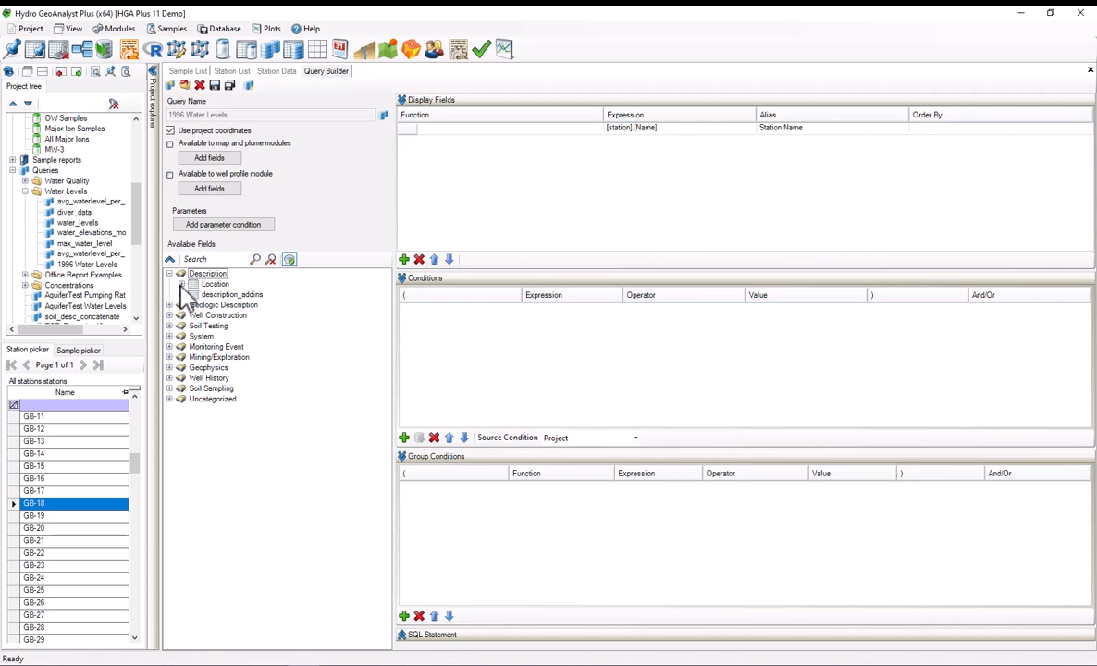
pyautogui.click(183, 284)
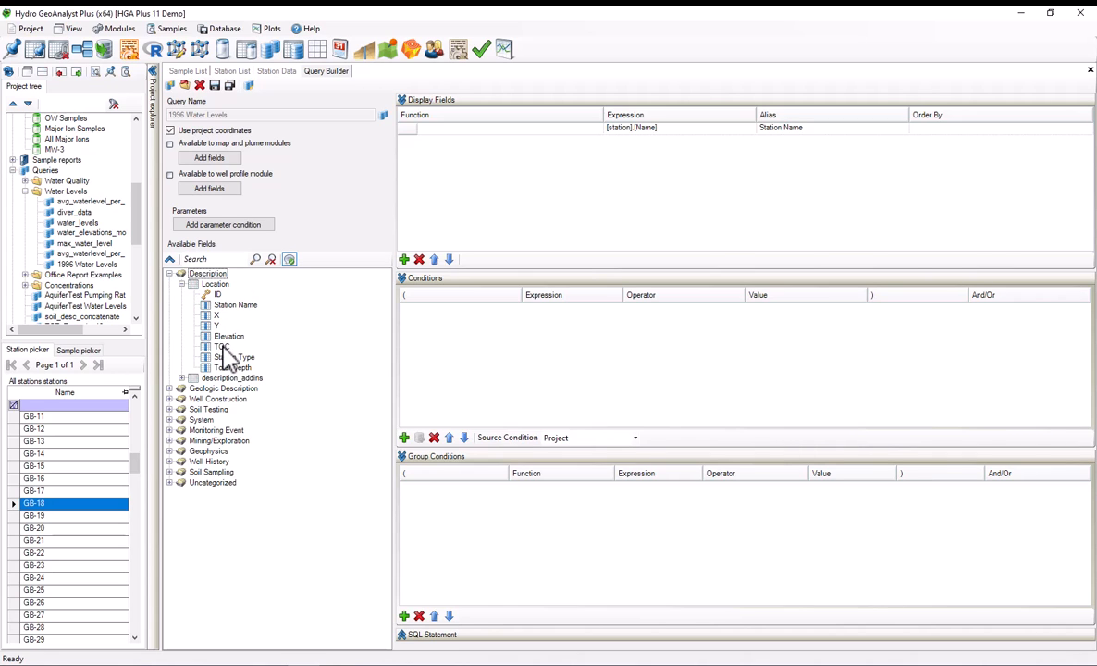
pyautogui.doubleClick(222, 347)
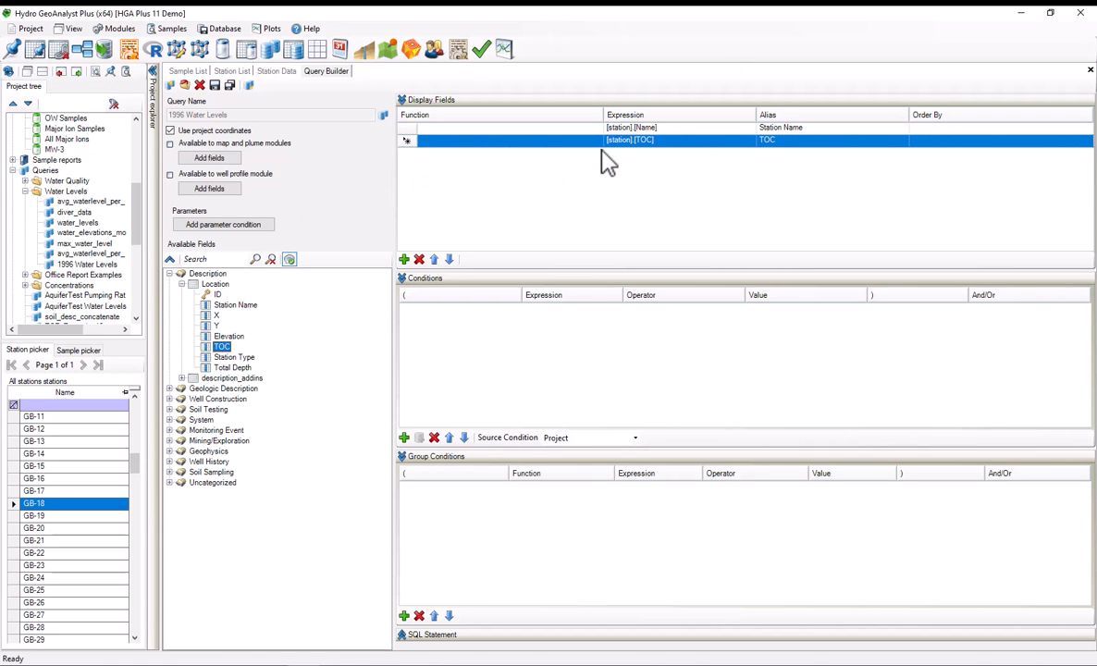
pyautogui.moveTo(245, 441)
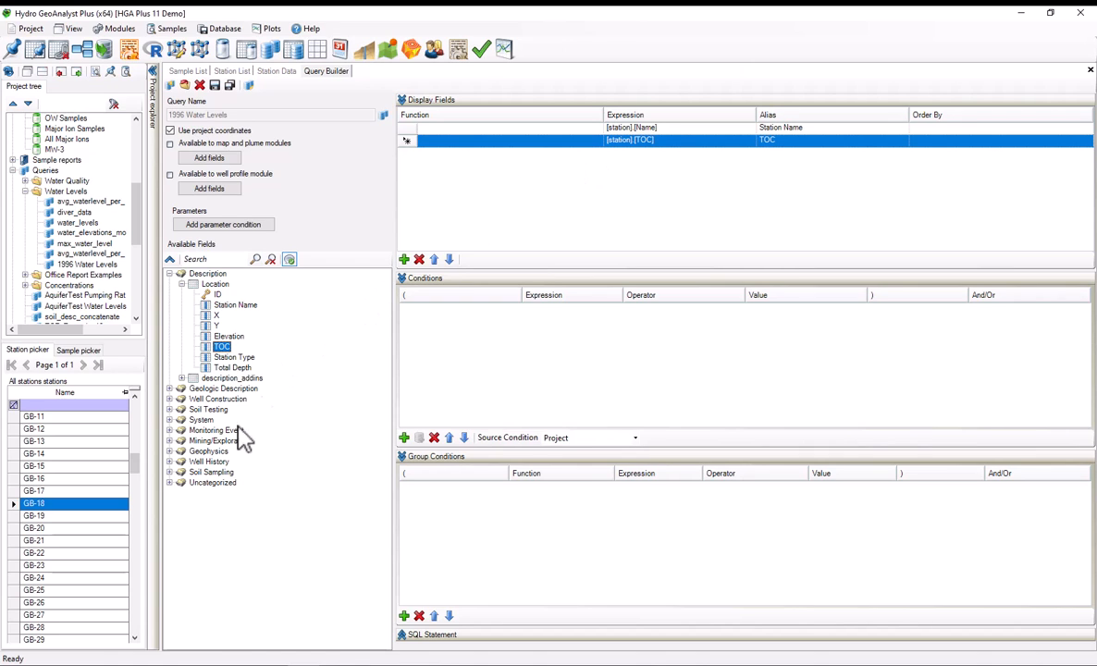
# - Add date and depth_to_water_level from Monitoring Event > Water Level as display fields
pyautogui.click(170, 429)
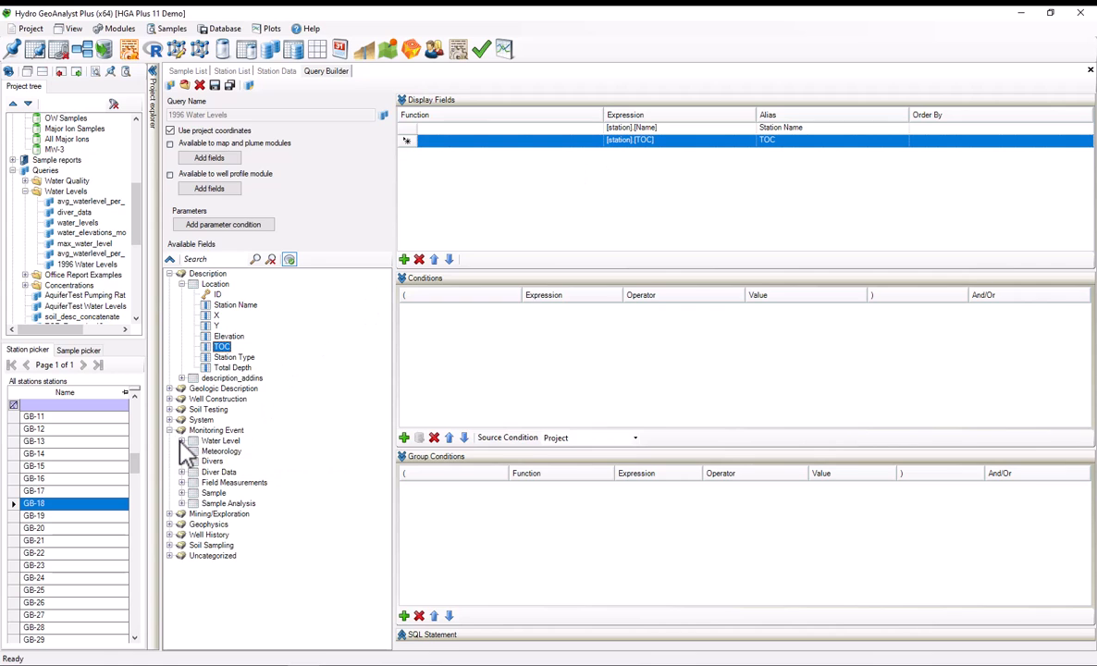
pyautogui.click(182, 441)
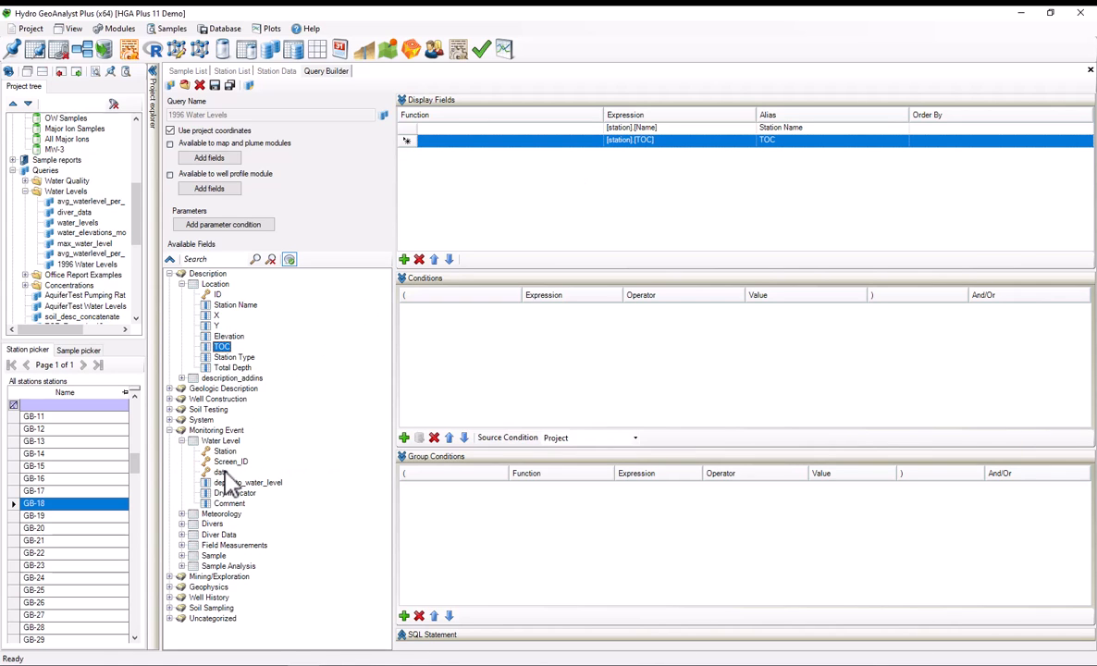
pyautogui.doubleClick(220, 472)
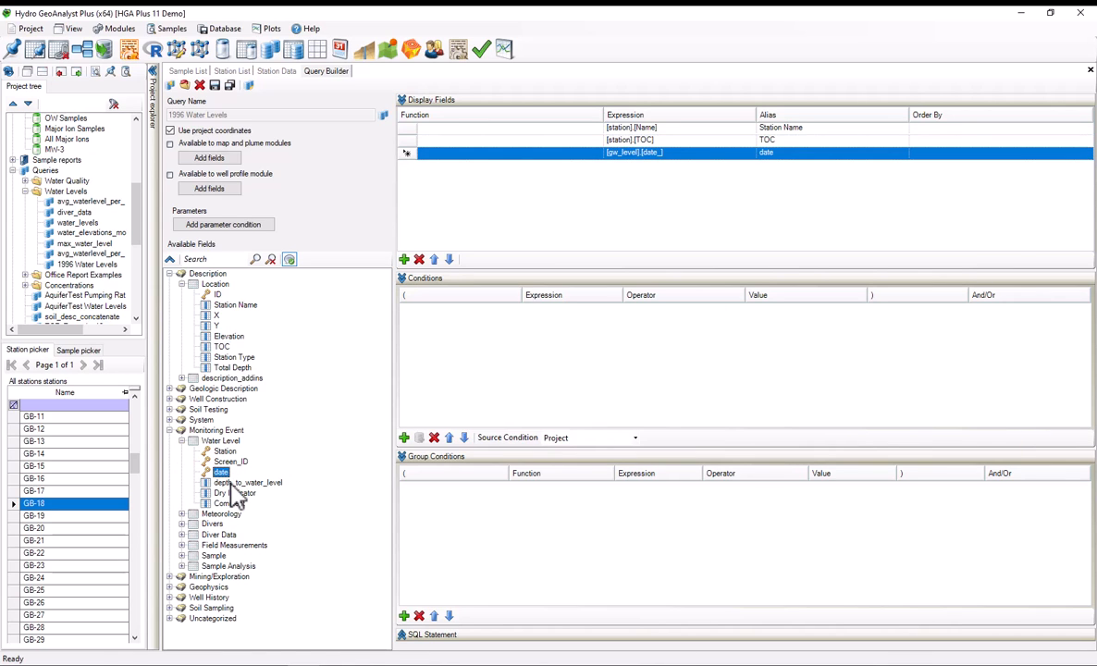
pyautogui.click(247, 482)
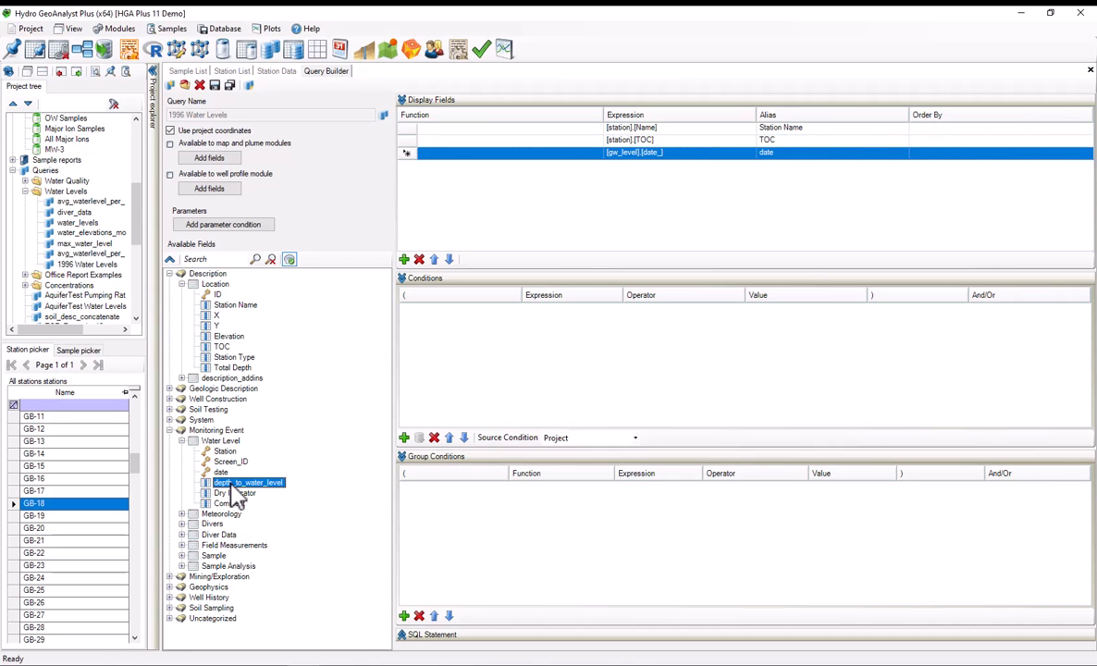
pyautogui.doubleClick(249, 482)
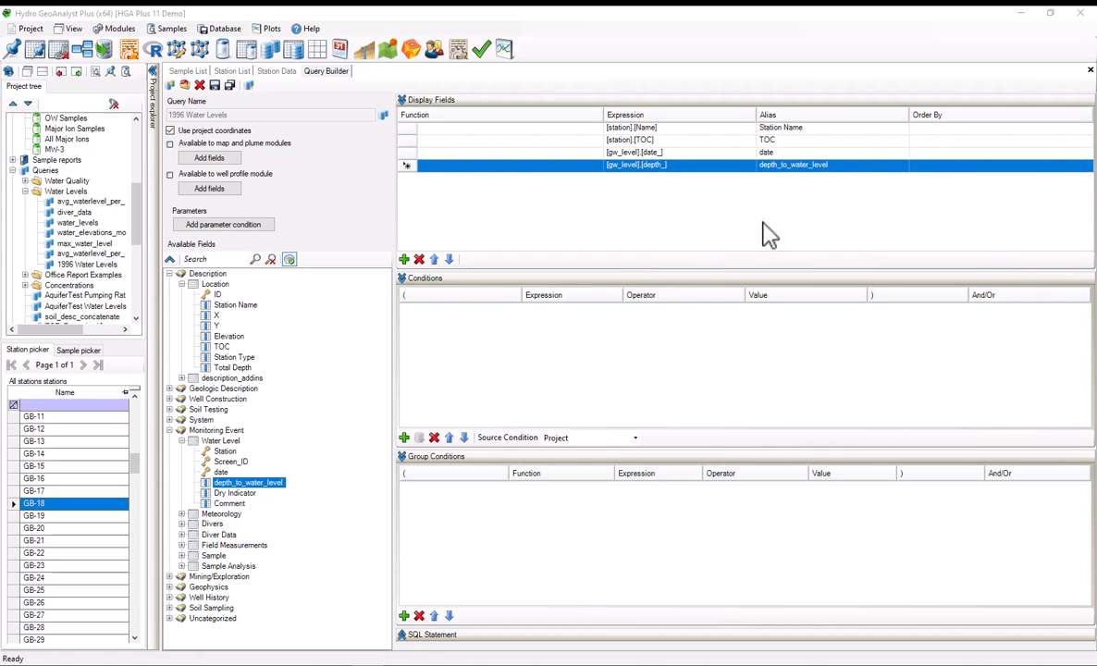
pyautogui.moveTo(738, 171)
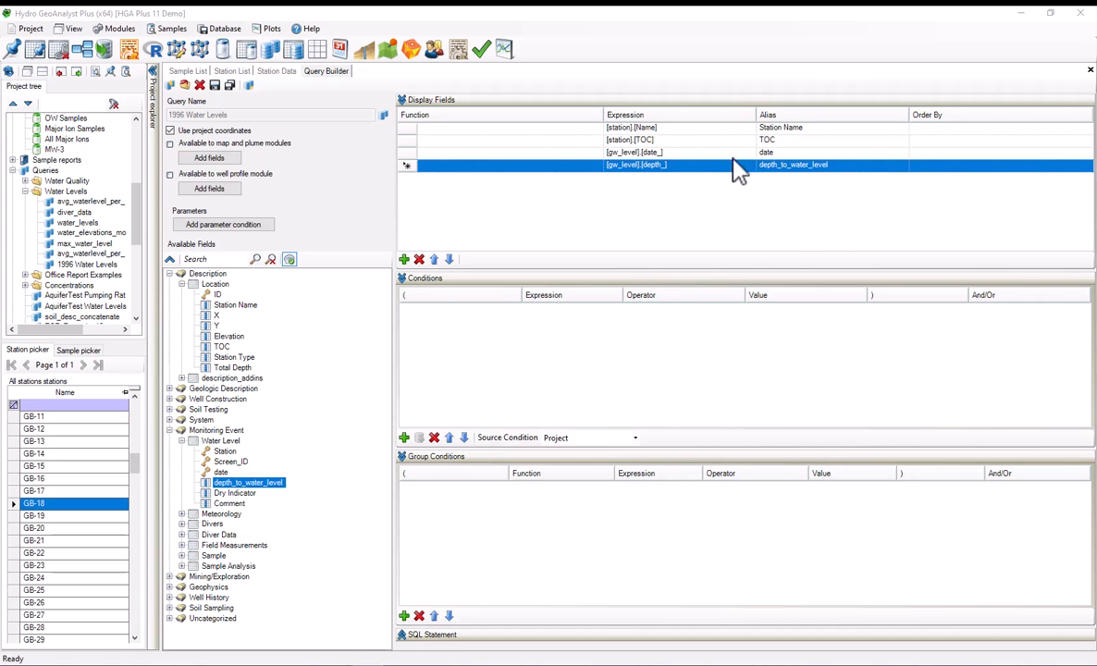
pyautogui.moveTo(703, 180)
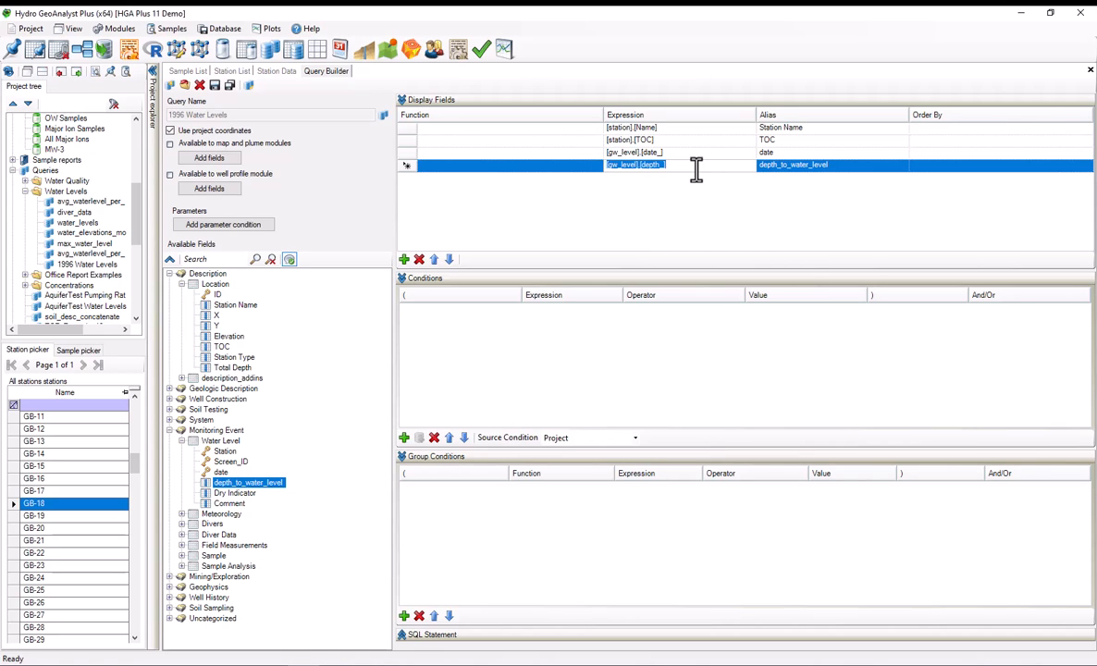
pyautogui.moveTo(650, 182)
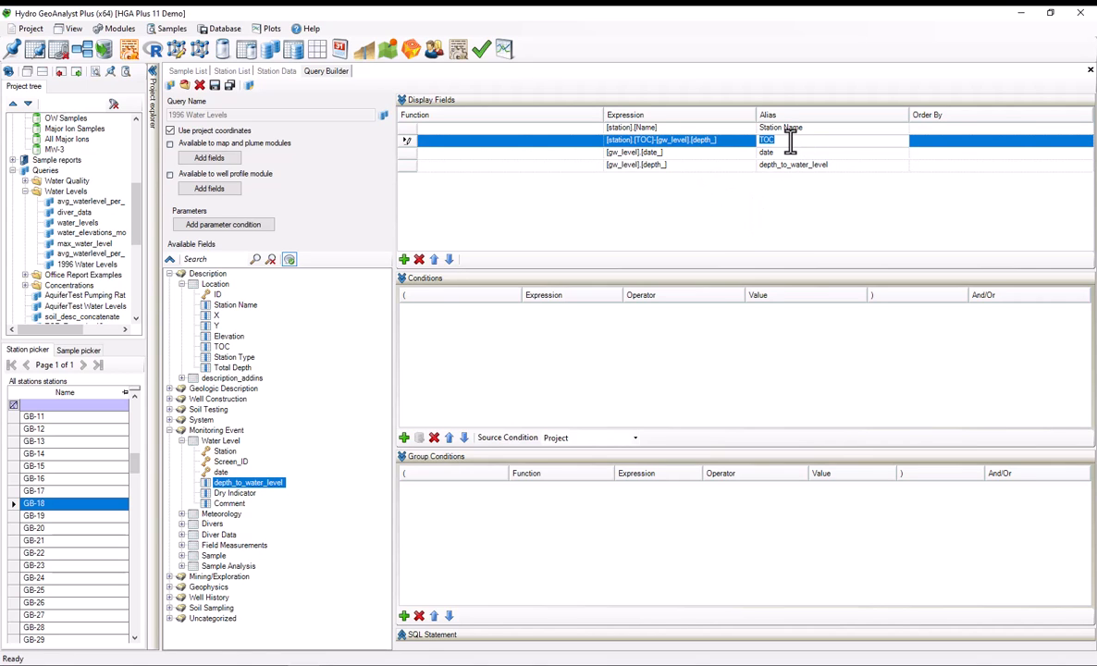
# - Alias the TOC-minus-depth expression Water Table Elevation and remove the depth_to_water_level field
pyautogui.write('Water Table Elevation')
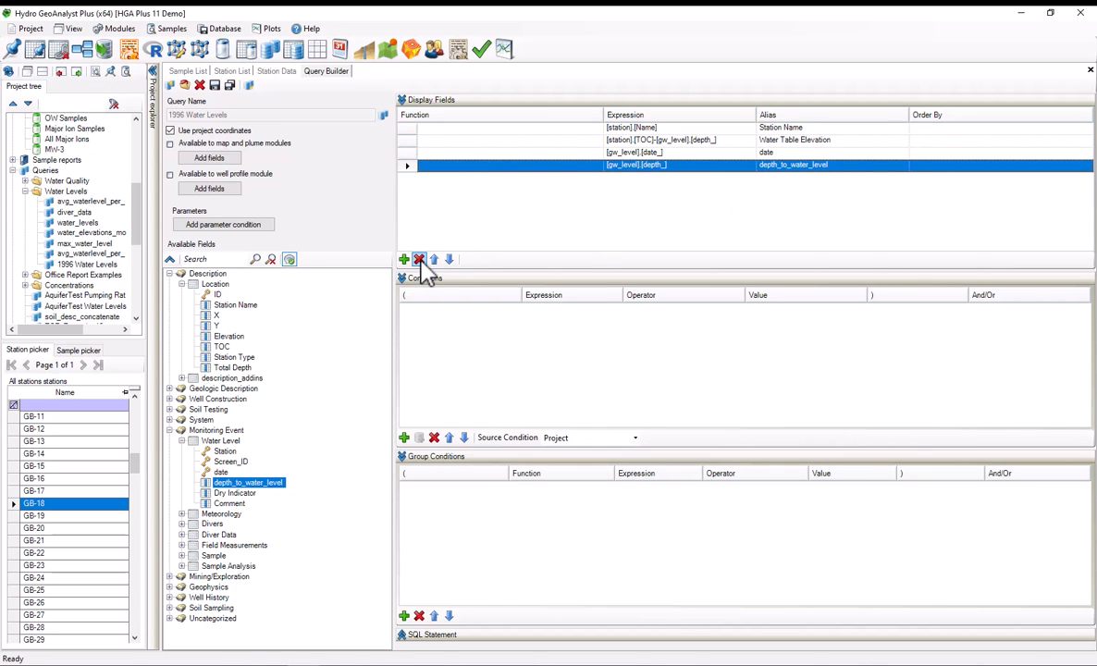
pyautogui.click(420, 259)
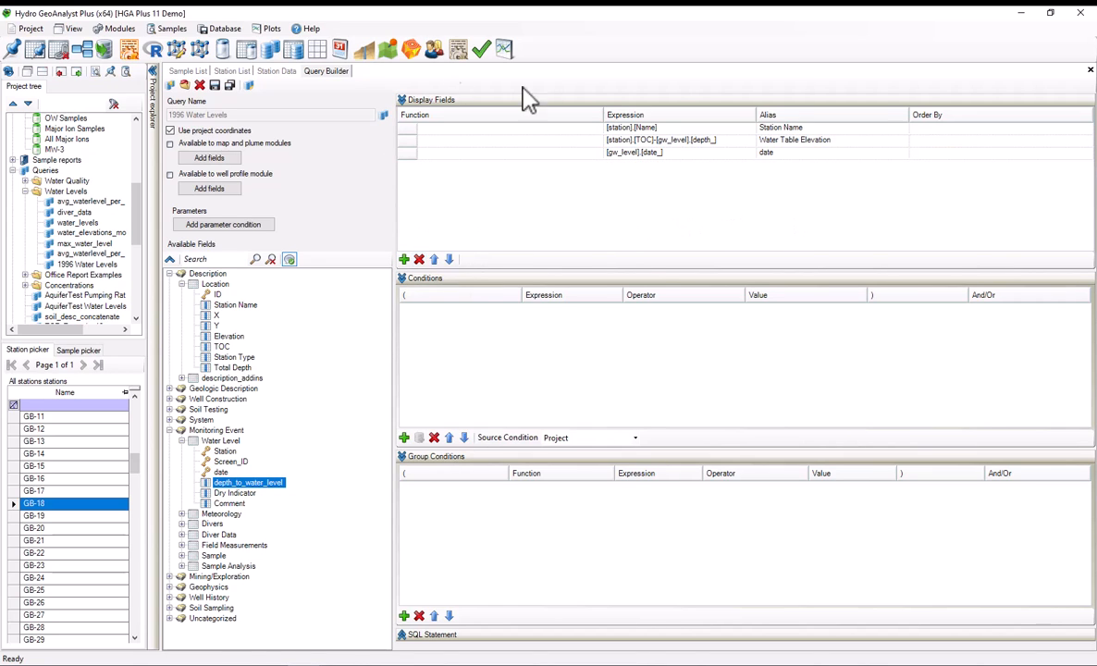
pyautogui.moveTo(720, 202)
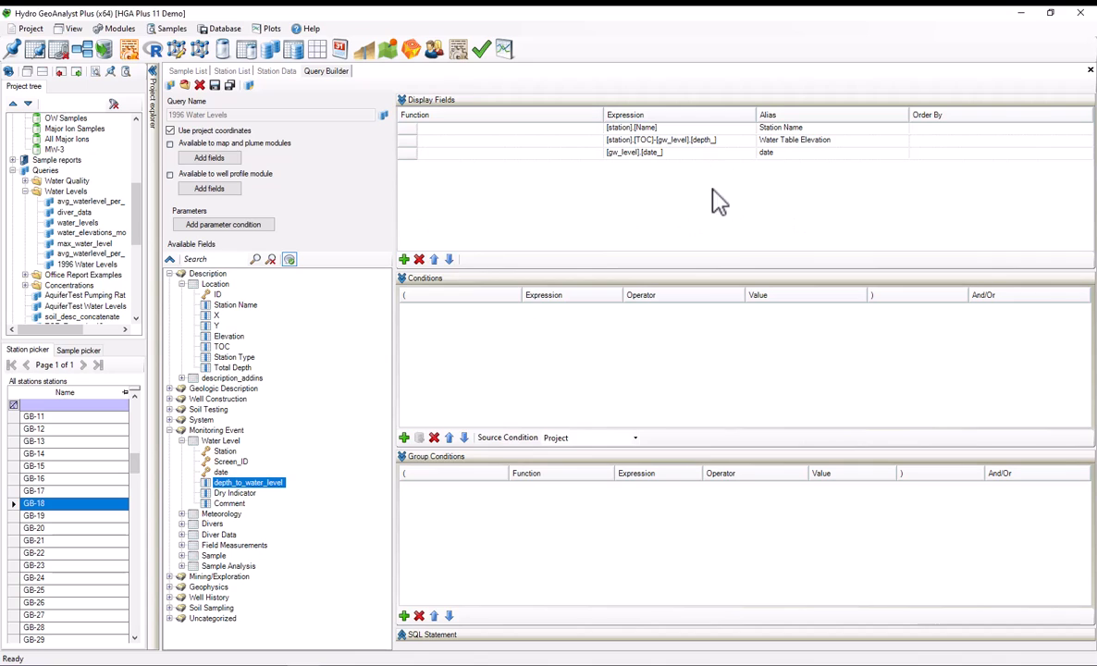
pyautogui.moveTo(676, 220)
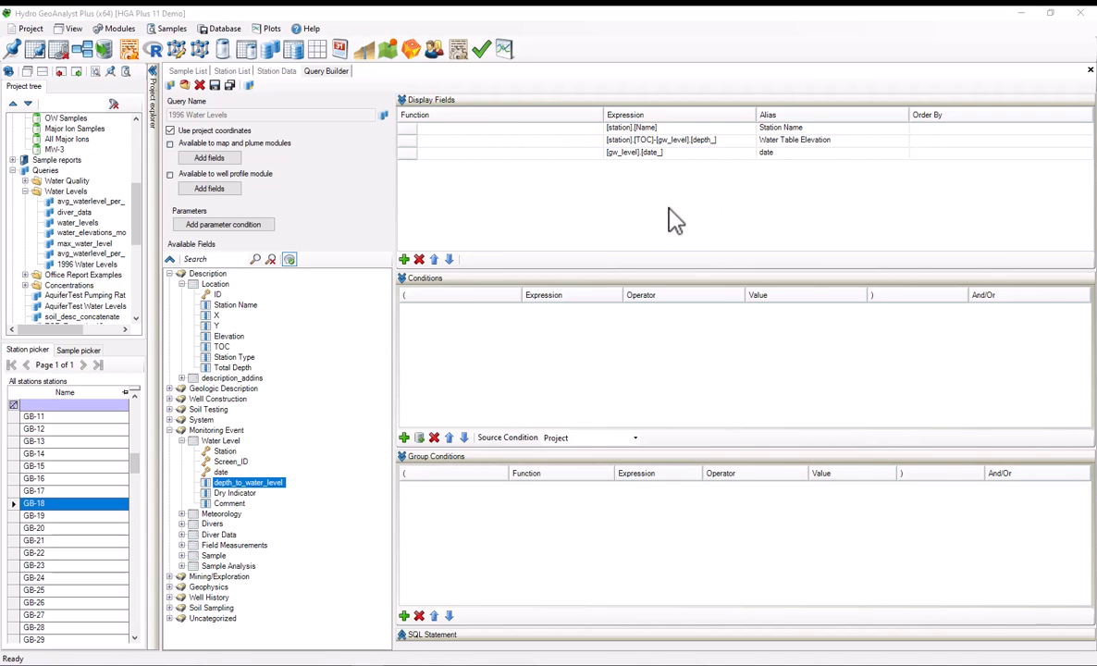
pyautogui.moveTo(671, 227)
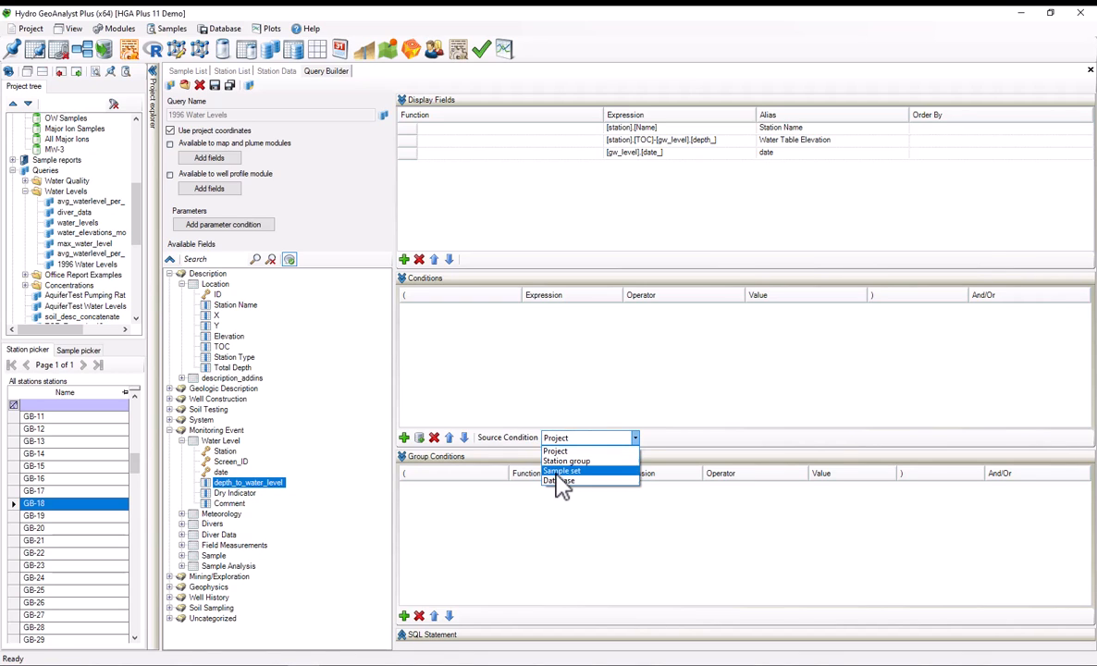
pyautogui.moveTo(559, 481)
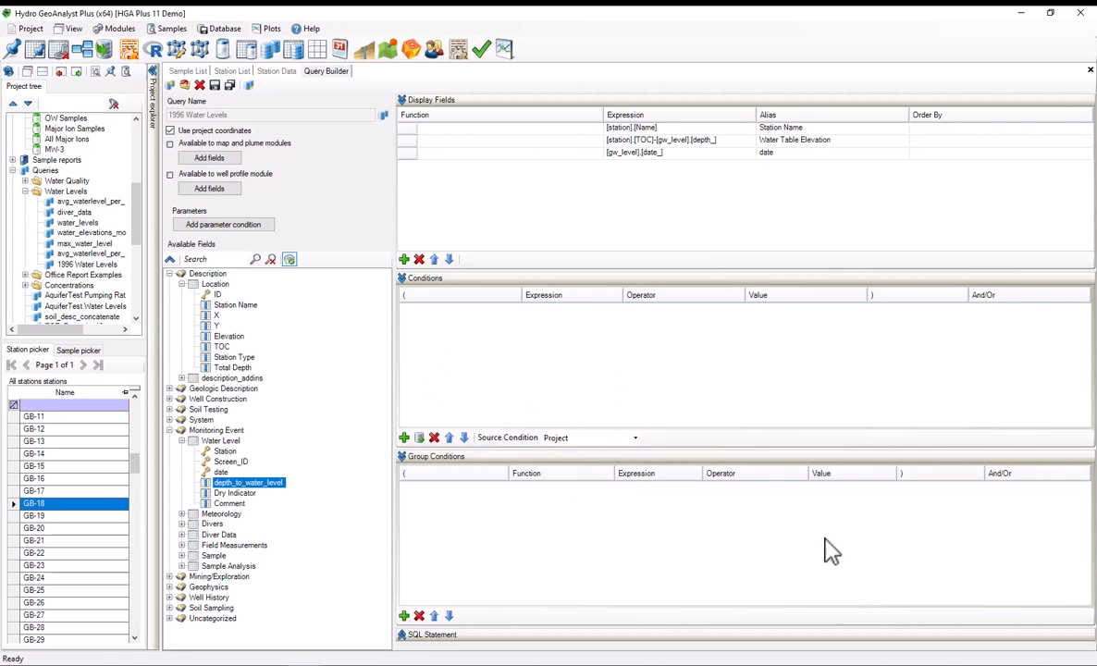
pyautogui.moveTo(706, 502)
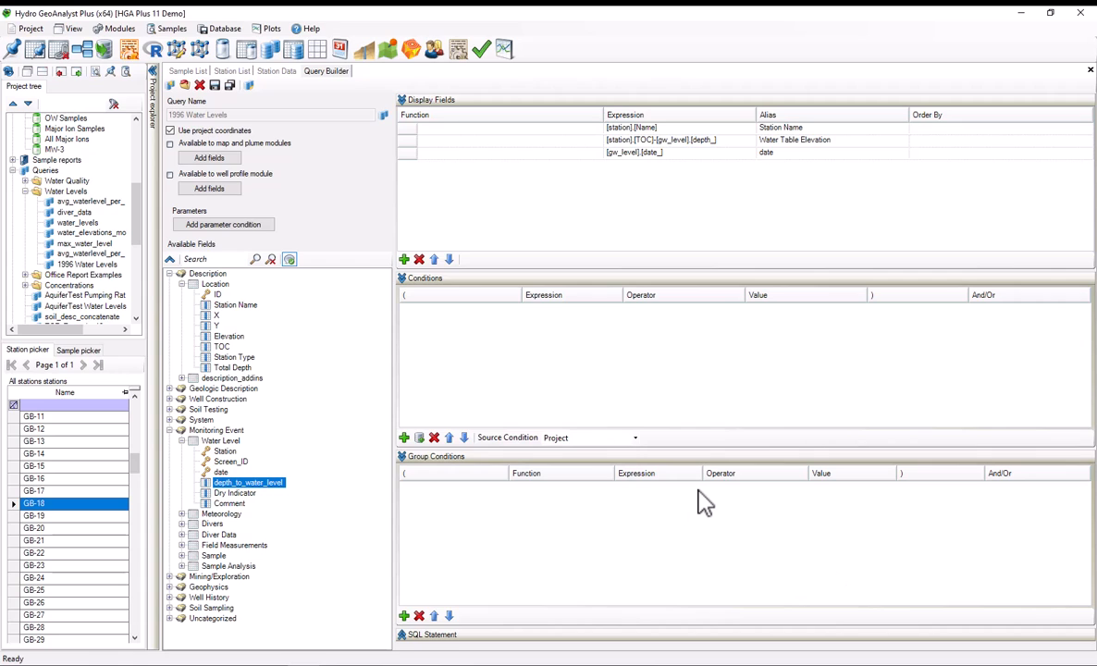
pyautogui.moveTo(287, 359)
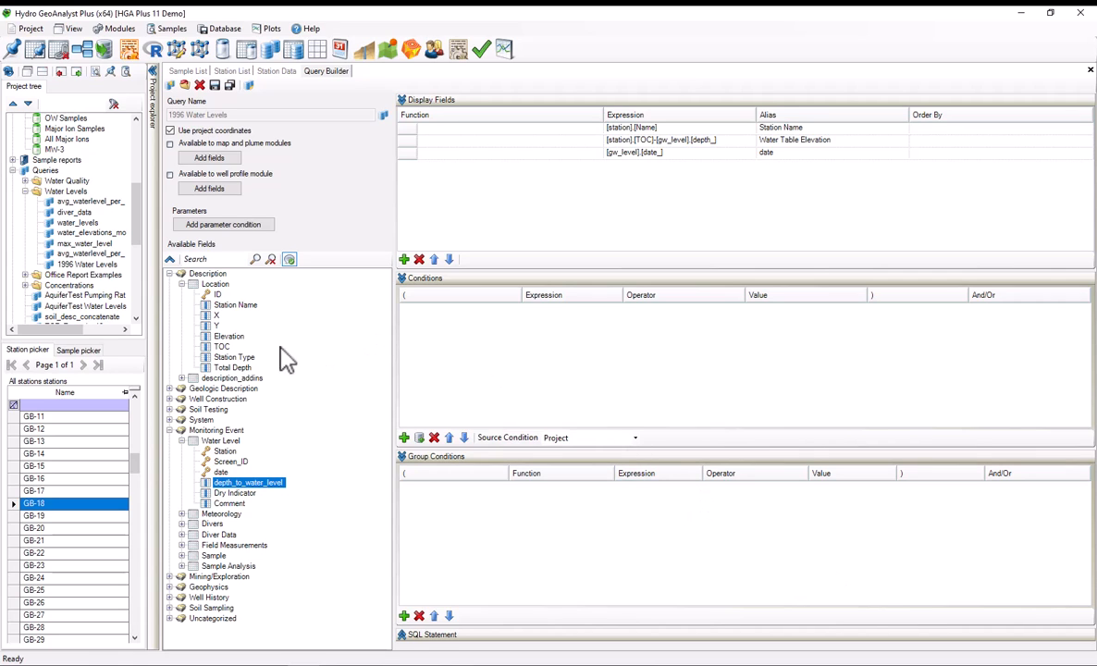
# - Set conditions TOC > 0 joined with AND, and depth_to_water_level > 0
pyautogui.click(222, 346)
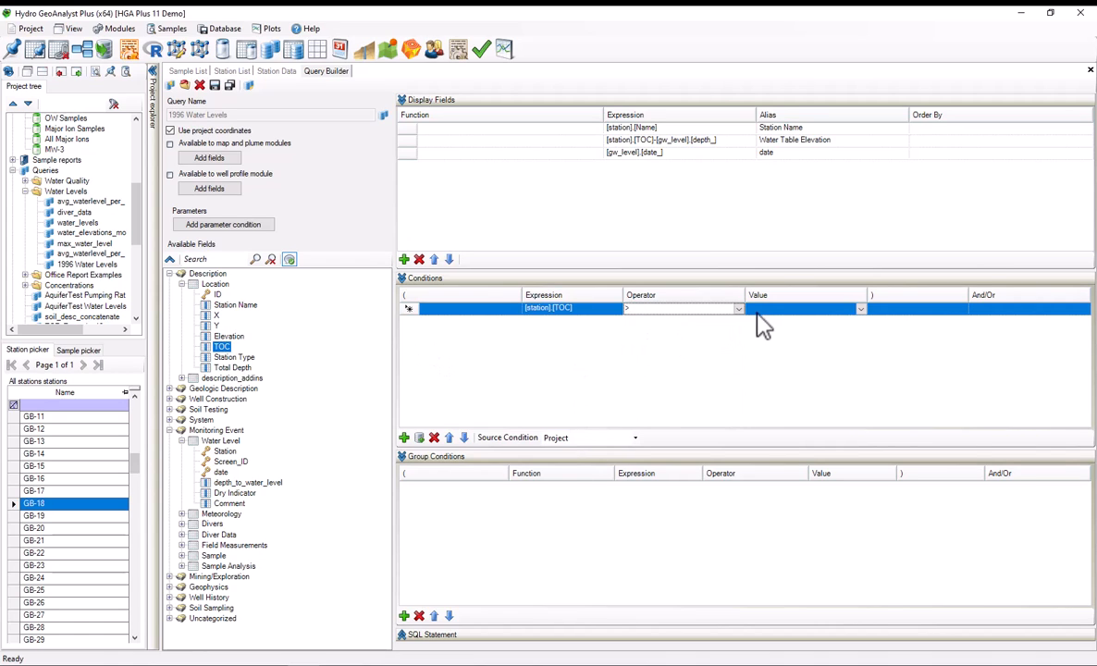
pyautogui.write('0')
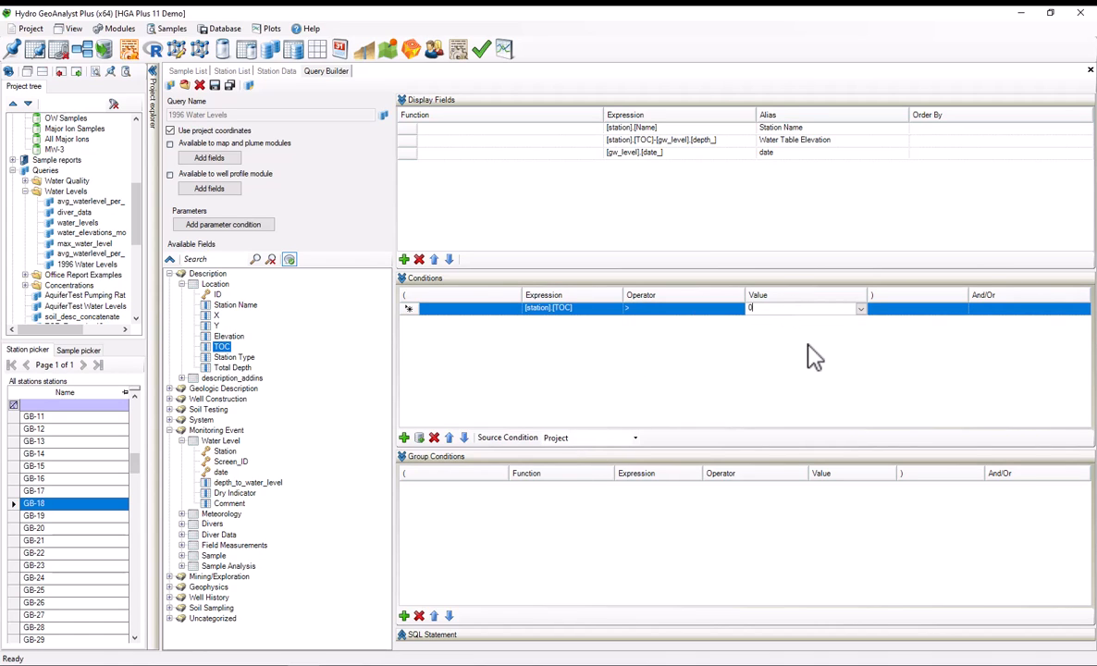
pyautogui.click(1084, 308)
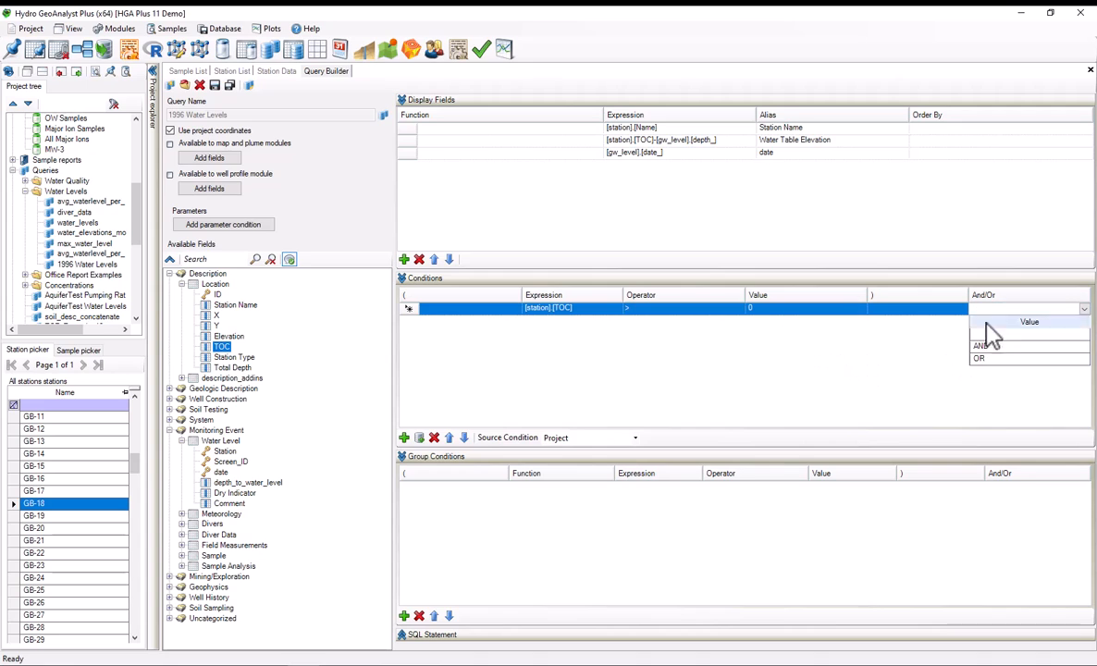
pyautogui.click(983, 345)
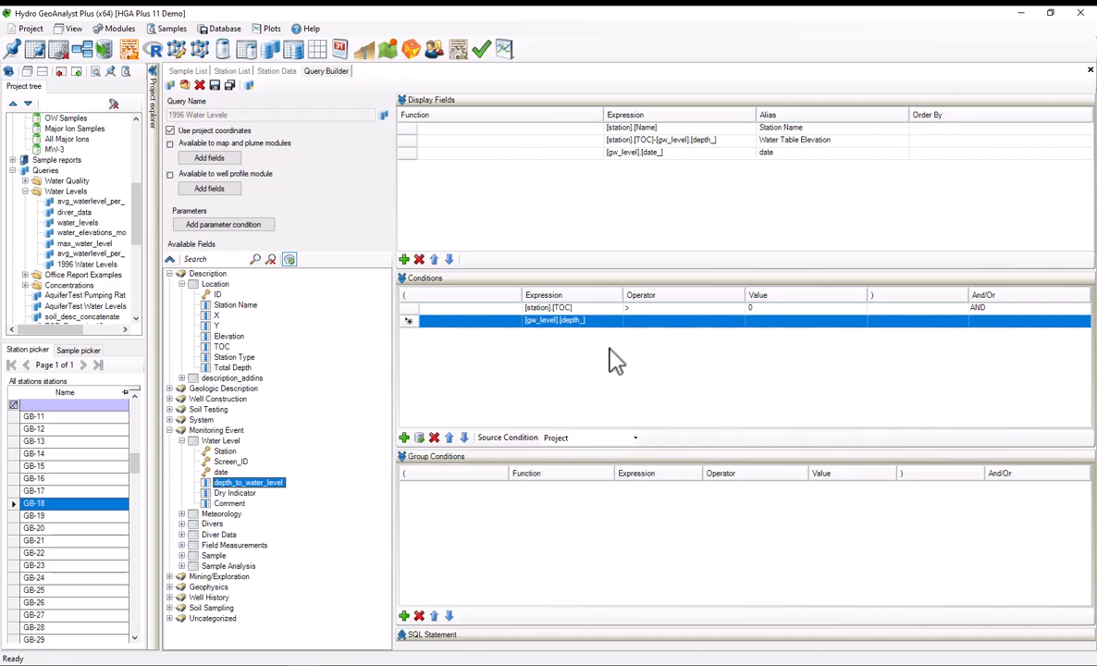
pyautogui.click(738, 320)
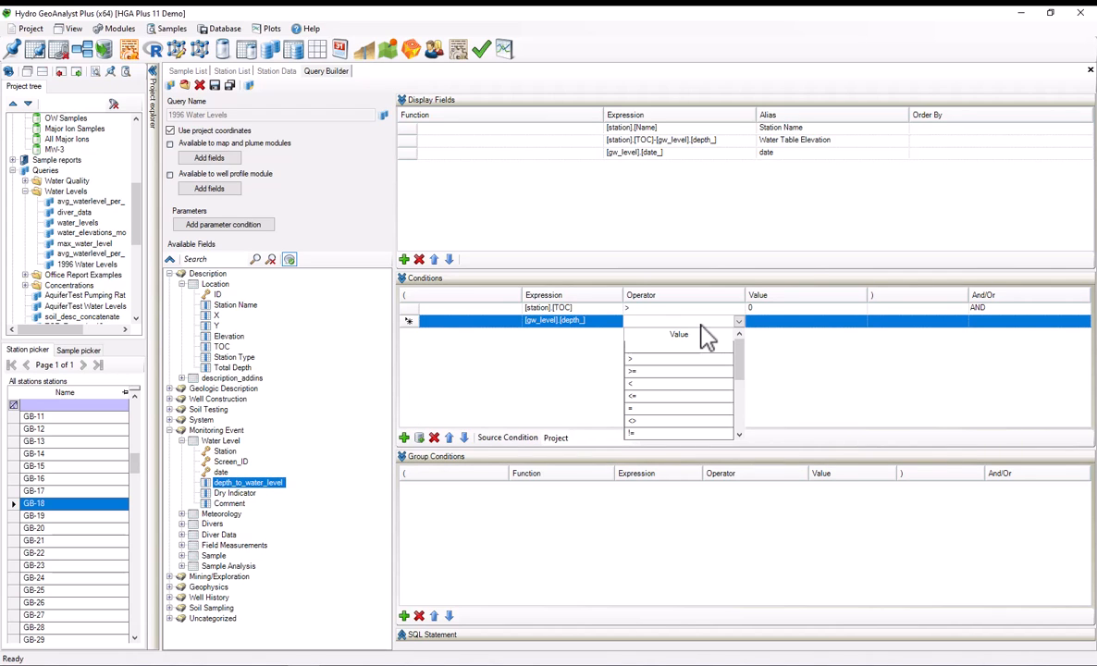
pyautogui.click(632, 358)
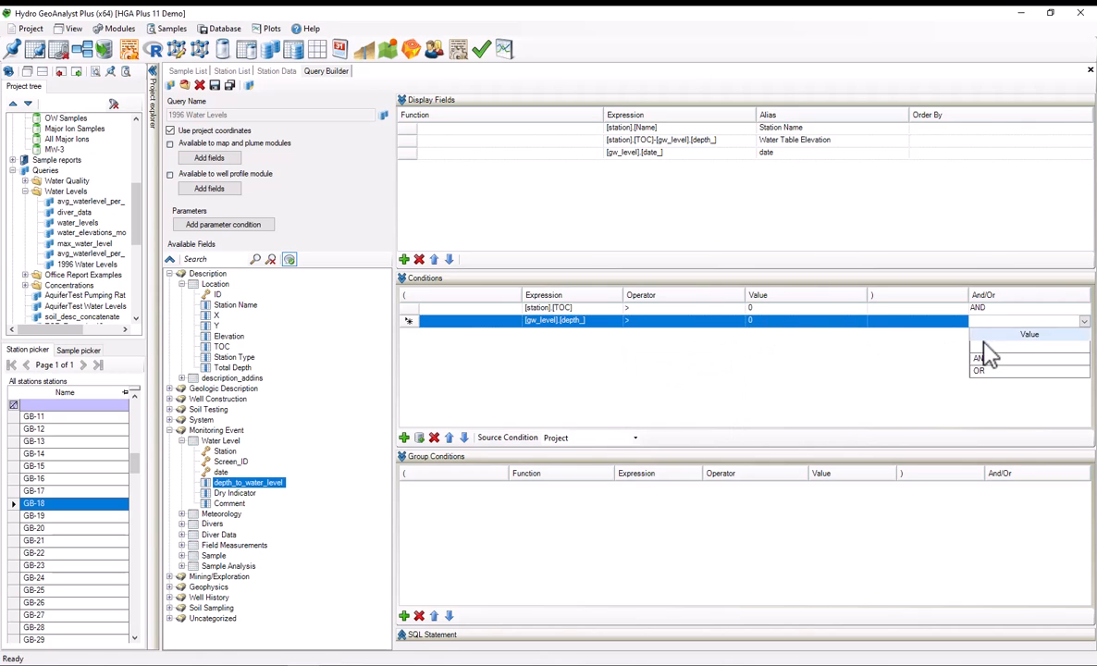
# - Add an AND condition requiring date earlier than 01/01/1997
pyautogui.click(978, 358)
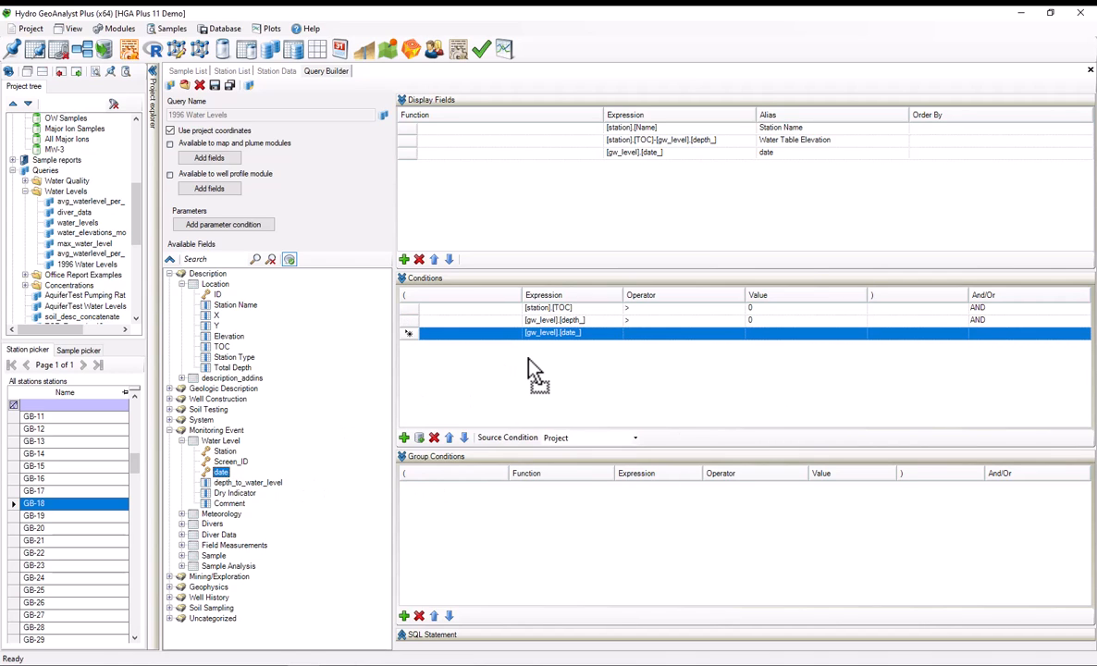
pyautogui.click(736, 333)
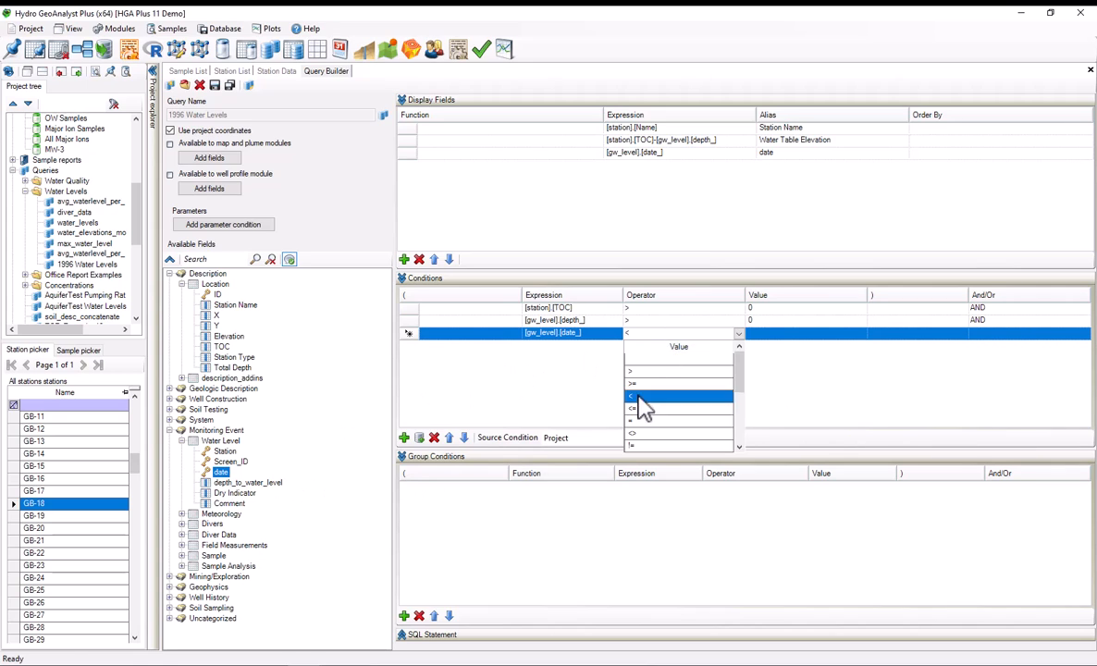
pyautogui.click(633, 396)
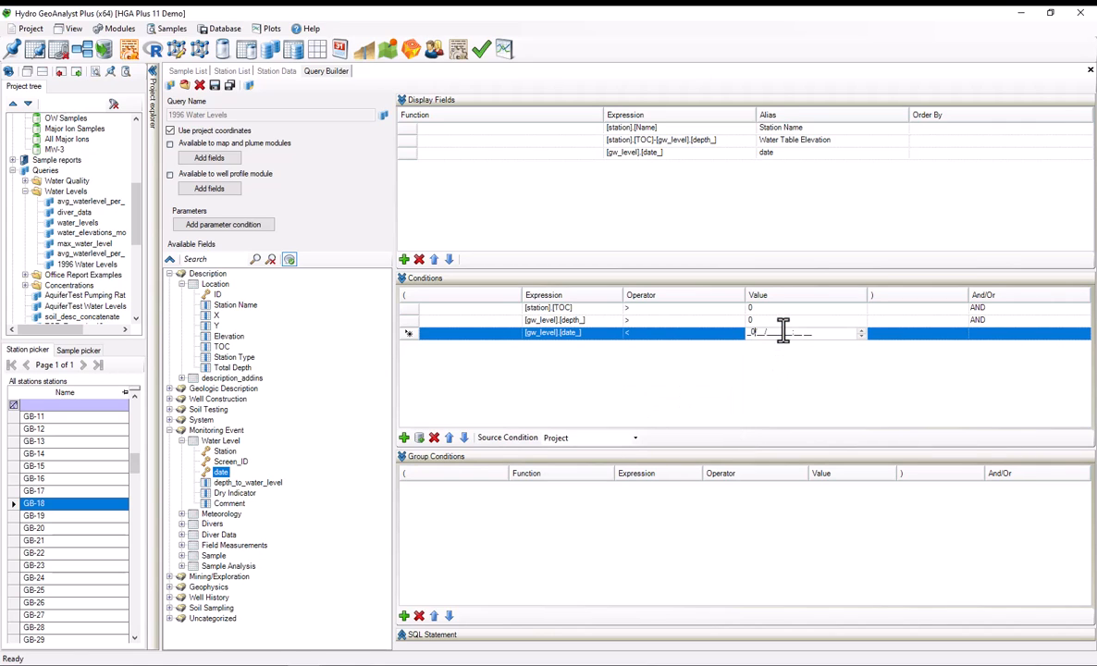
pyautogui.write('01/01/1997 12:00 AM')
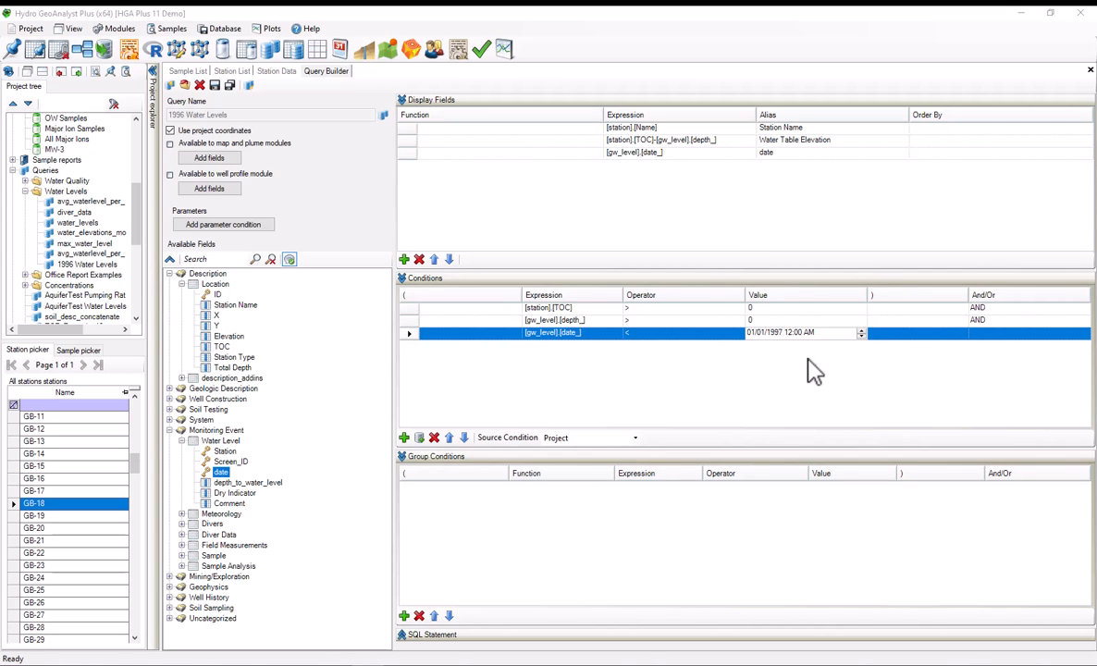
pyautogui.moveTo(819, 176)
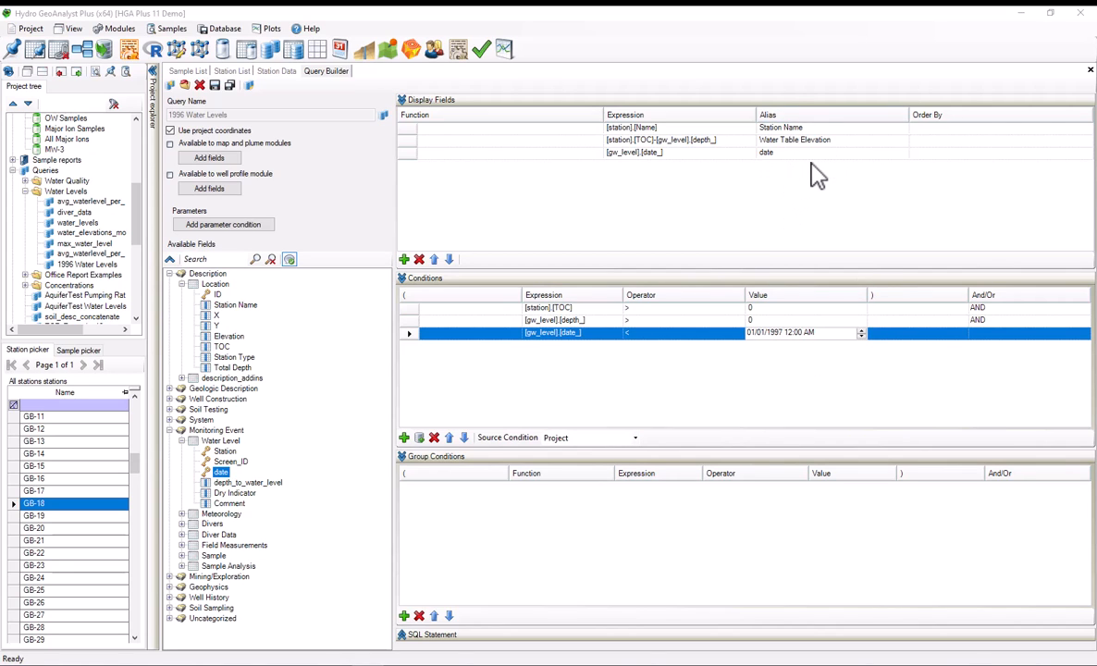
pyautogui.moveTo(800, 190)
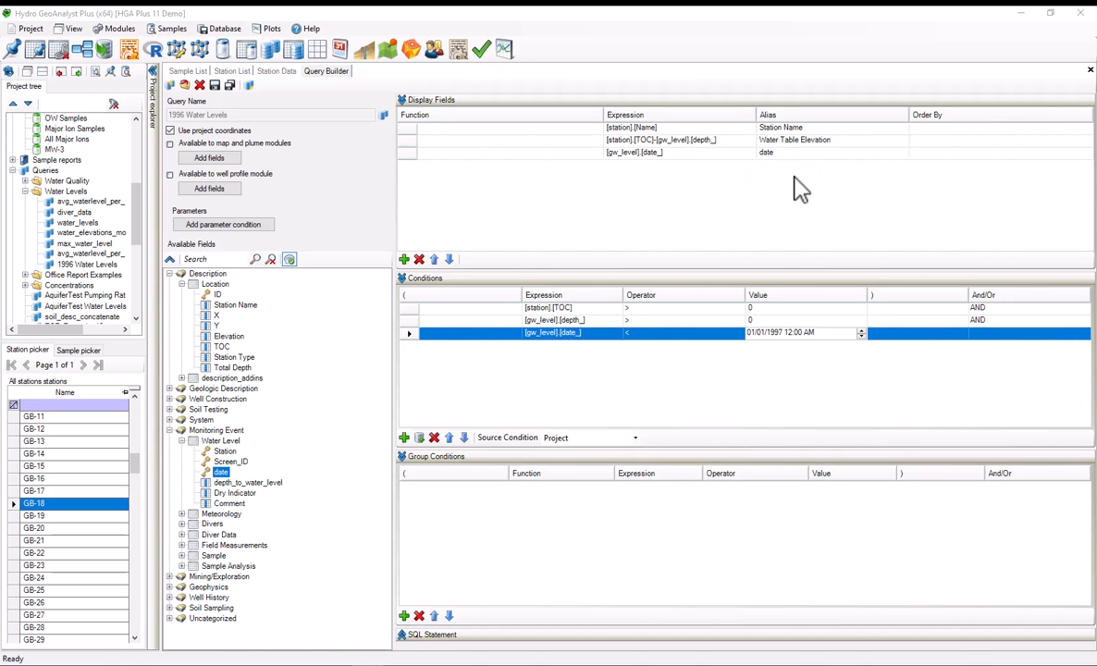
pyautogui.moveTo(791, 172)
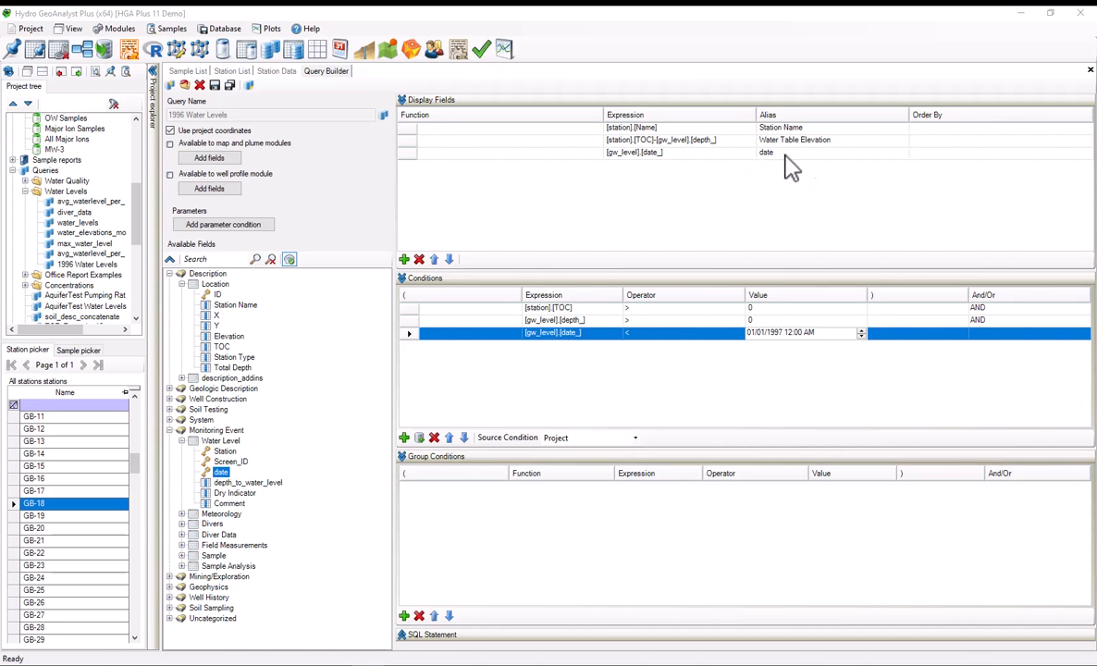
# - Order the results ascending by Station Name and date
pyautogui.click(1086, 128)
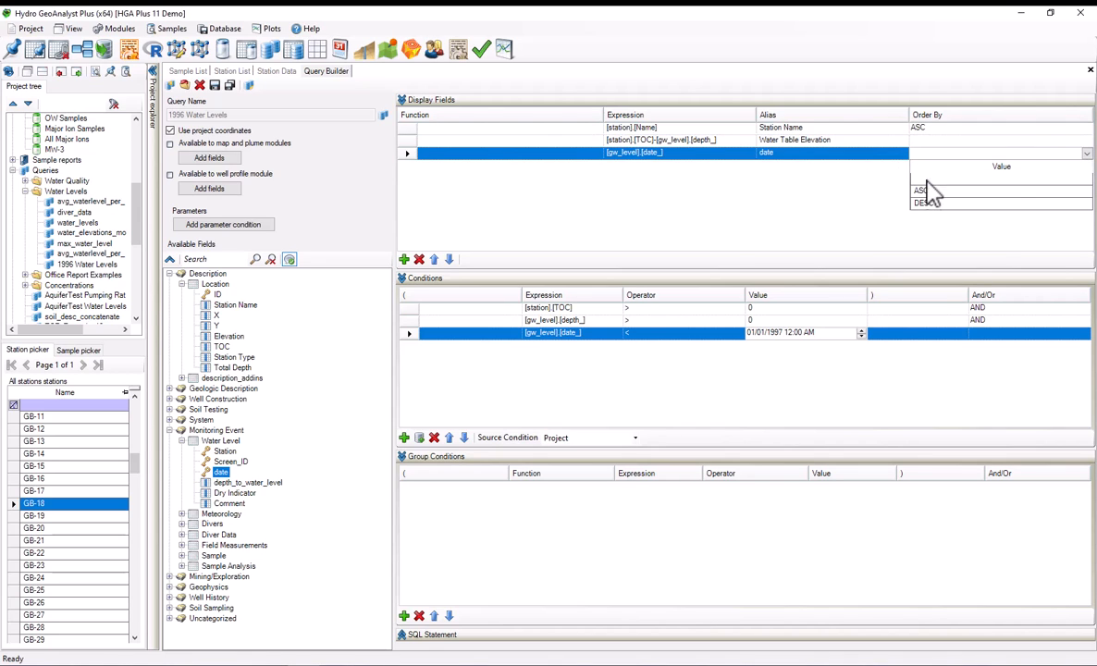
pyautogui.click(921, 191)
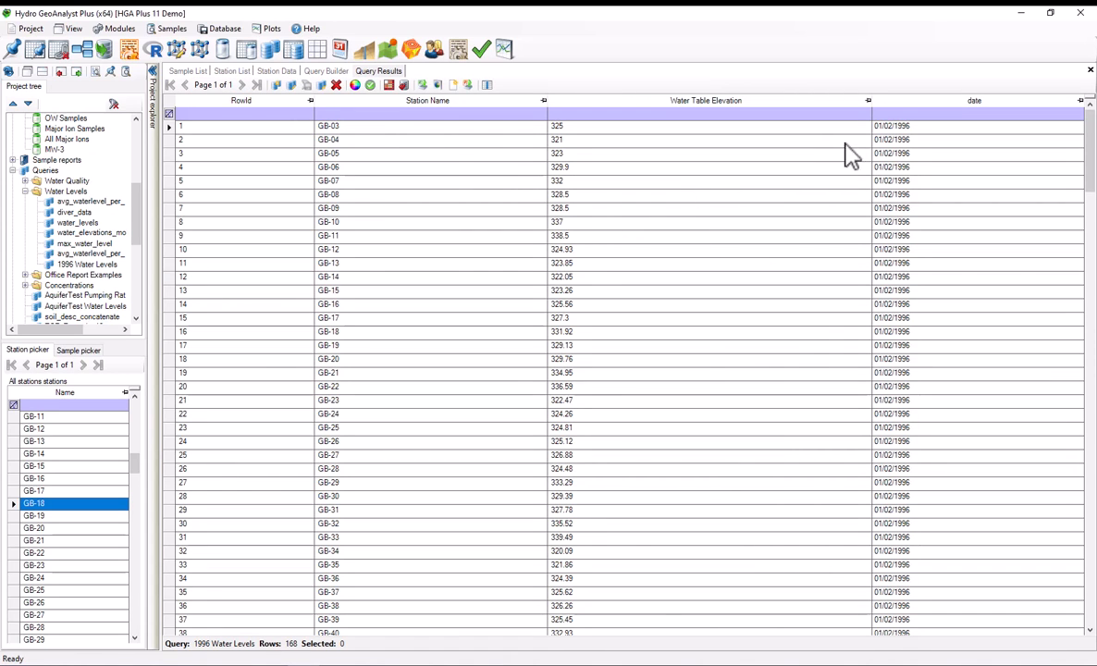
# - Scroll through the 168 Query Results rows of 1996 water-table elevations
pyautogui.scroll(-3)
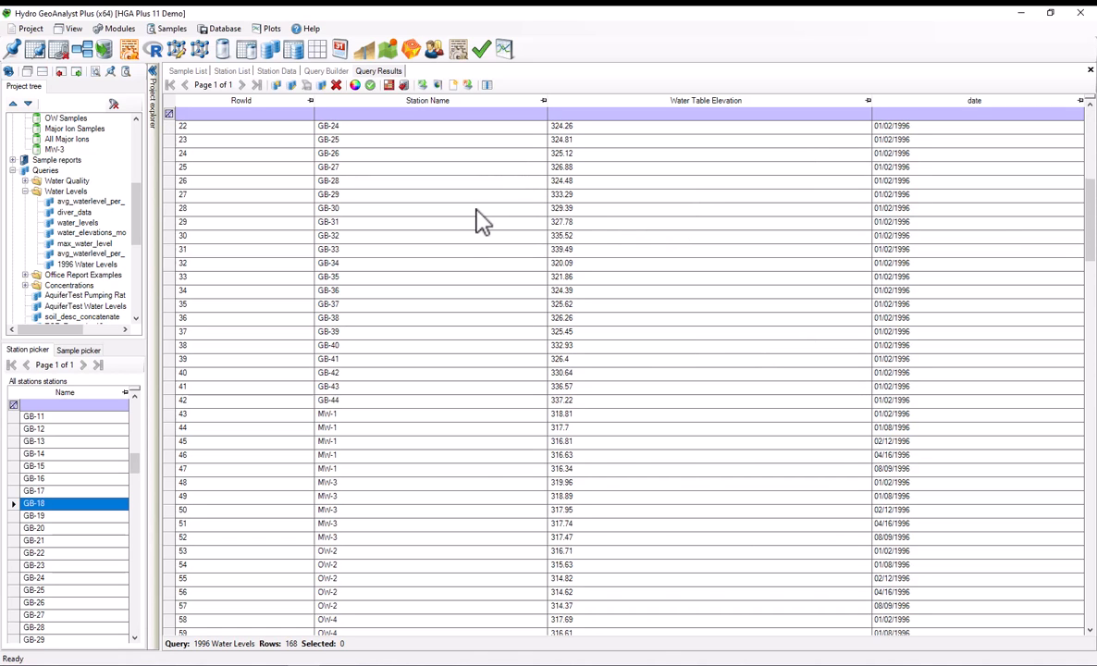
pyautogui.scroll(-3)
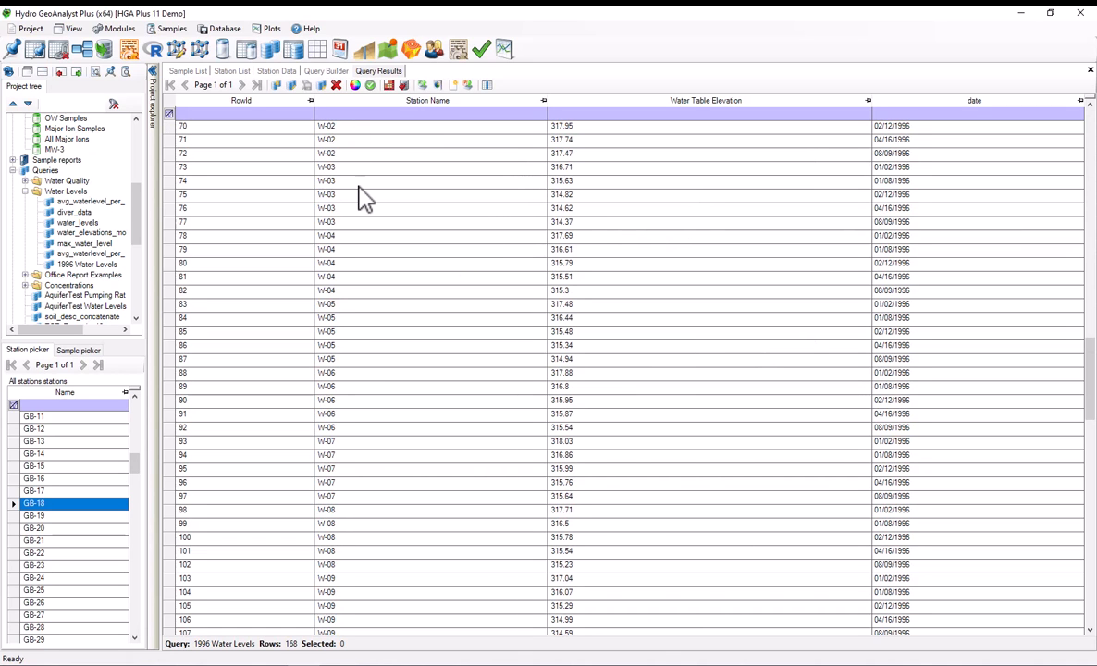
pyautogui.scroll(3)
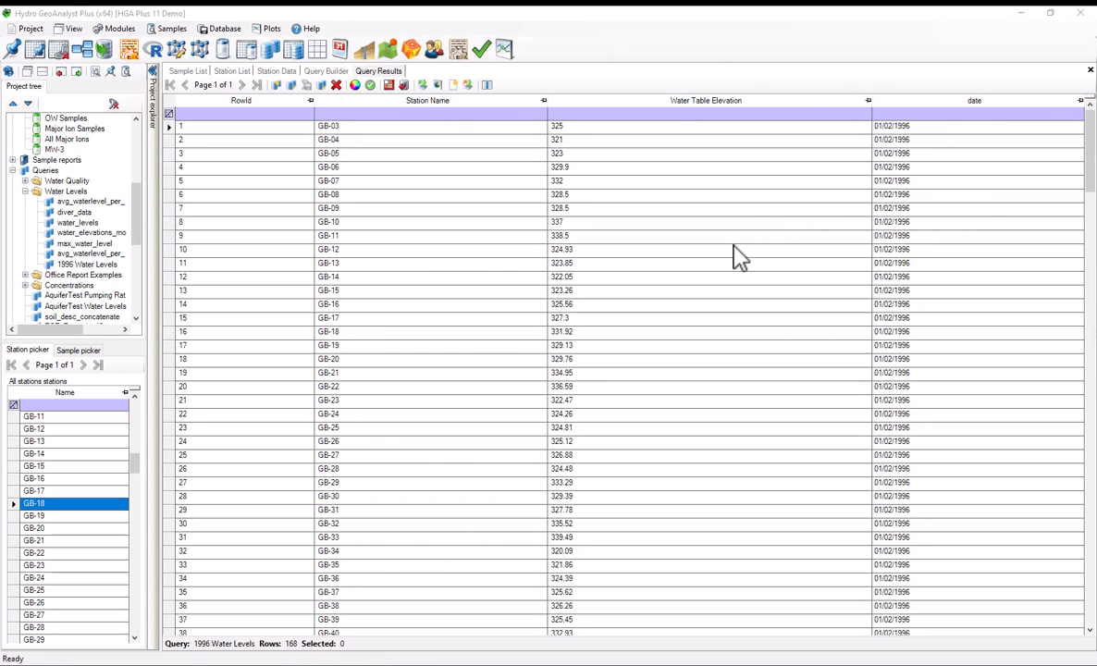
pyautogui.moveTo(638, 288)
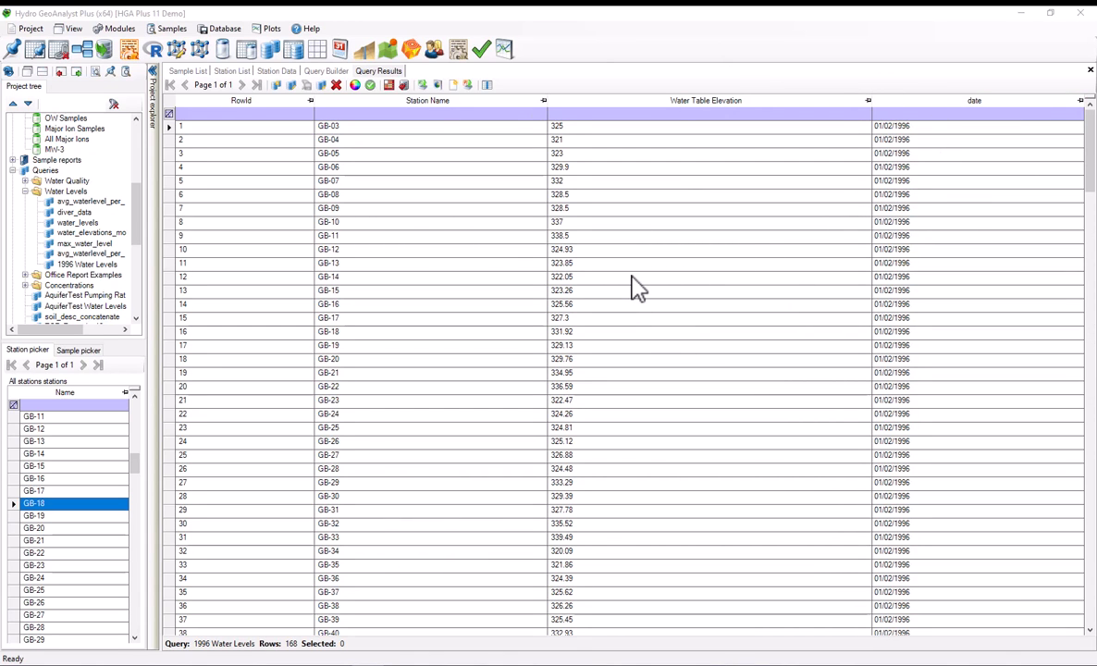
pyautogui.moveTo(627, 290)
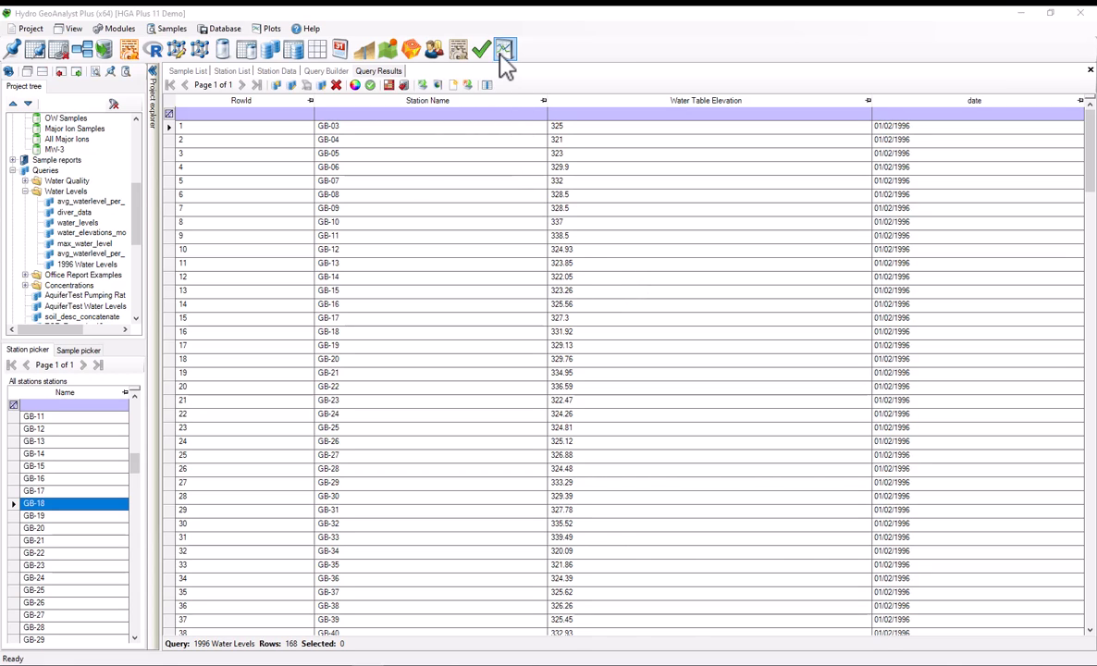
# - Start a new plot collection and list the plot types available to add
pyautogui.click(505, 50)
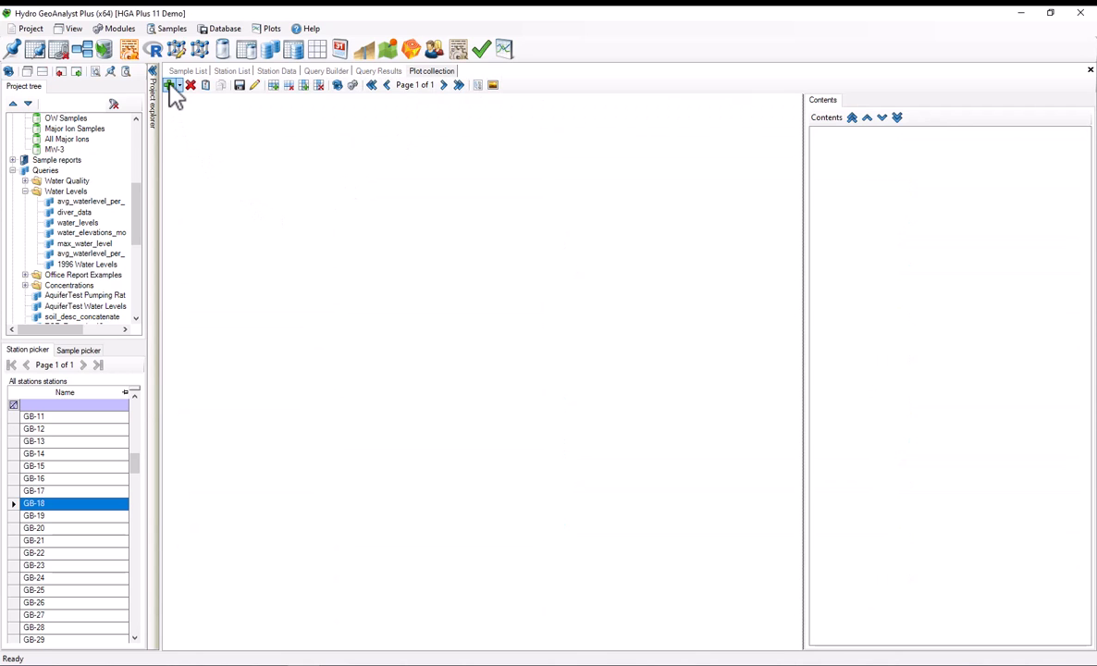
pyautogui.click(172, 85)
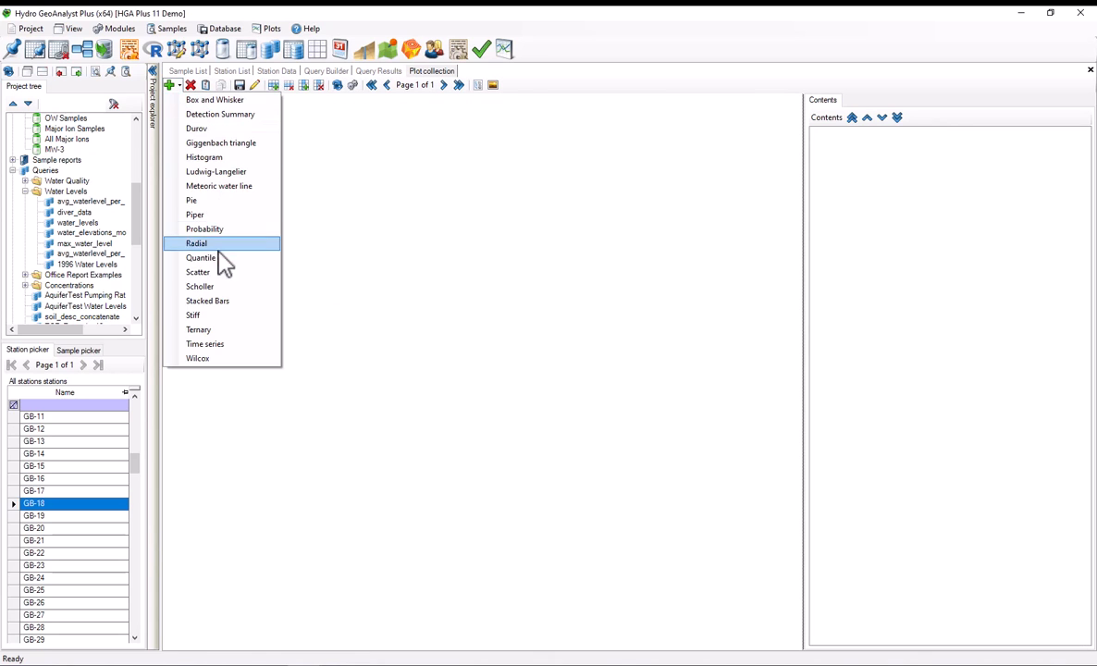
# - Add a Time series plot fed by the 1996 Water Levels query under Water Levels
pyautogui.click(204, 343)
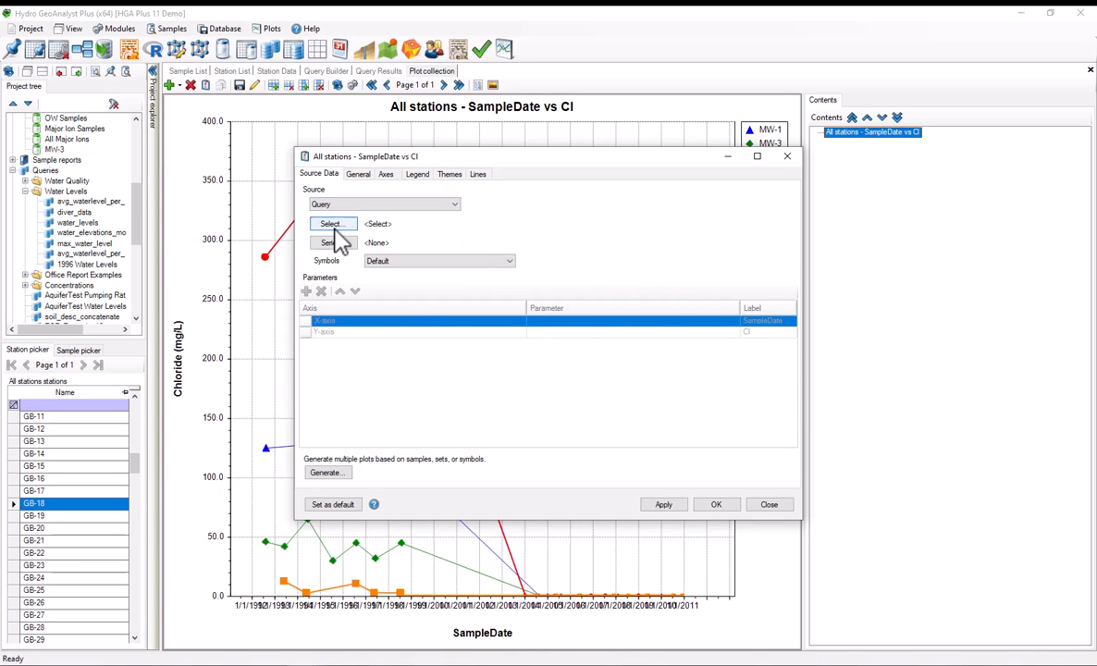
pyautogui.click(331, 224)
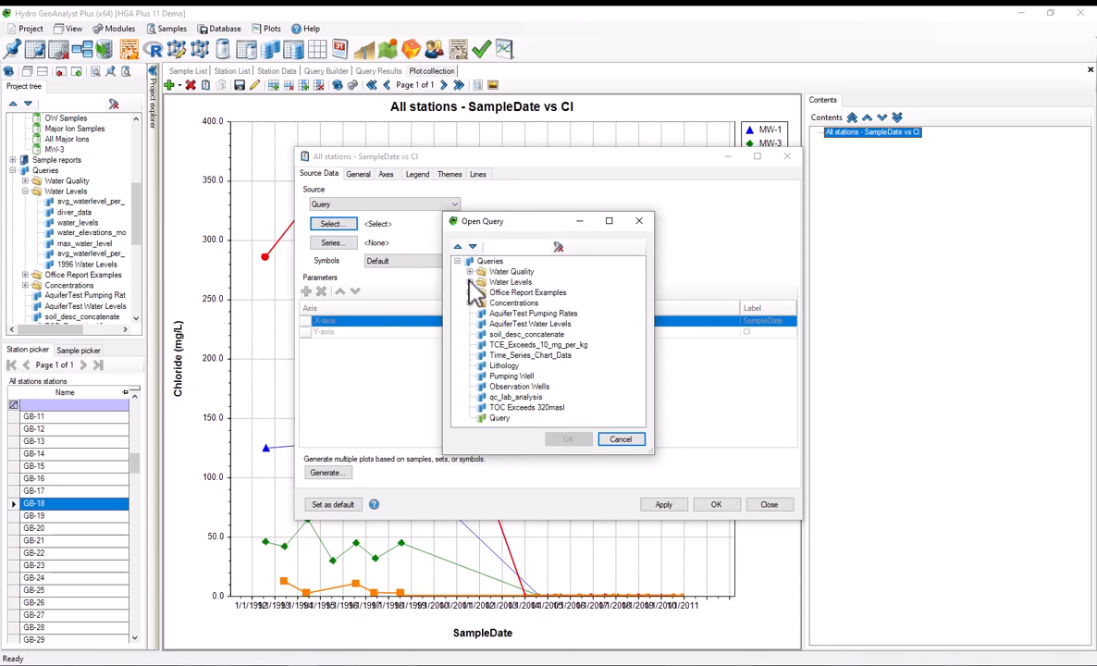
pyautogui.click(532, 356)
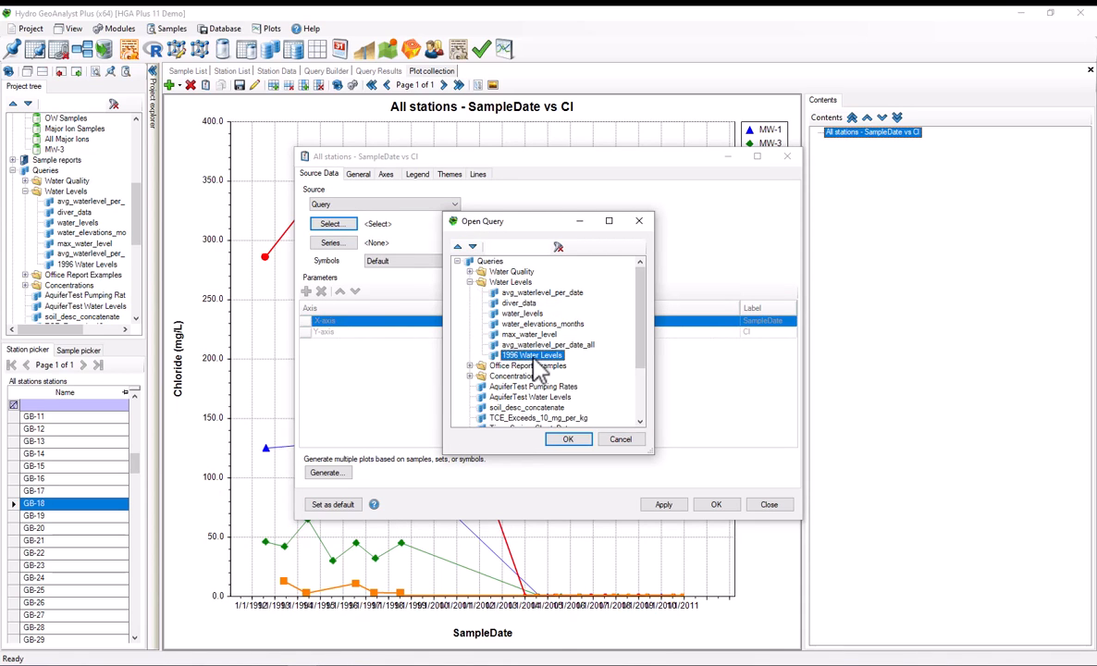
pyautogui.click(568, 438)
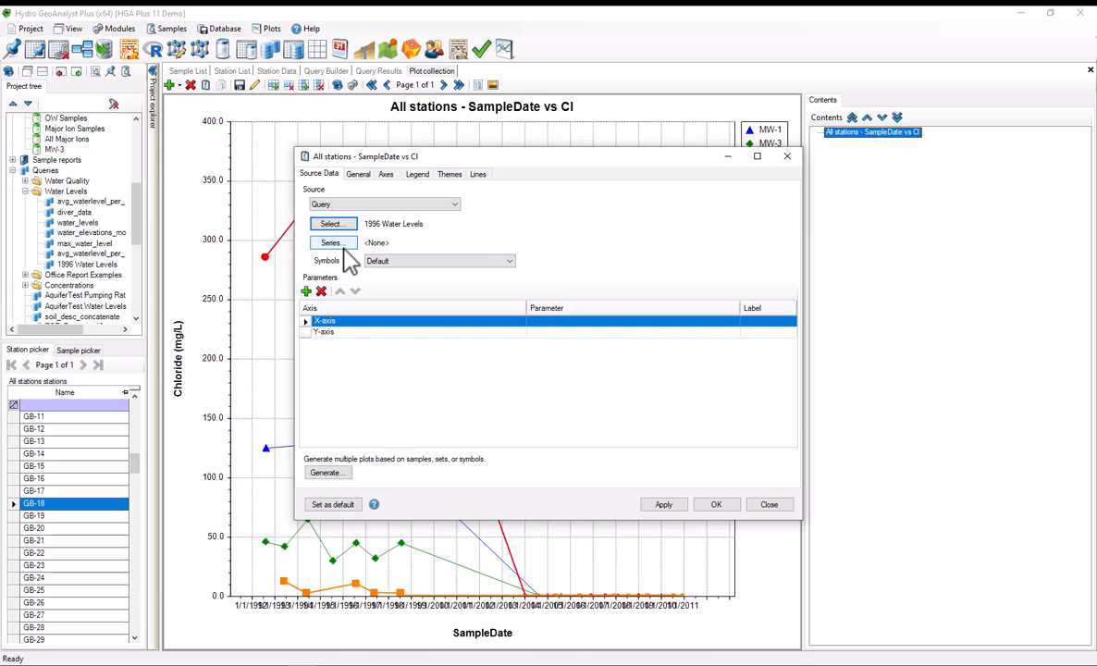
# - Split series and symbols by Station Name and set the Y-axis to Water Table Elevation
pyautogui.click(331, 243)
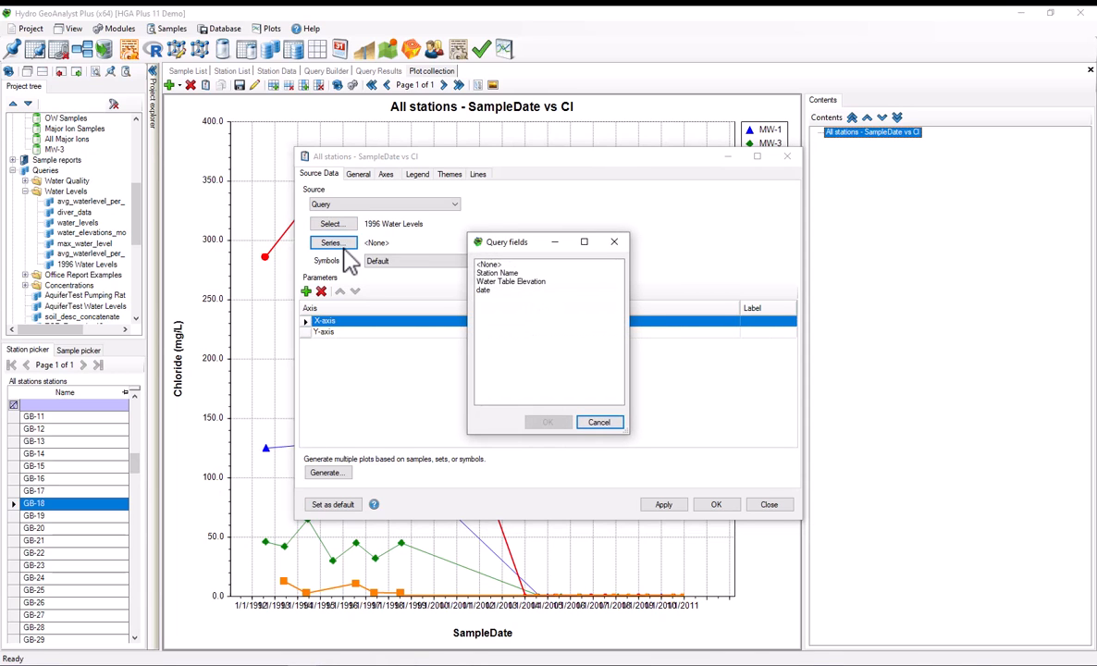
pyautogui.click(507, 272)
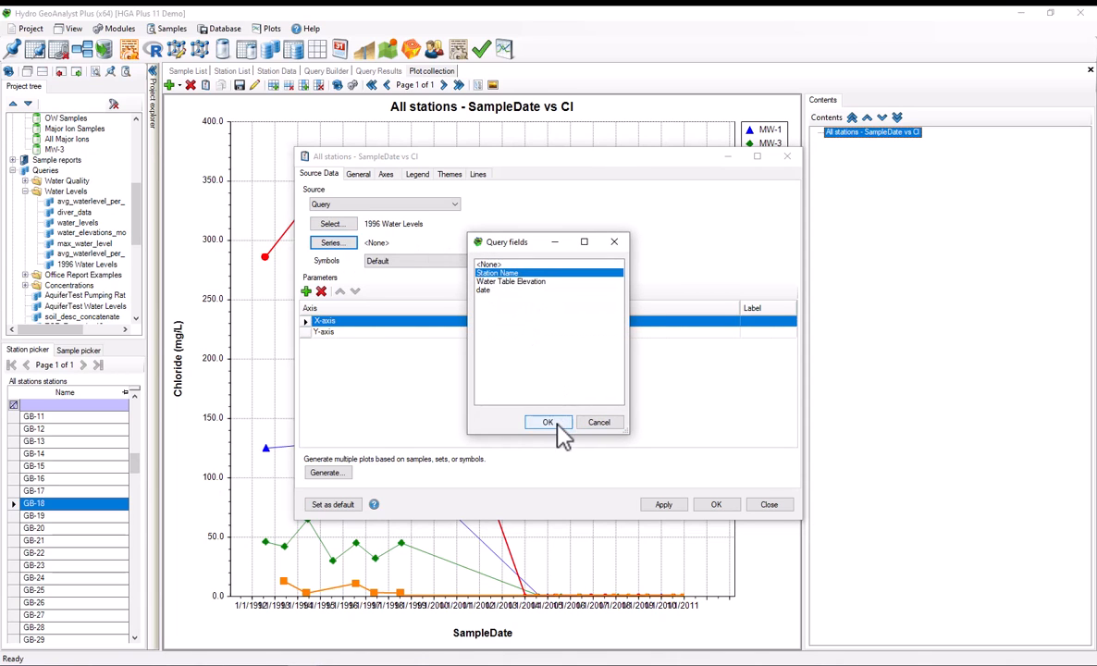
pyautogui.moveTo(551, 439)
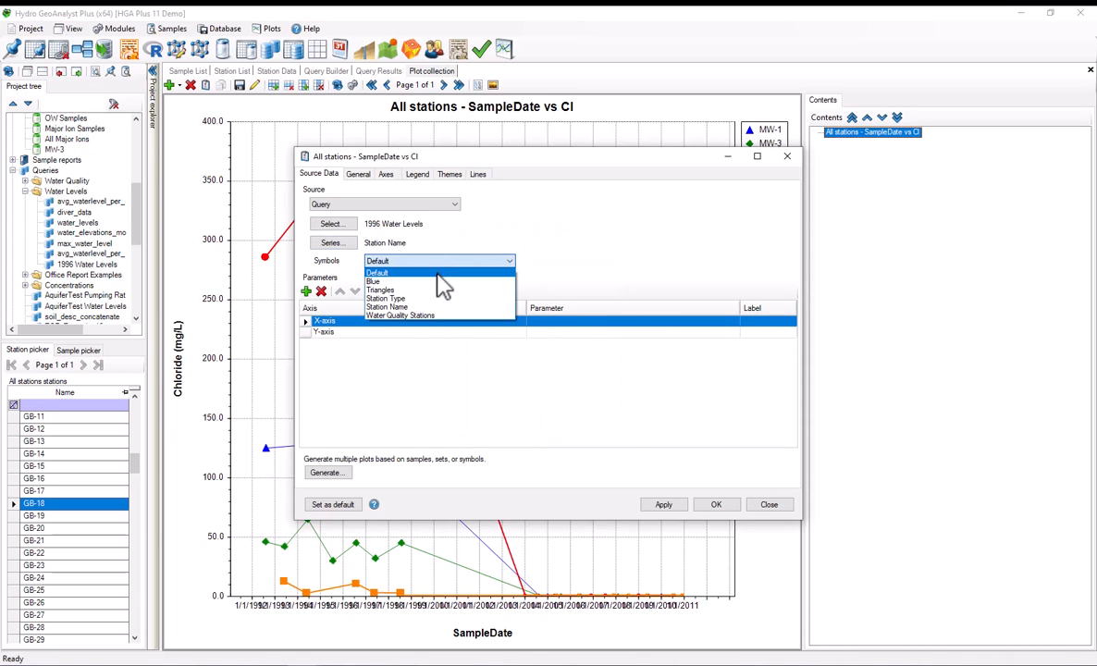
pyautogui.click(388, 307)
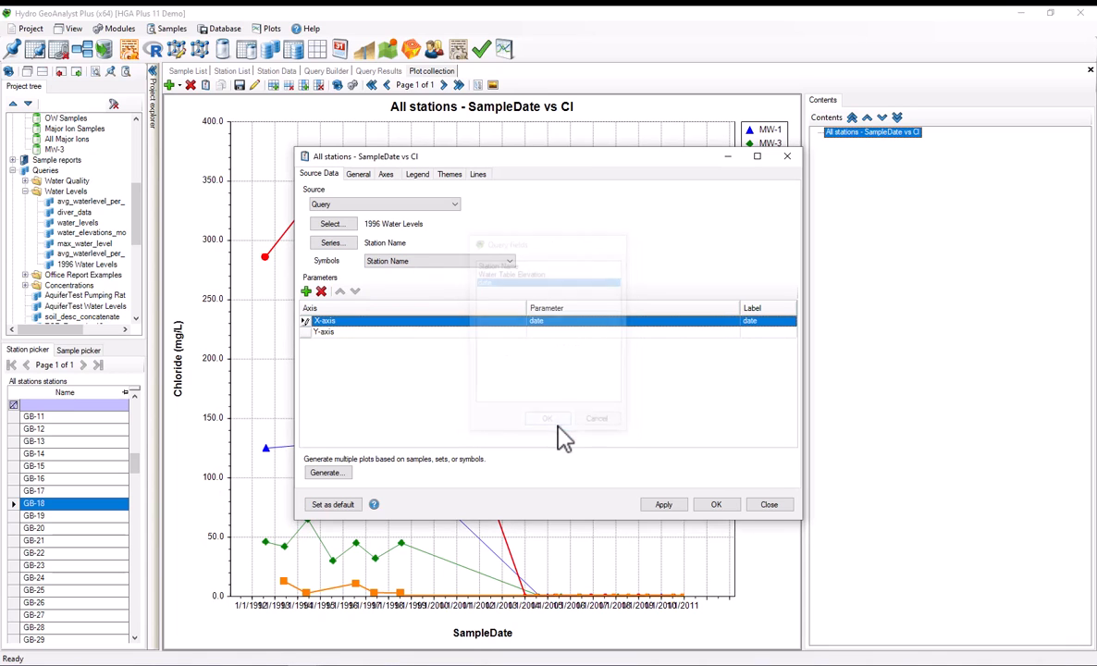
pyautogui.click(324, 331)
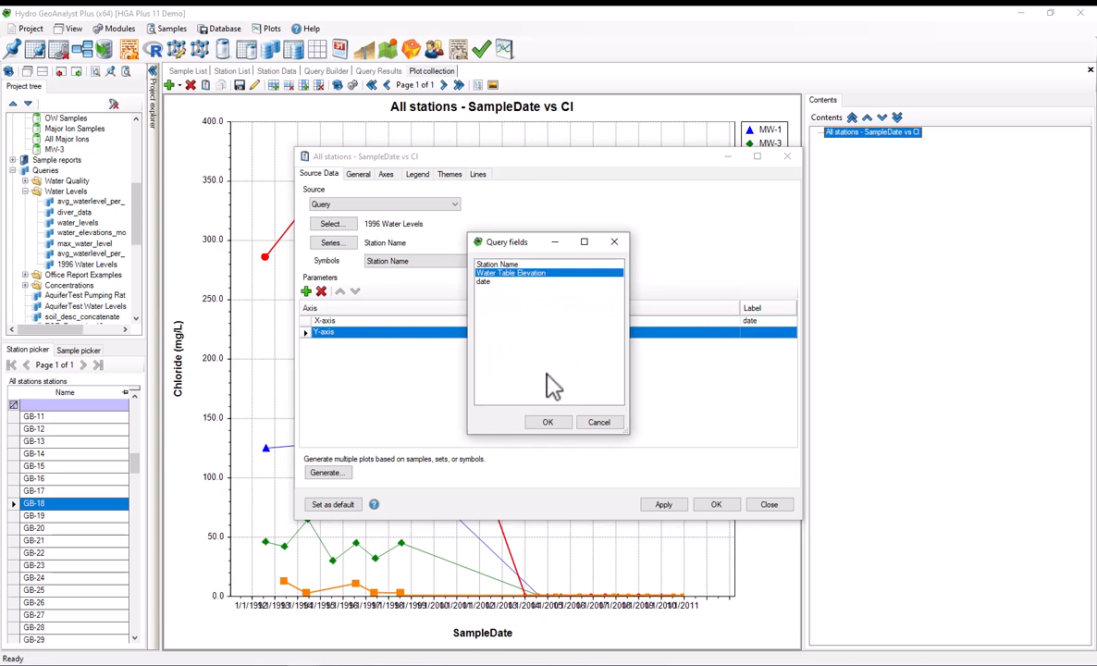
pyautogui.click(546, 422)
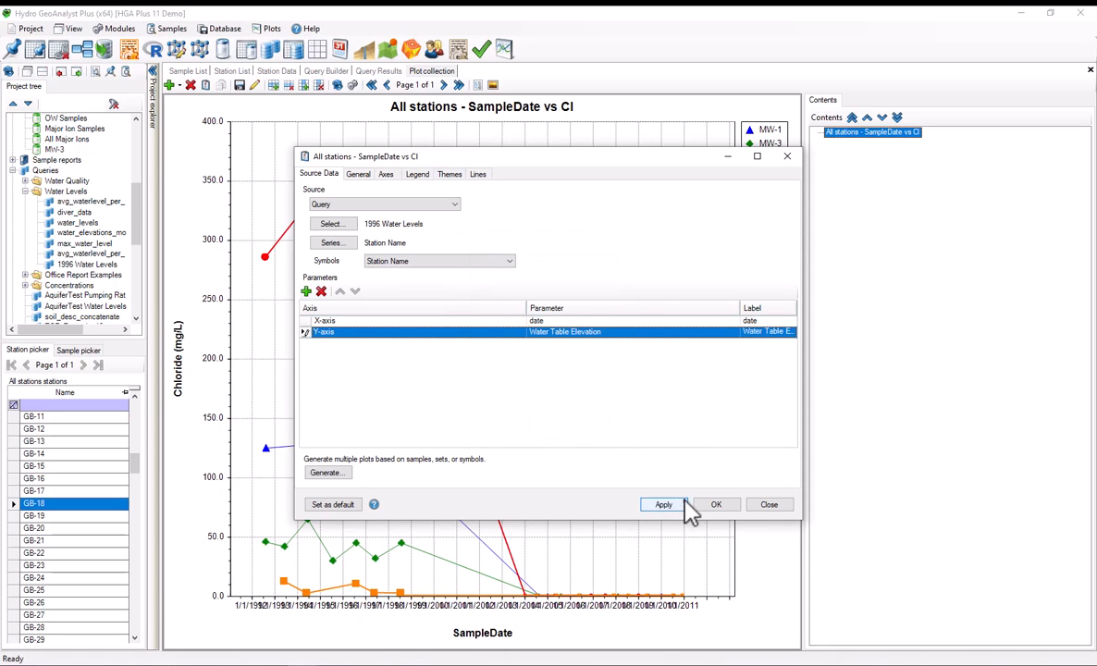
# - Apply the settings so the plot draws water table elevation against date per station
pyautogui.click(716, 504)
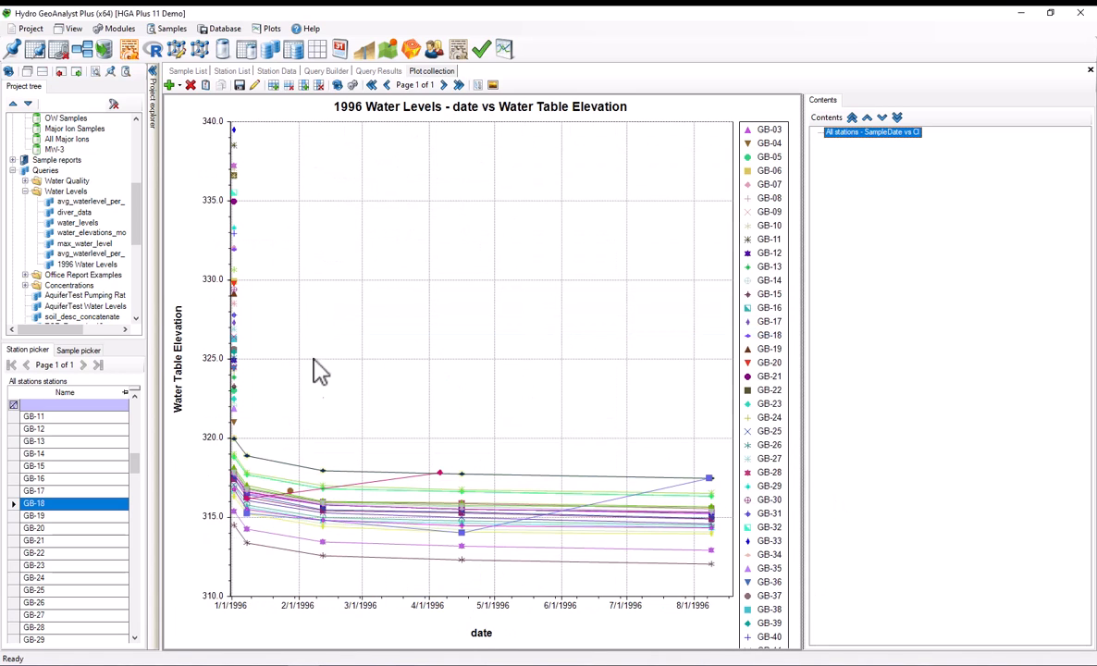
pyautogui.moveTo(836, 275)
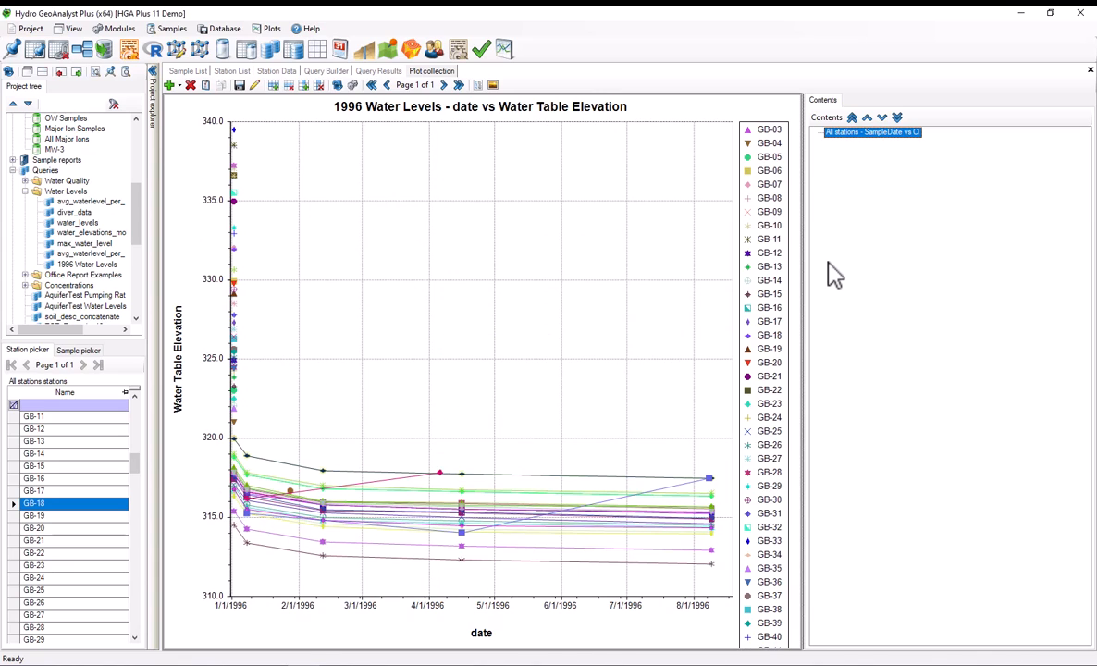
pyautogui.moveTo(447, 436)
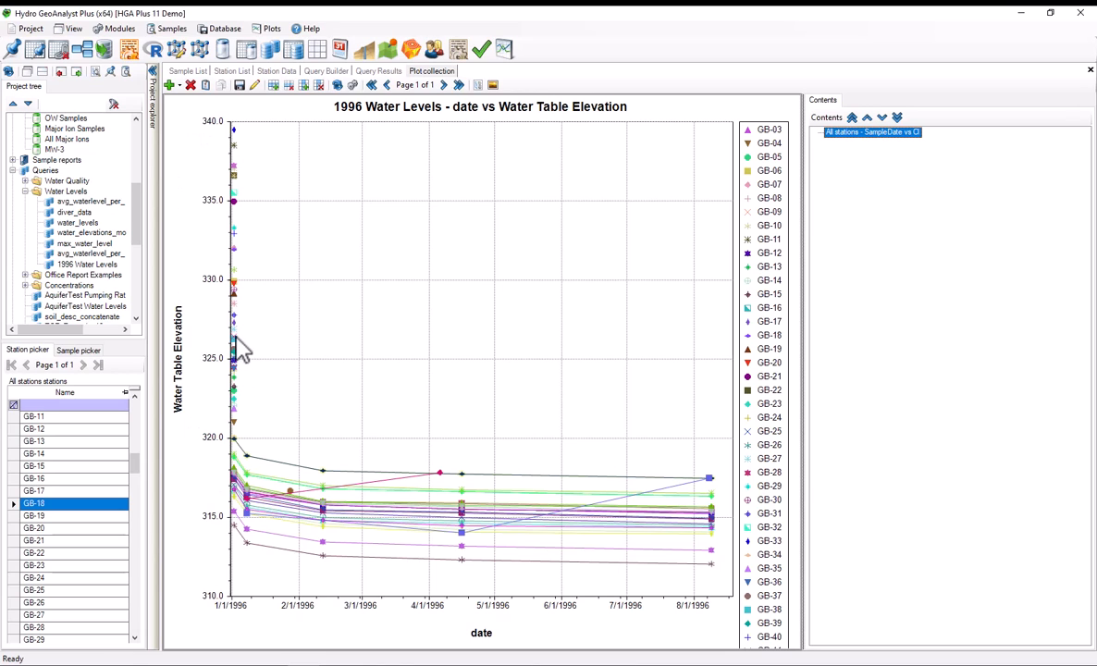
pyautogui.moveTo(255, 430)
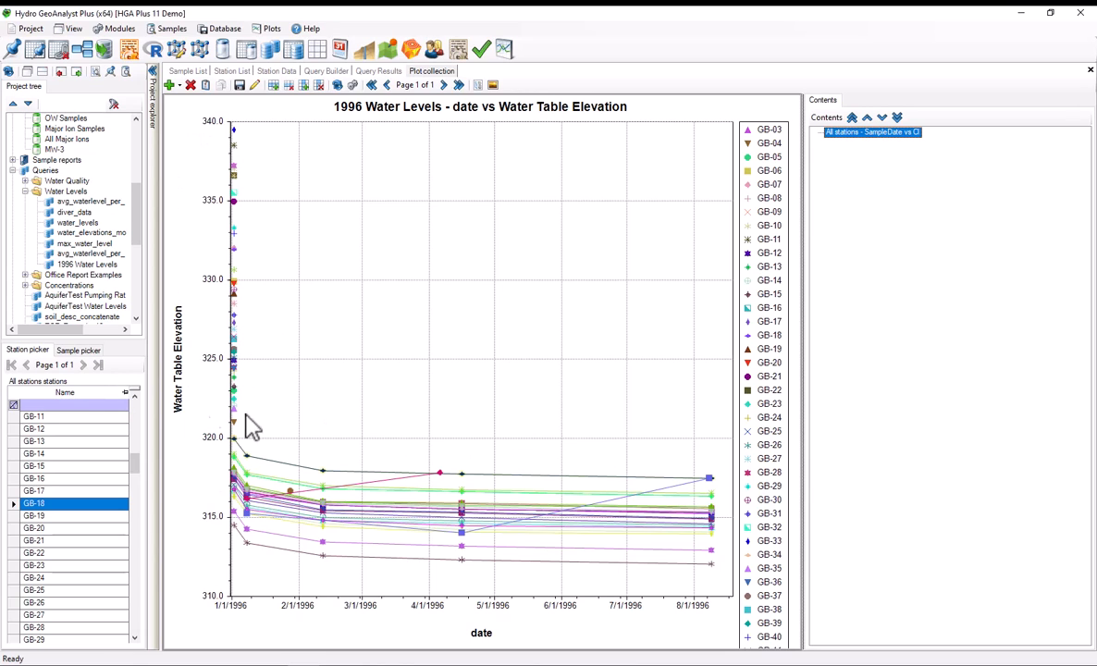
pyautogui.moveTo(453, 416)
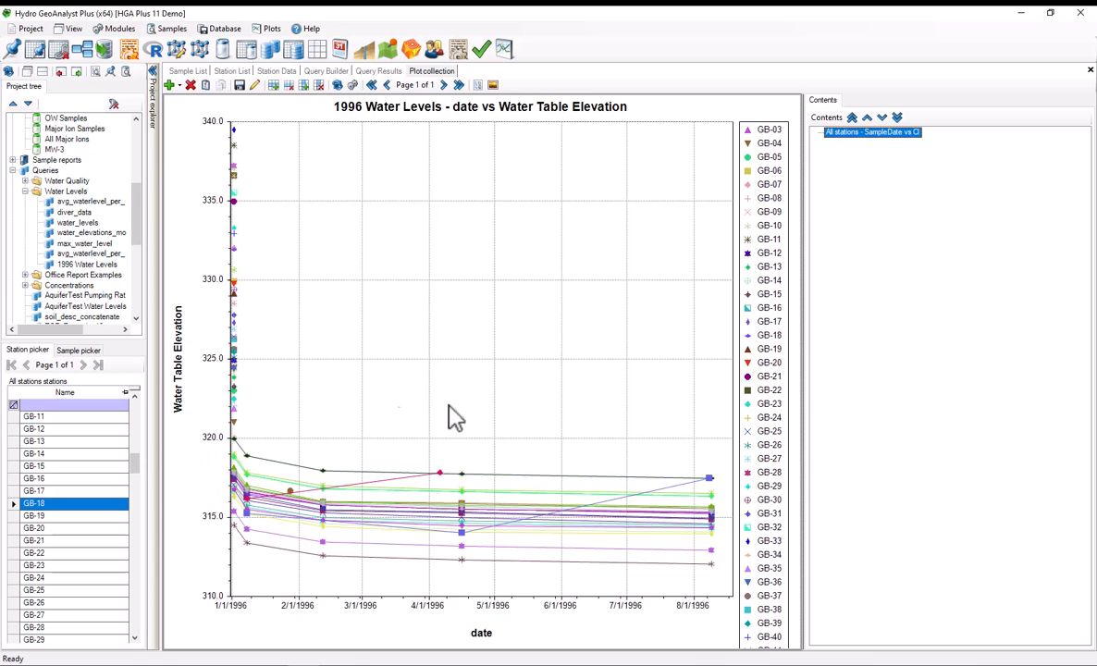
pyautogui.moveTo(352, 488)
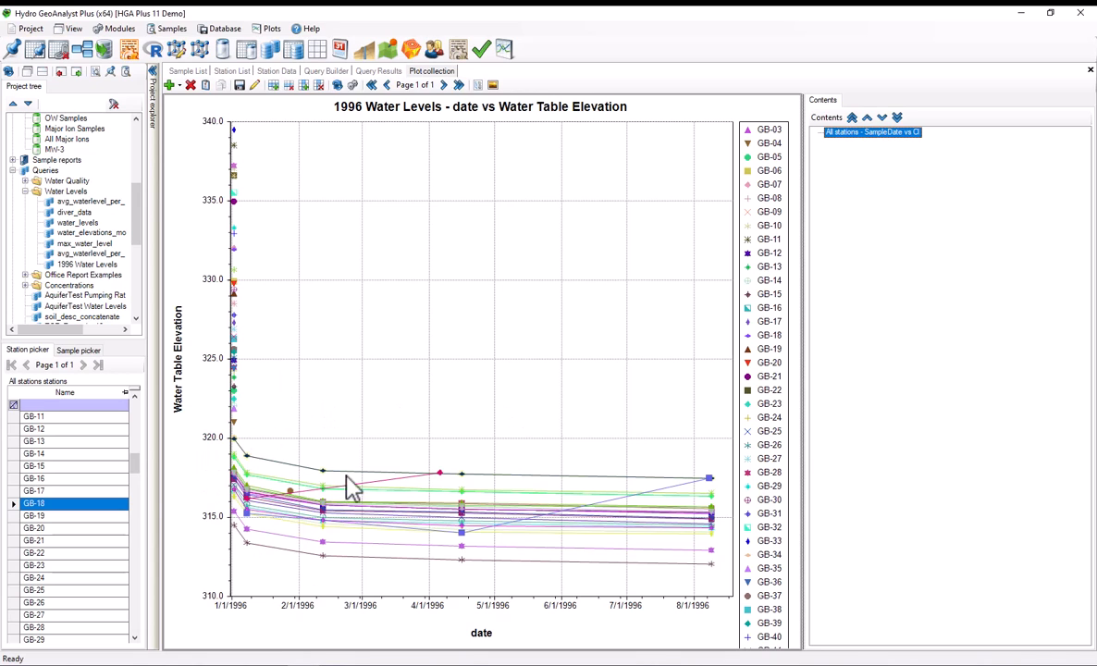
pyautogui.moveTo(364, 481)
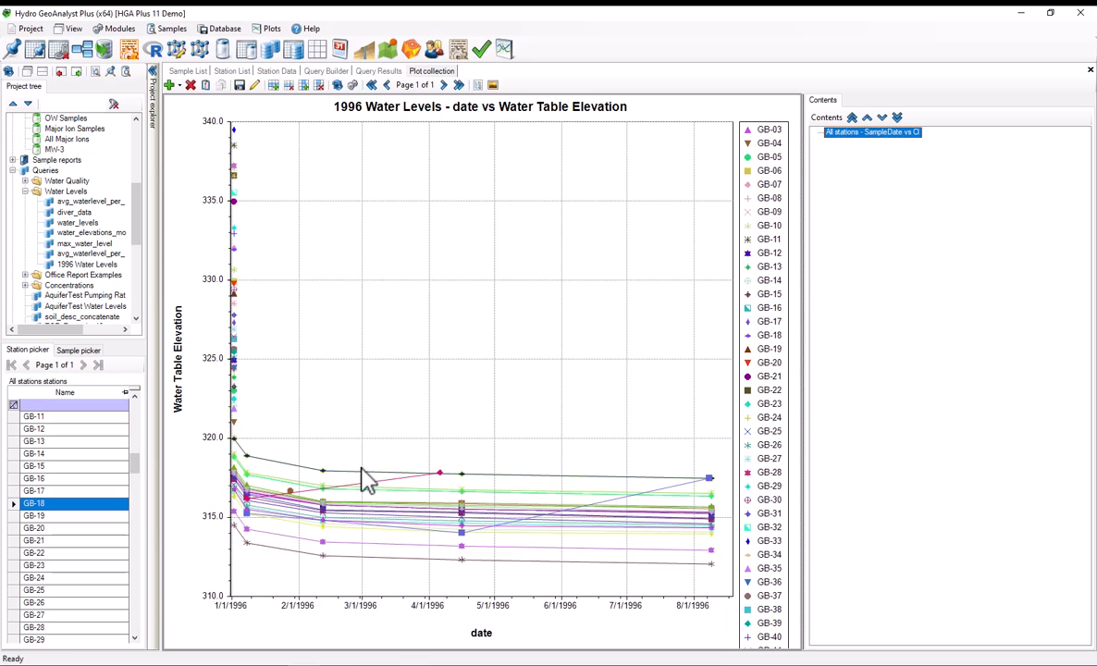
pyautogui.moveTo(352, 382)
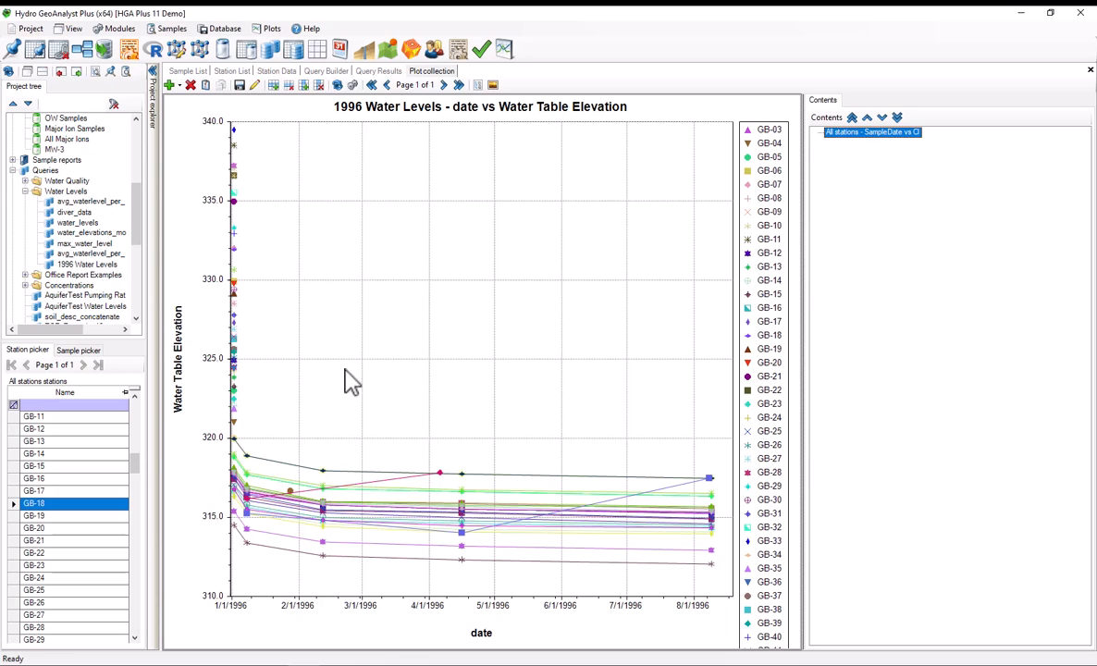
pyautogui.moveTo(234, 262)
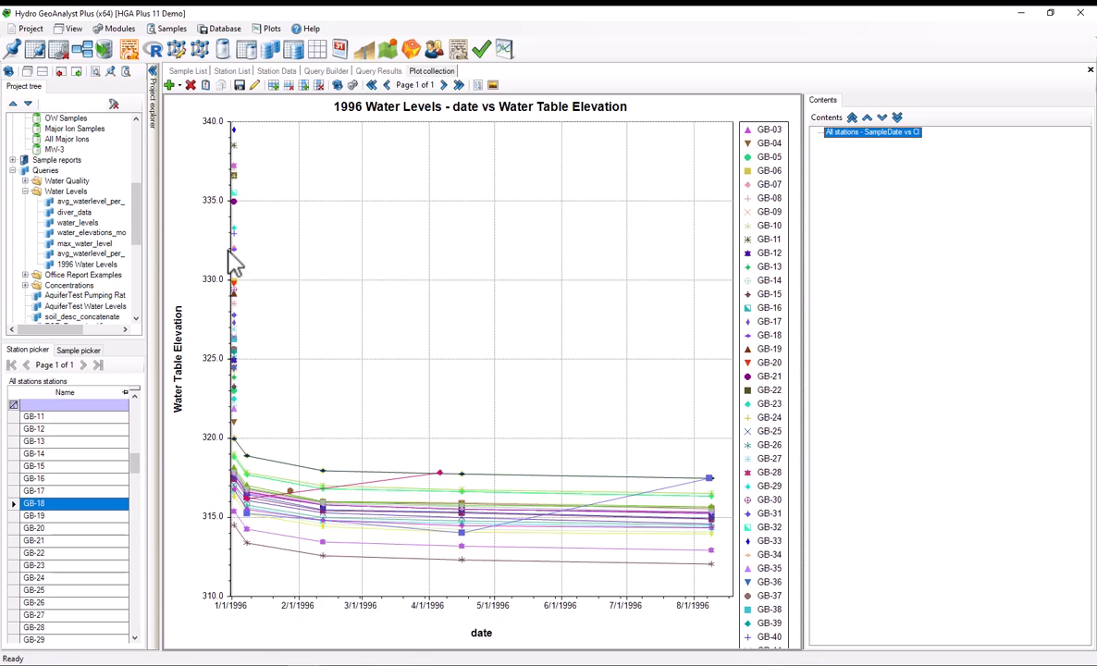
pyautogui.moveTo(183, 238)
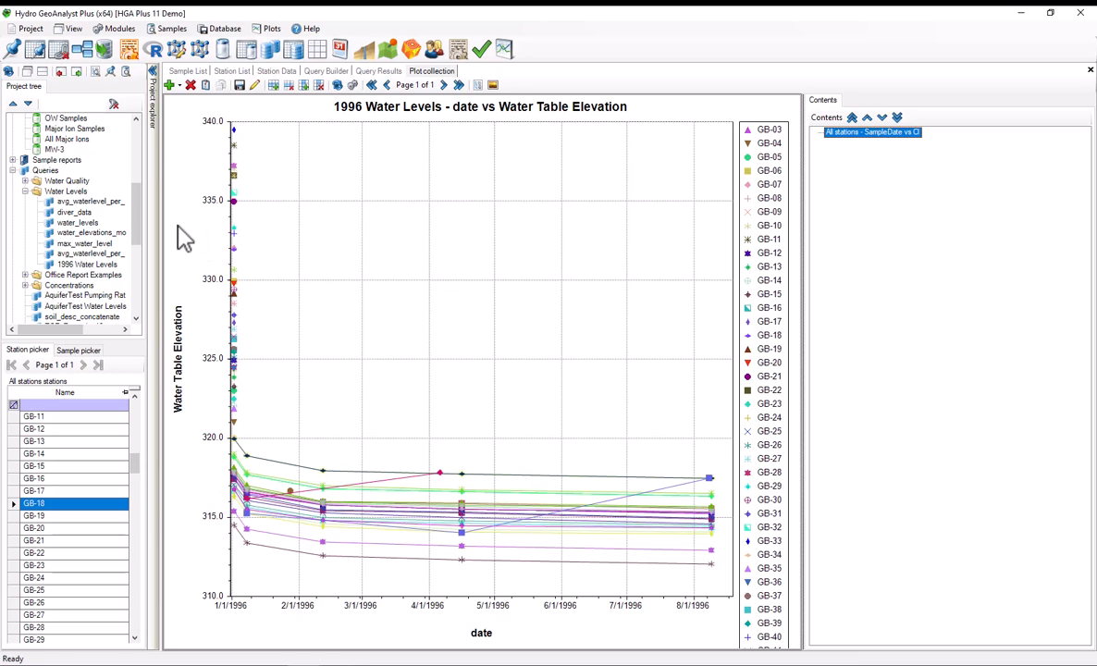
pyautogui.moveTo(194, 257)
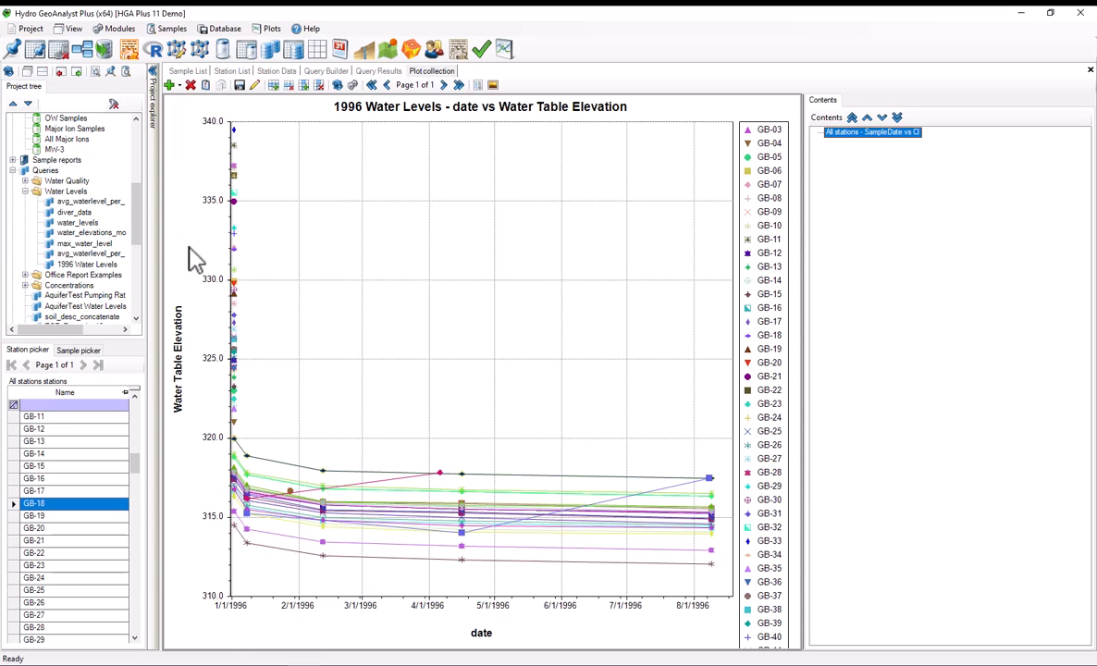
# - Review Initial WL records for stations GB-17 and GB-20 in Station Data, then return to the query definition
pyautogui.click(277, 70)
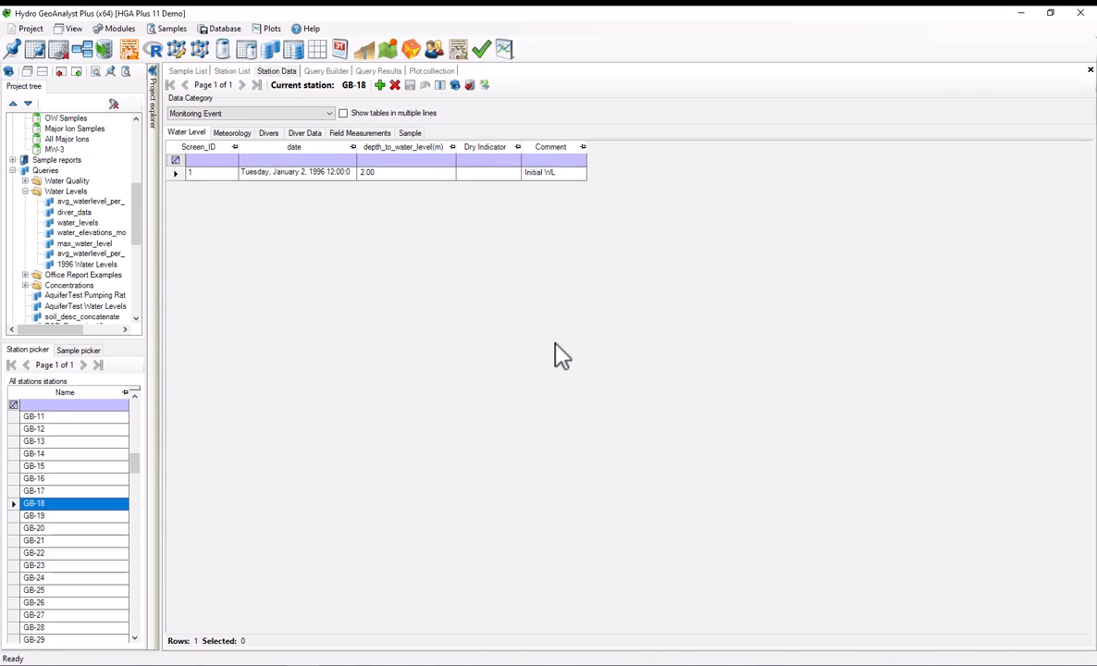
pyautogui.moveTo(454, 234)
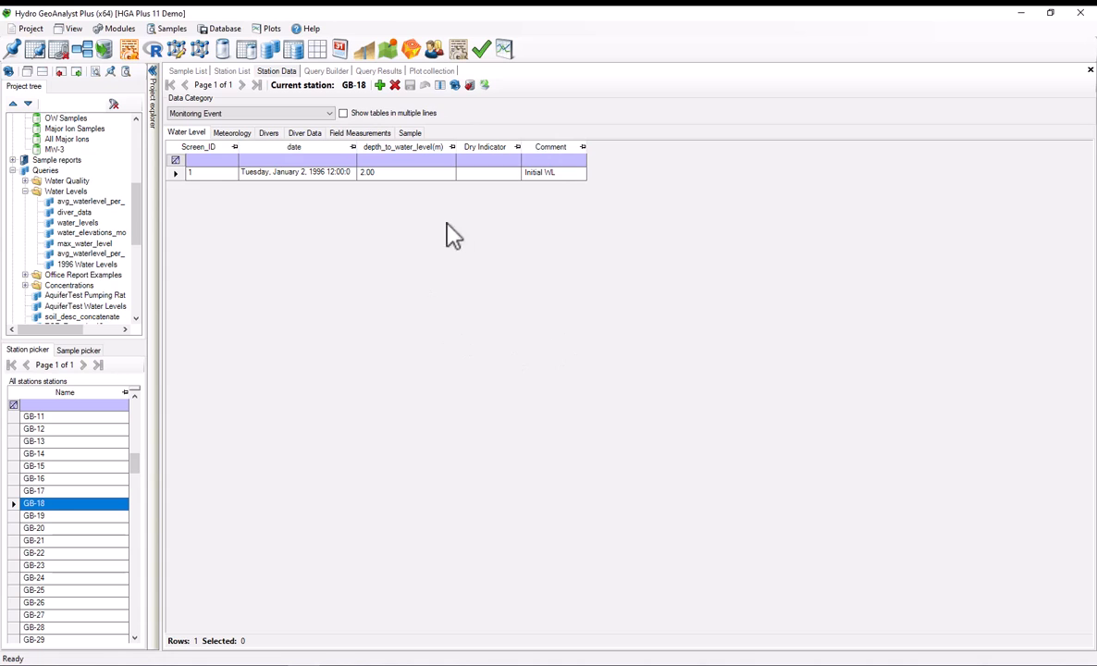
pyautogui.click(35, 491)
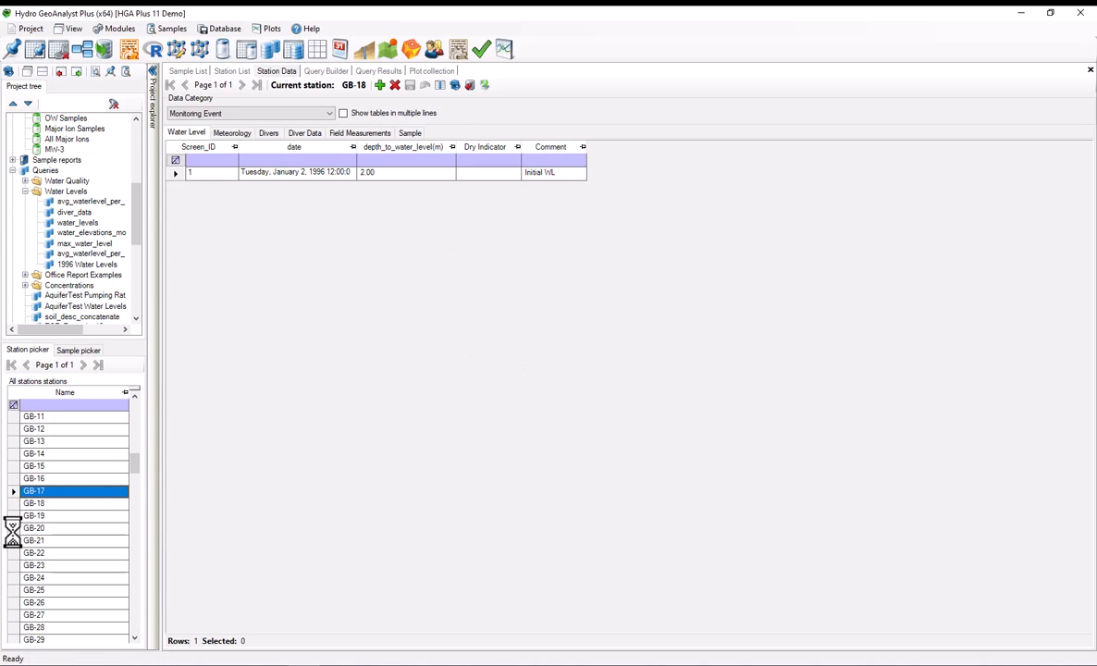
pyautogui.click(34, 527)
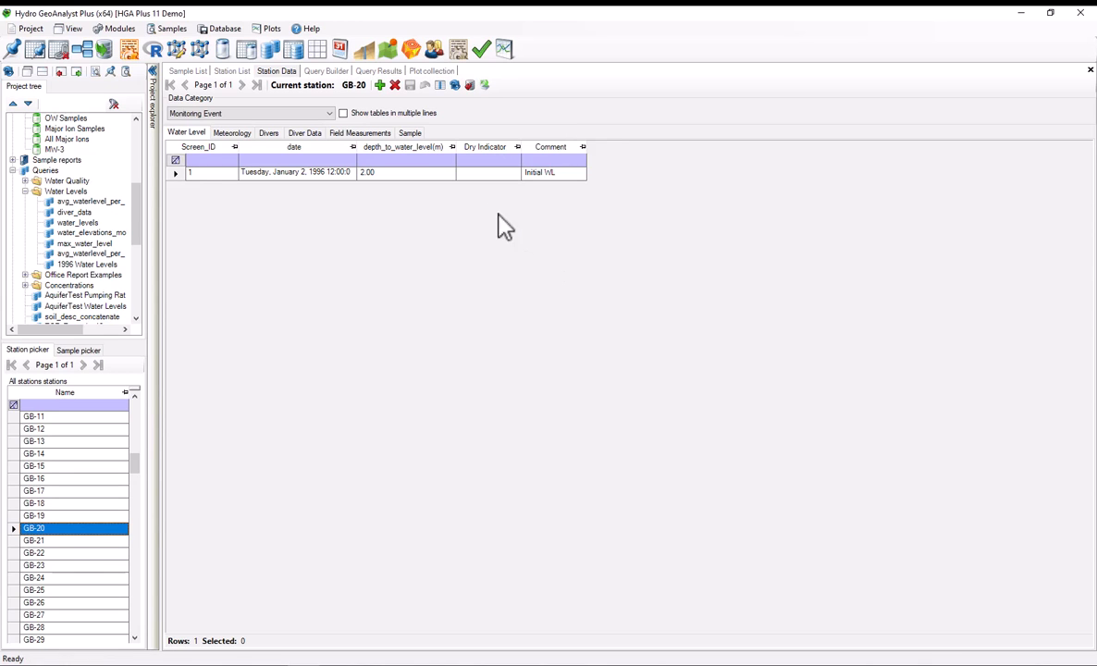
pyautogui.click(326, 71)
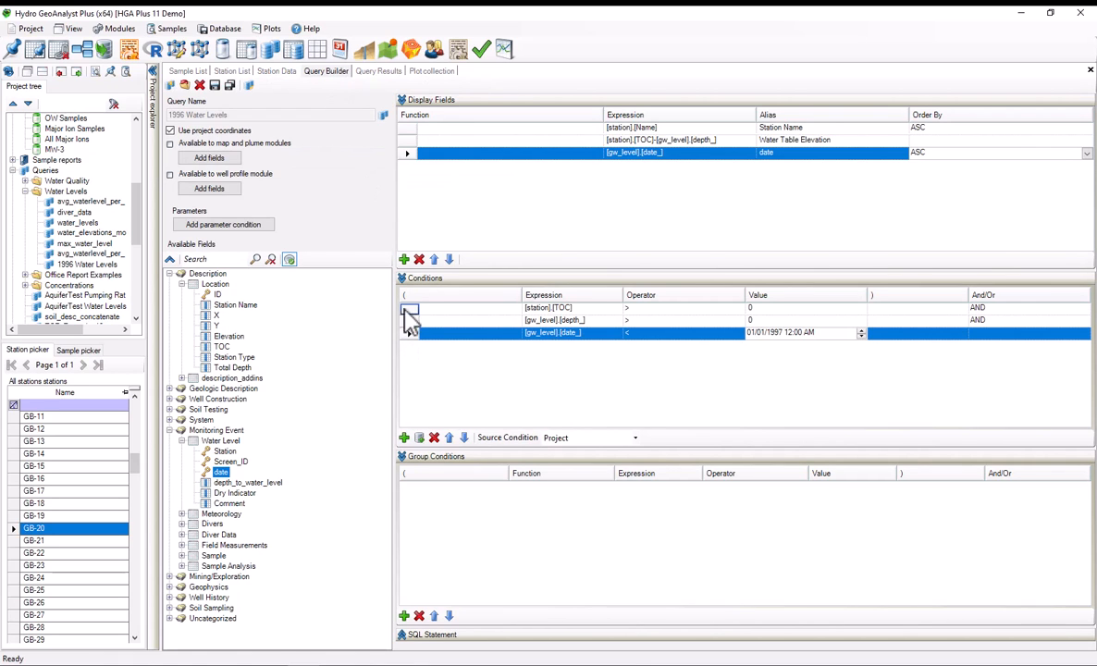
# - Add a Comment != 'Initial WL' condition and run the query, giving 116 rows
pyautogui.click(230, 503)
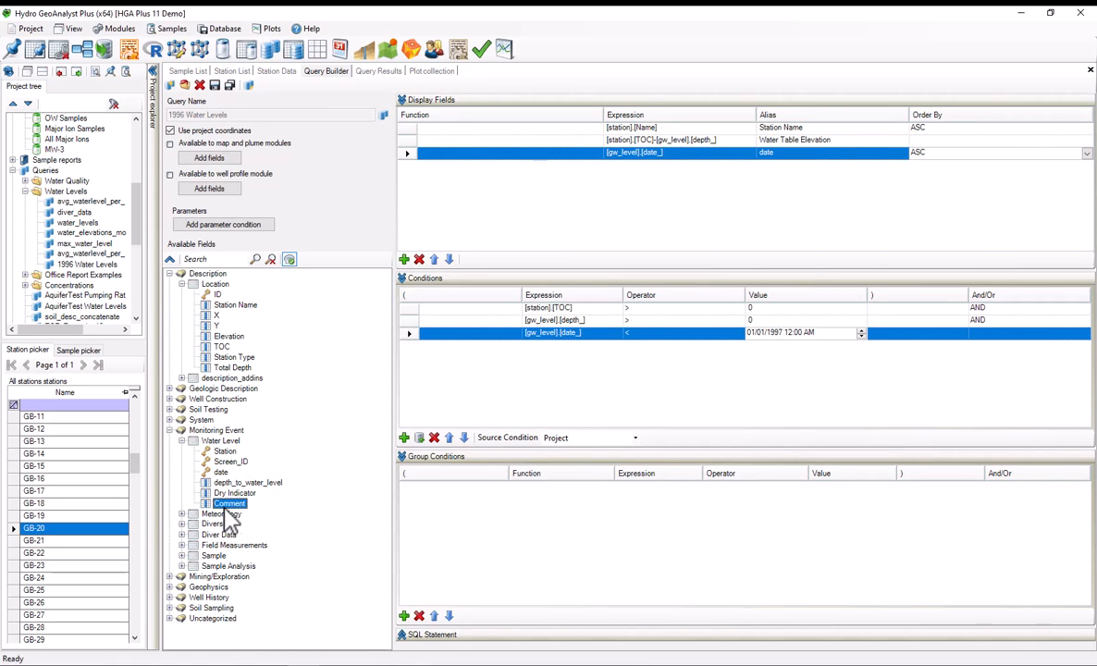
pyautogui.moveTo(220, 441)
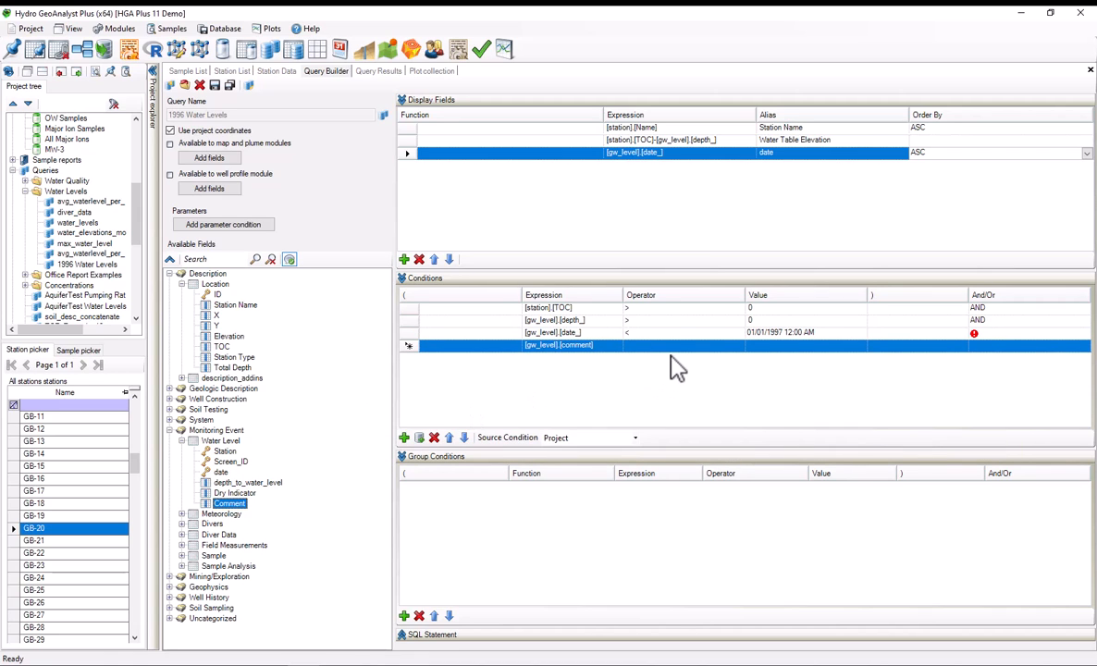
pyautogui.click(738, 345)
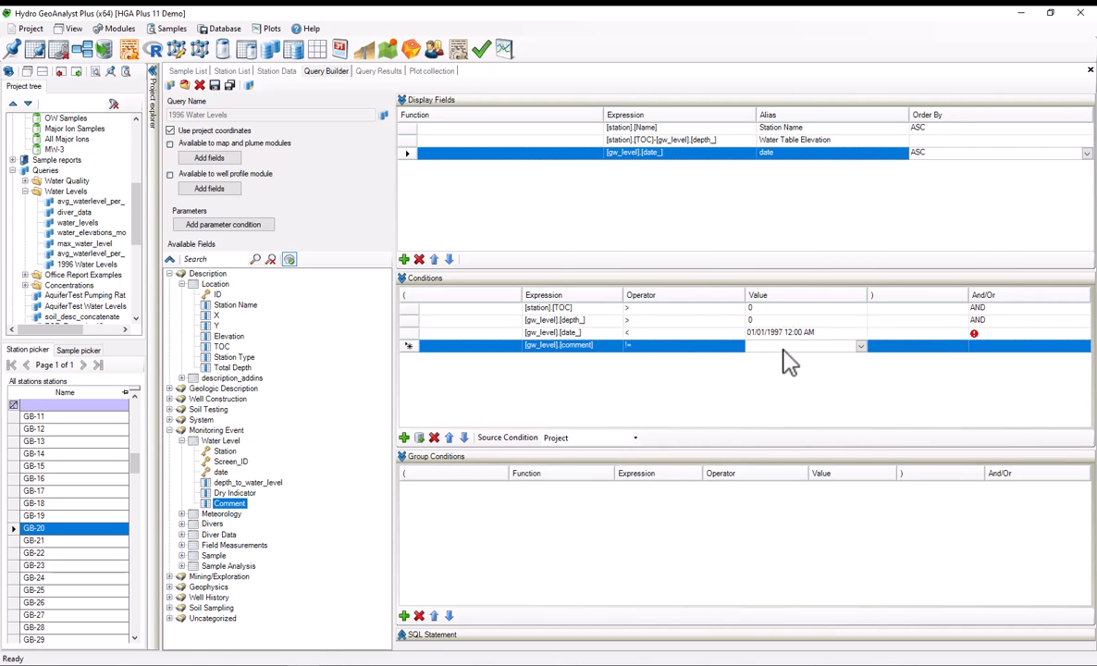
pyautogui.write('Initial WL')
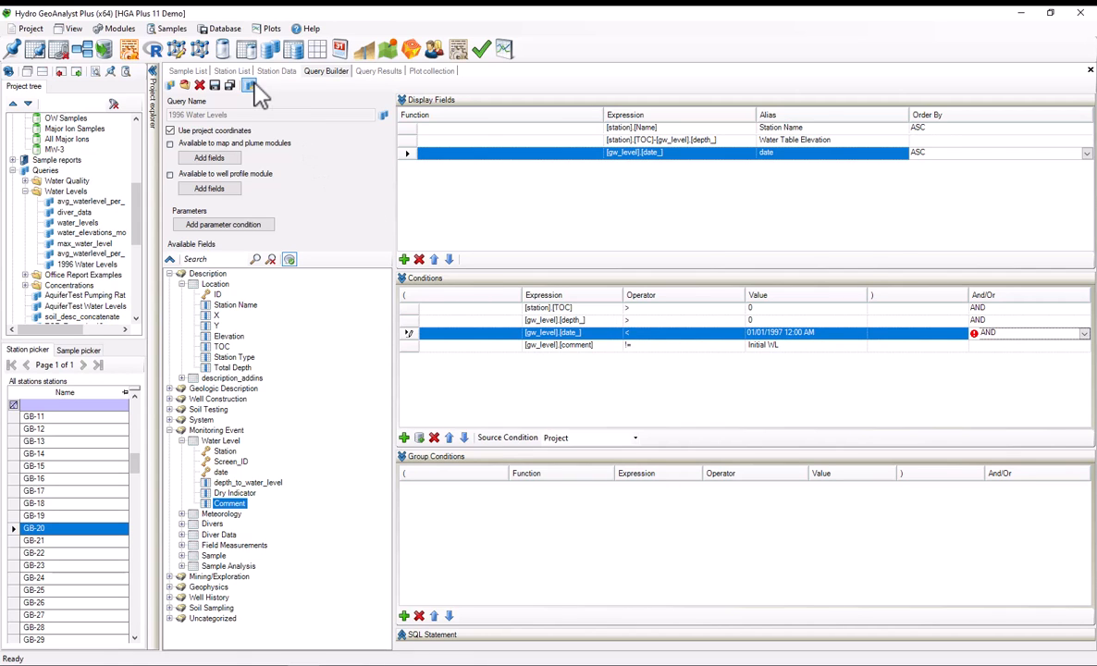
pyautogui.click(249, 85)
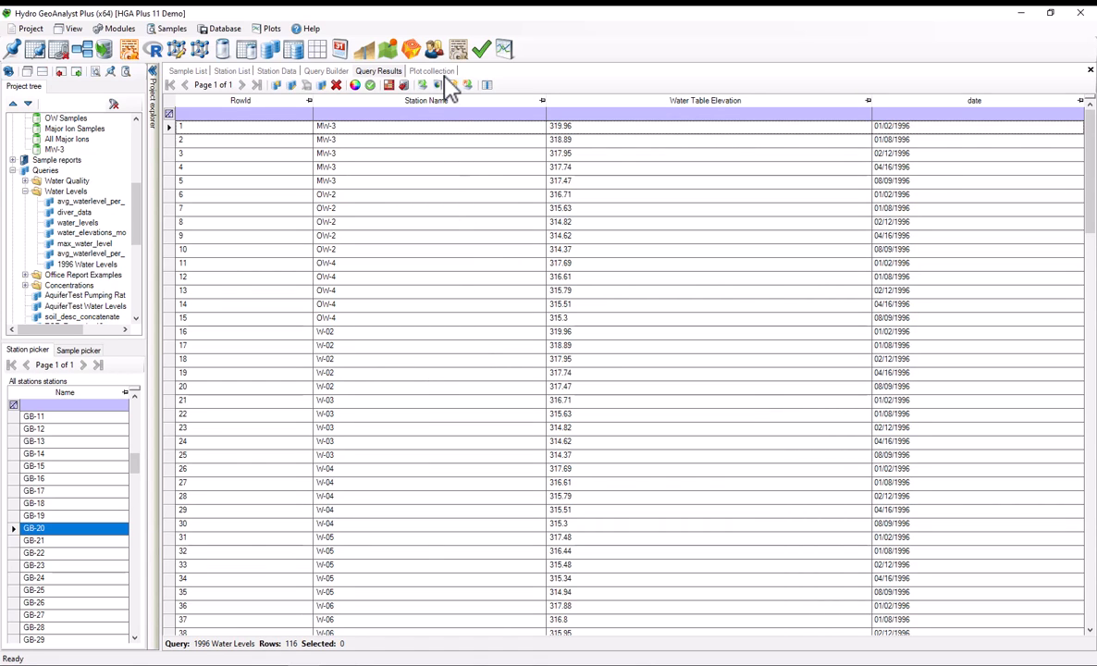
# - Refresh the plot collection so it uses the filtered results without GB placeholder spikes
pyautogui.click(432, 70)
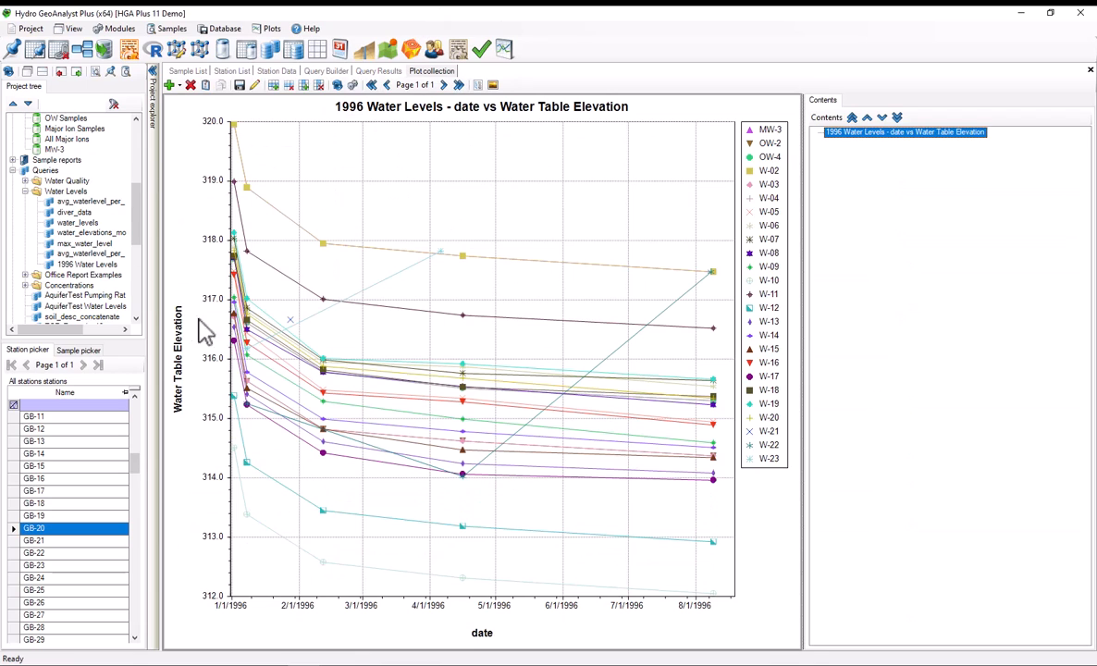
pyautogui.moveTo(294, 308)
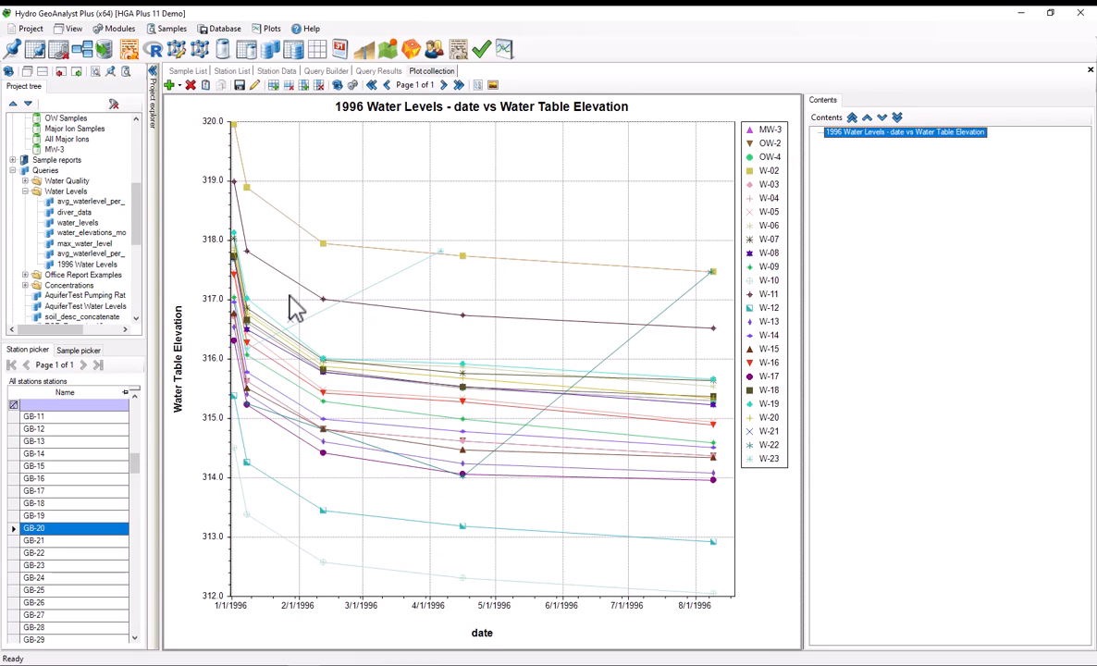